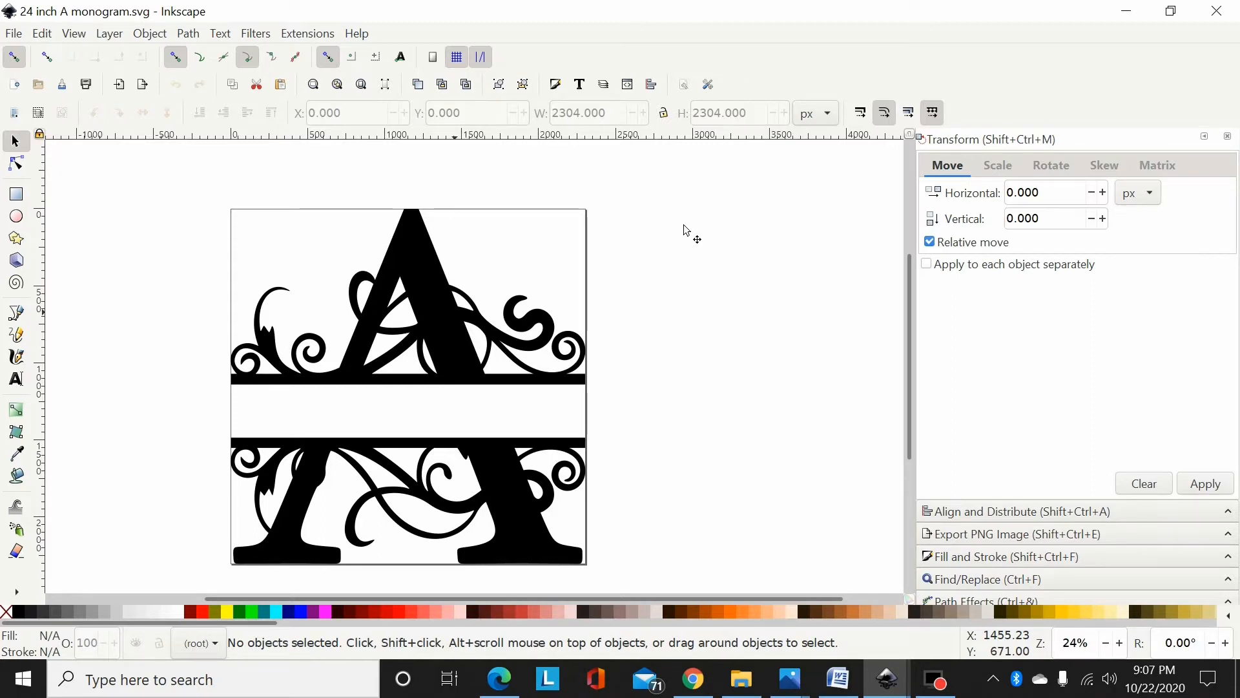
pyautogui.moveTo(690, 354)
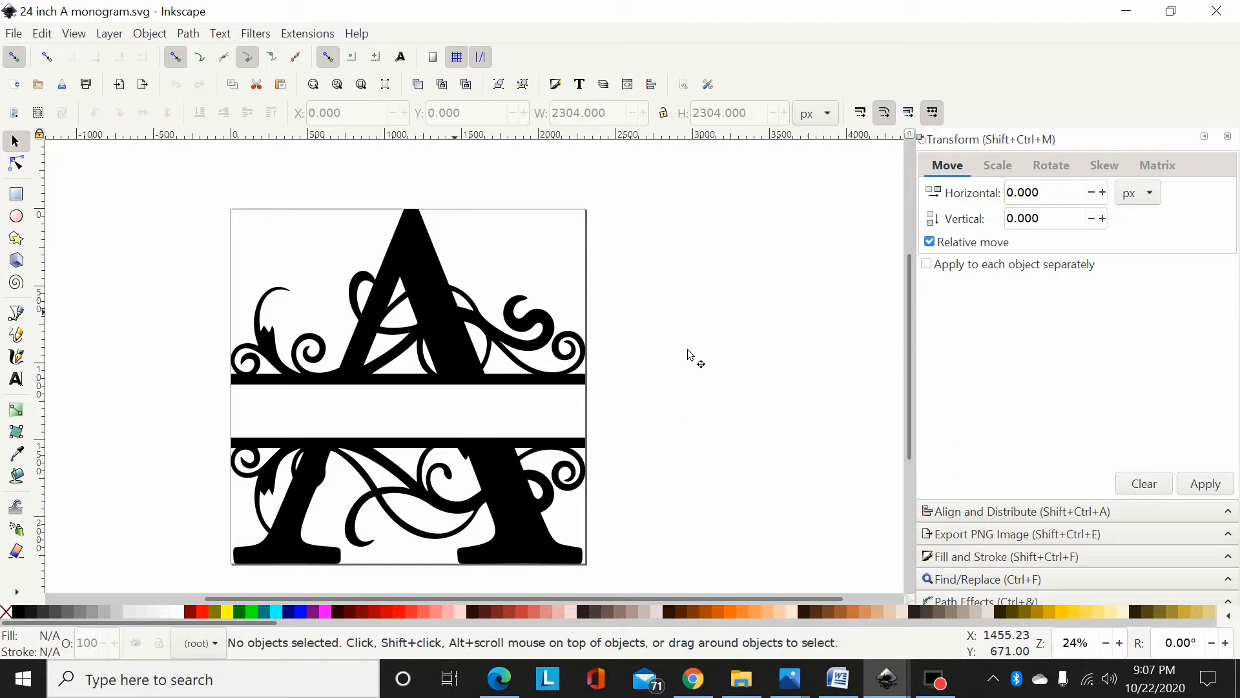
pyautogui.moveTo(691, 369)
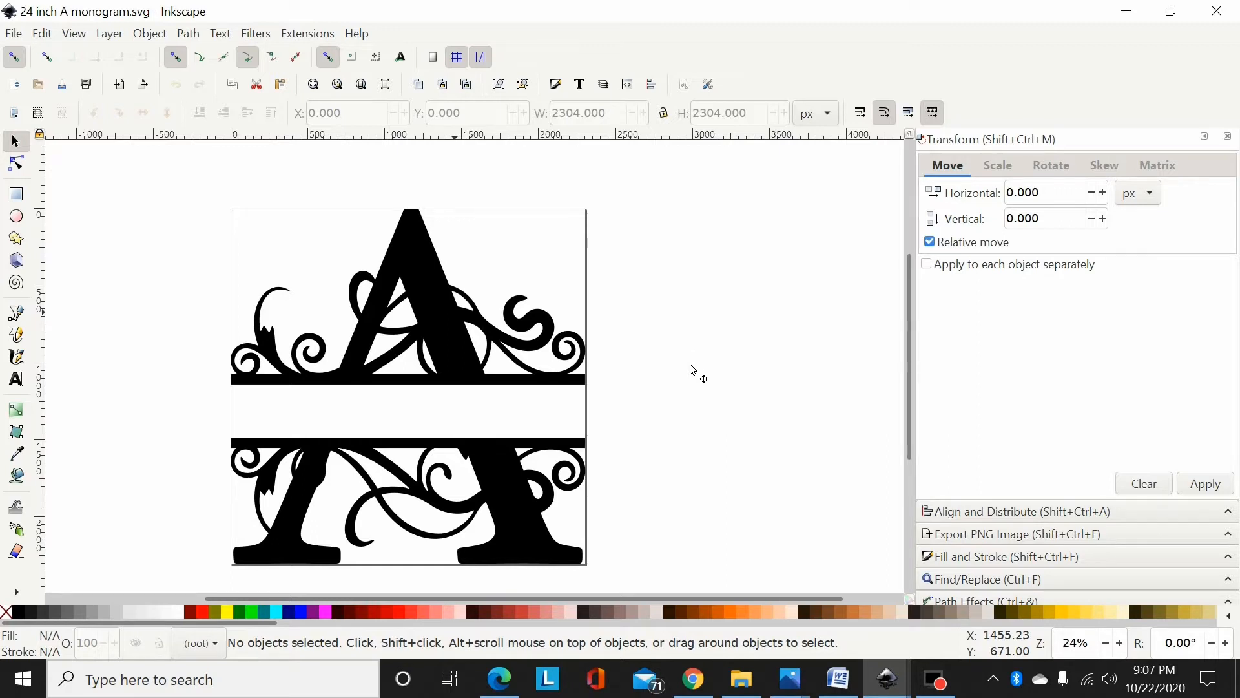
pyautogui.moveTo(692, 426)
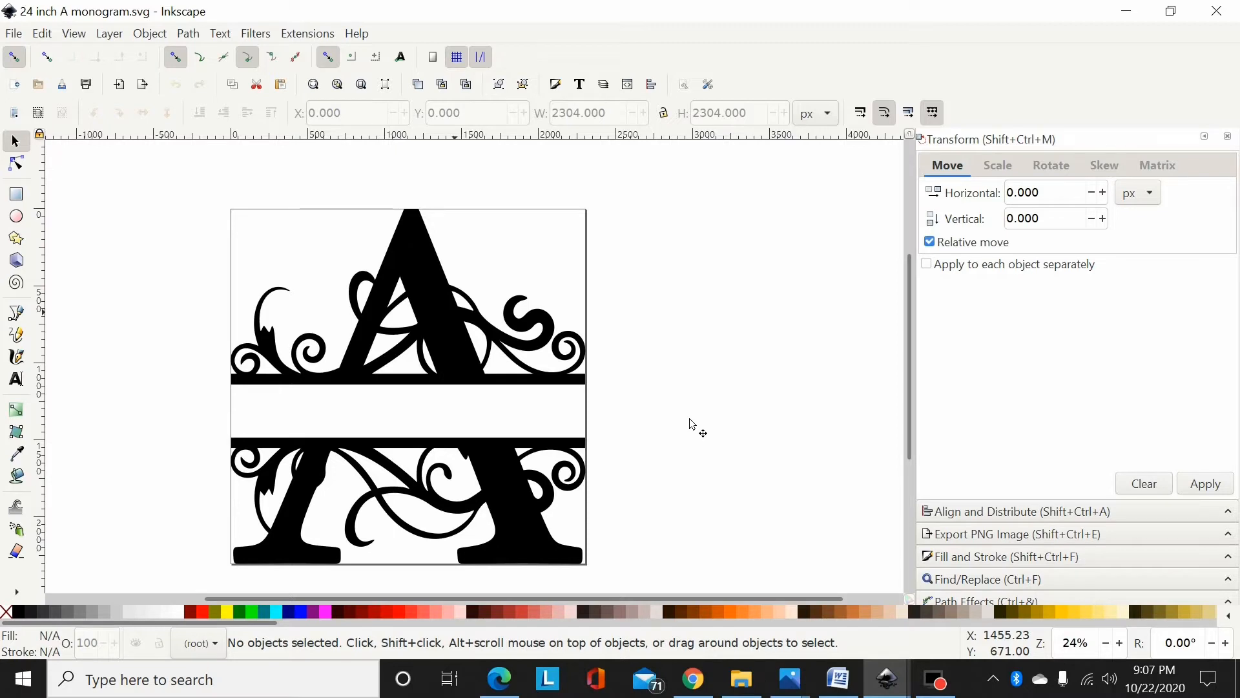
pyautogui.moveTo(485, 290)
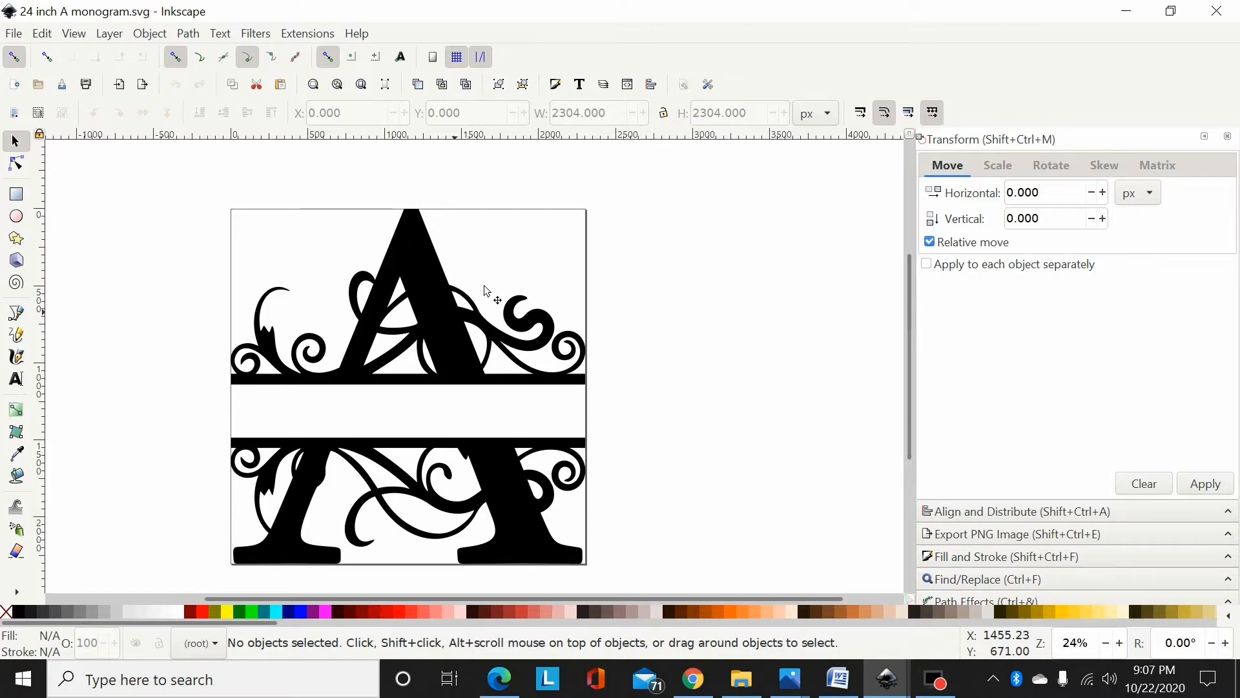
pyautogui.moveTo(453, 365)
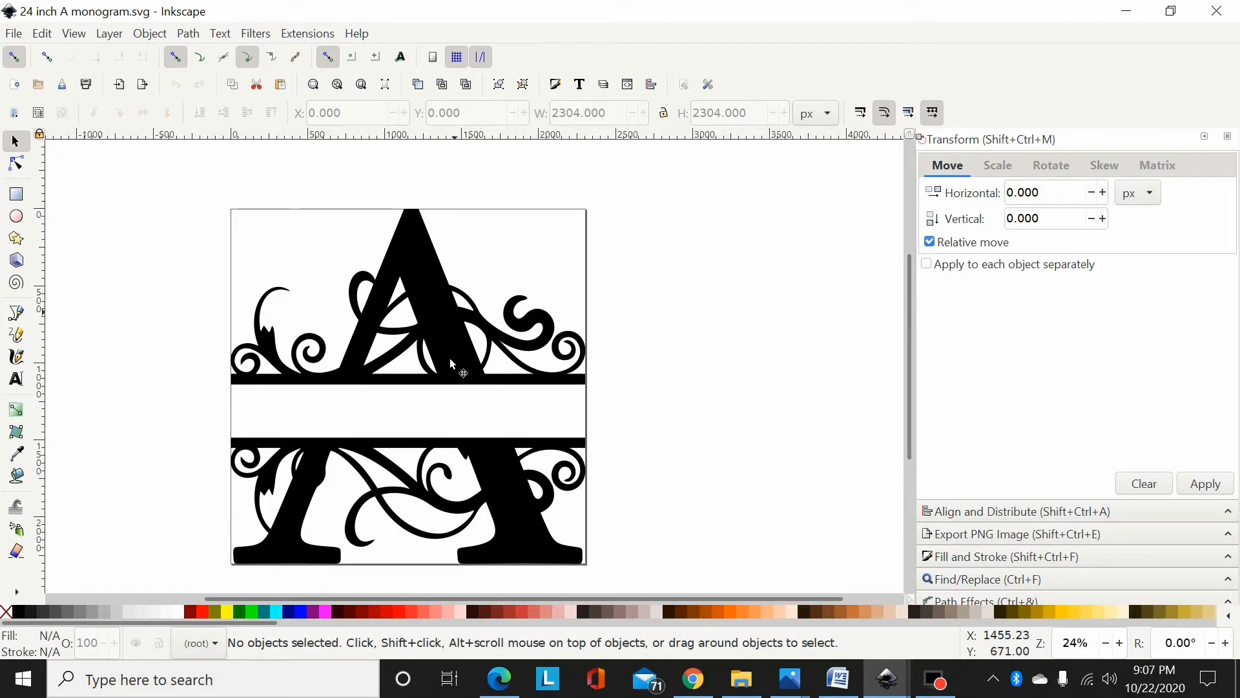
pyautogui.moveTo(478, 324)
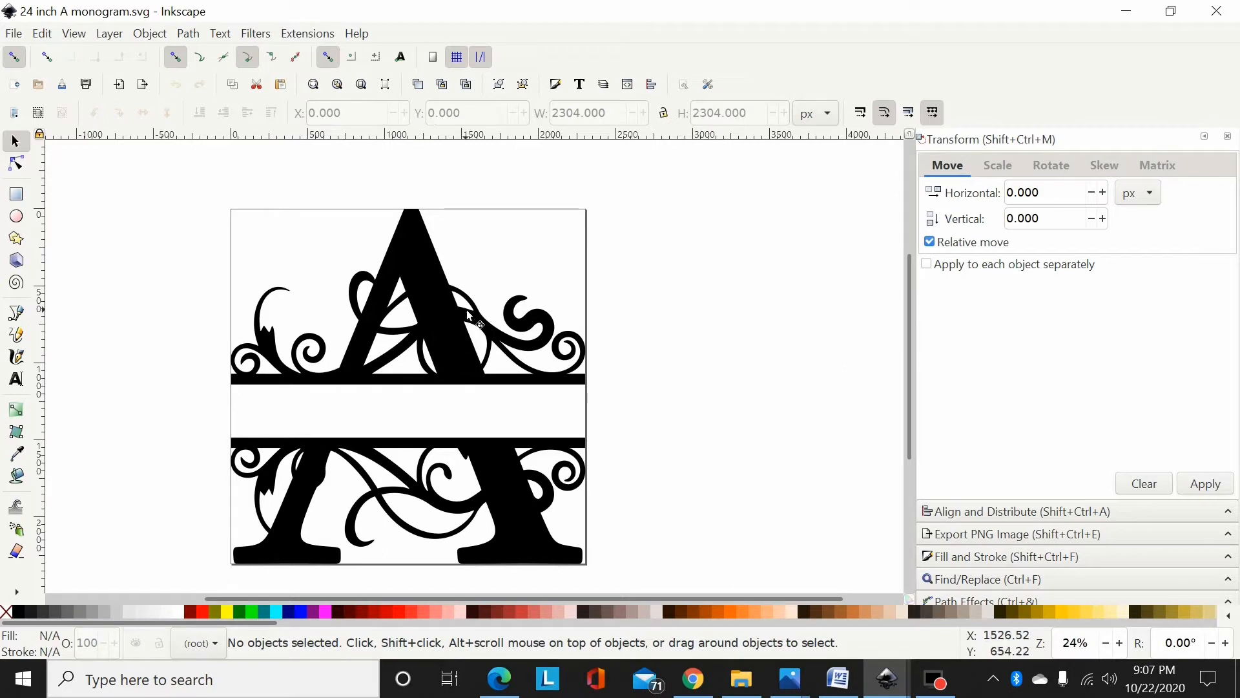
# Step: Select the split A monogram, the 185-node path measuring 2304 by 2304 px
pyautogui.click(467, 317)
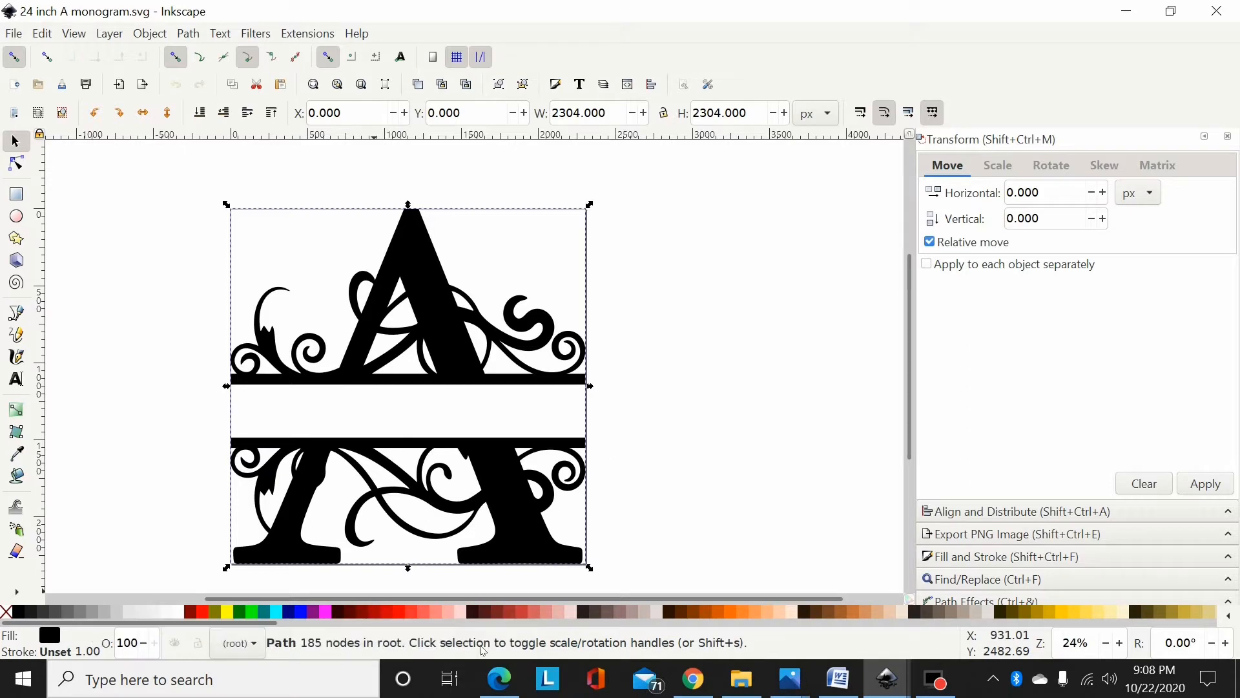
pyautogui.moveTo(707, 392)
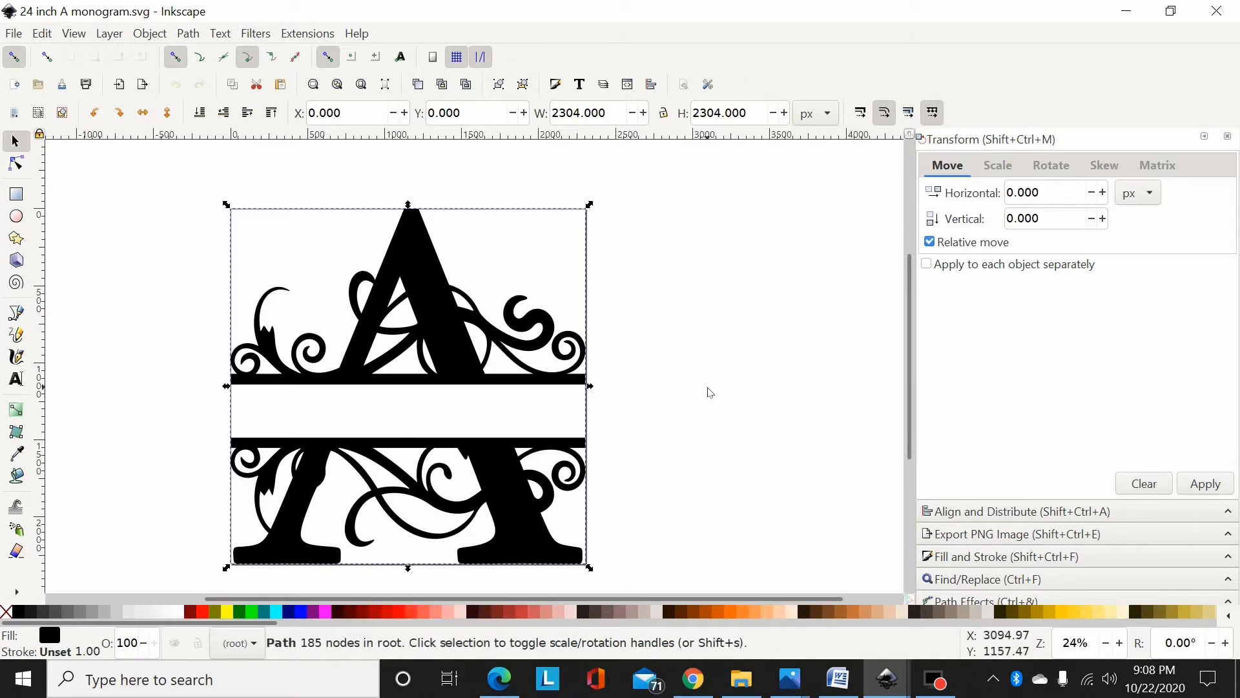
pyautogui.moveTo(449, 302)
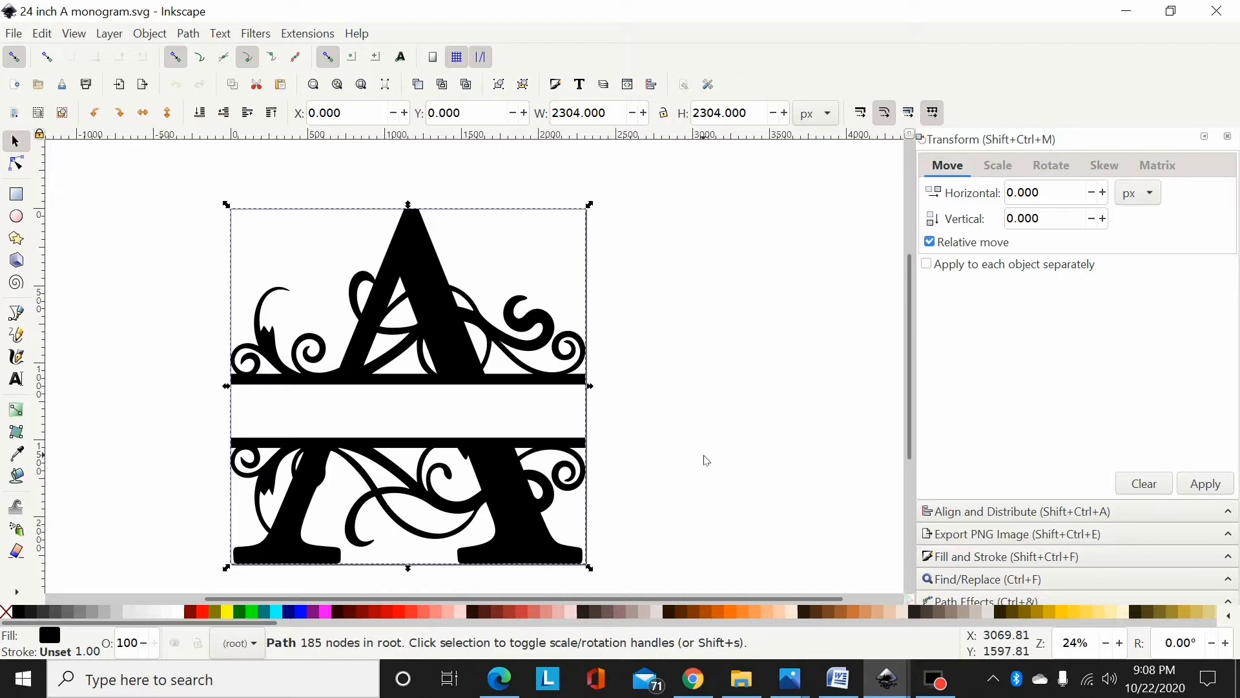
pyautogui.moveTo(682, 484)
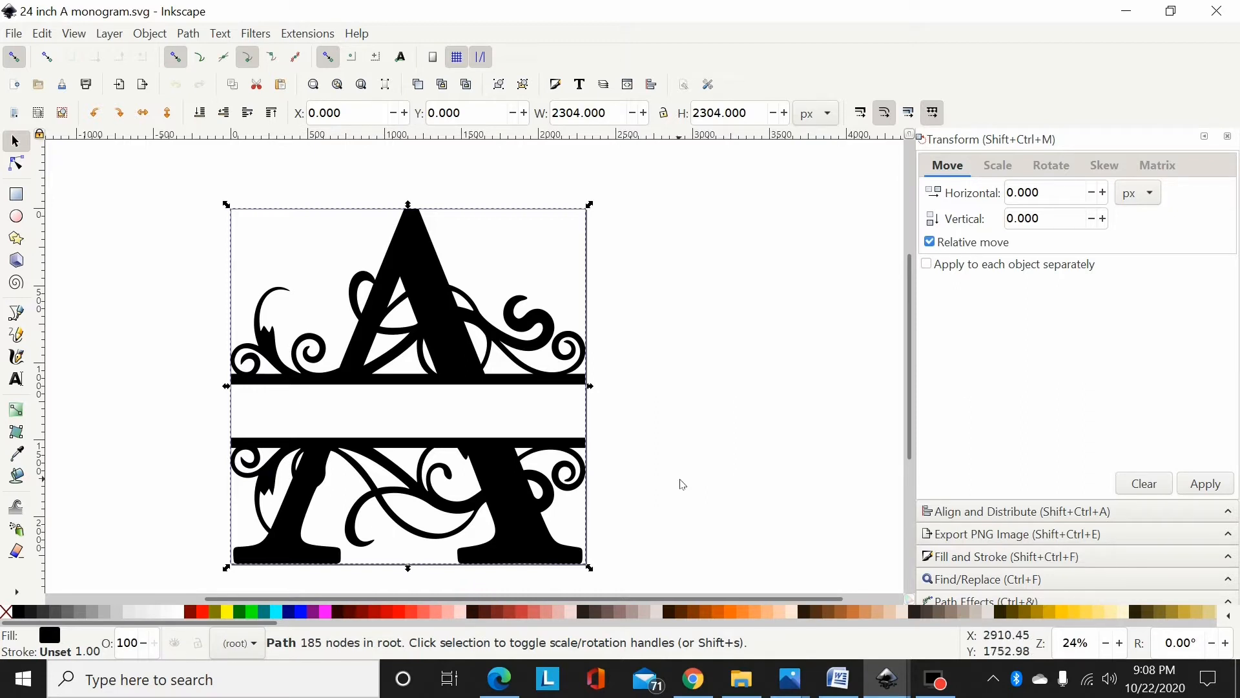
pyautogui.moveTo(281, 651)
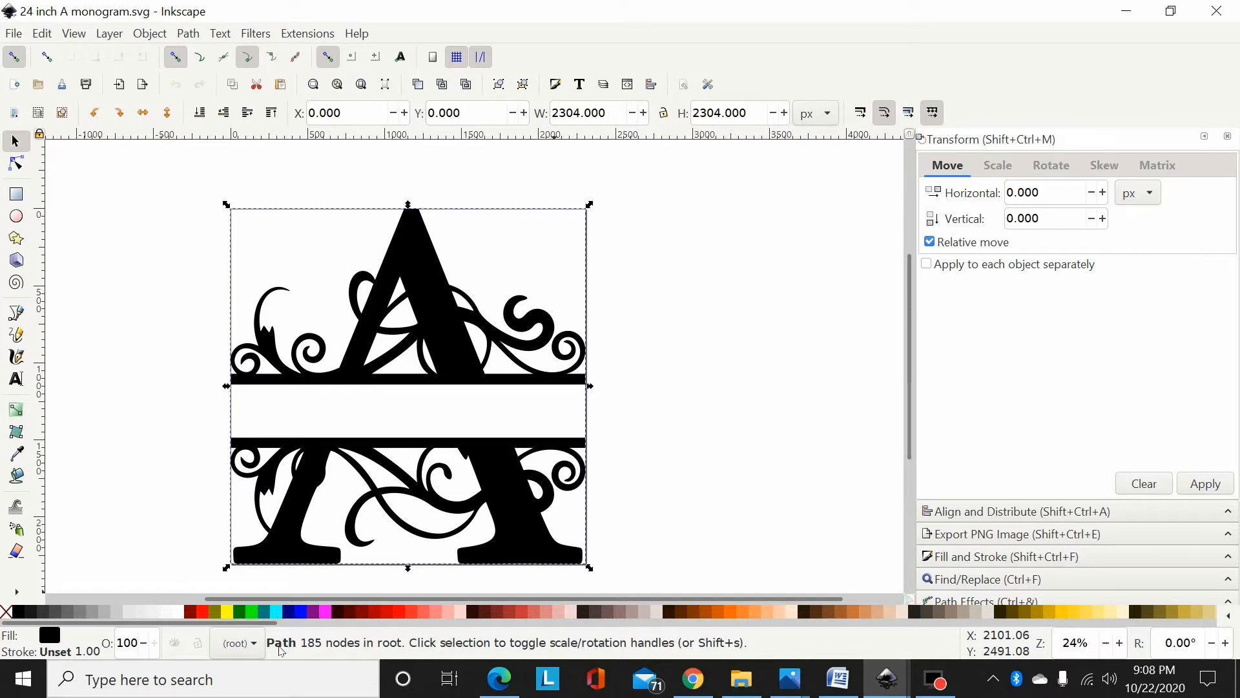
pyautogui.moveTo(433, 651)
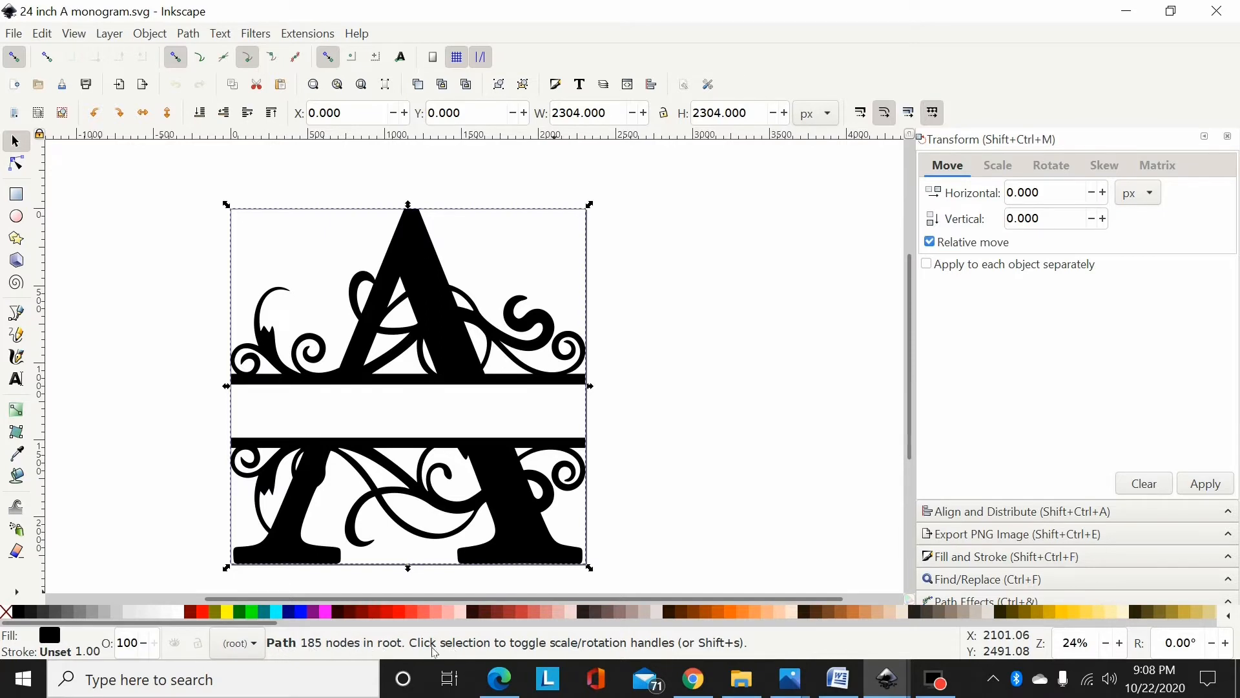
pyautogui.moveTo(267, 658)
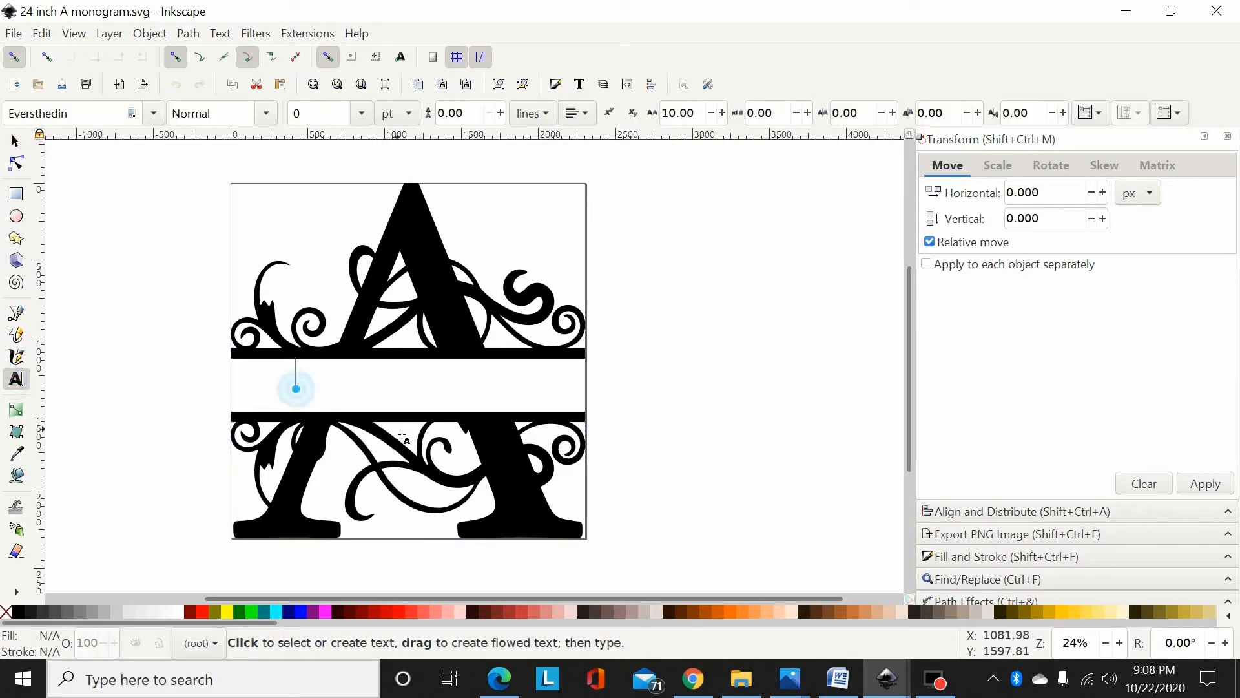
# Step: Type EXAMPLE across the band, set it in Arial Bold, and adjust the letter spacing
pyautogui.write('EX')
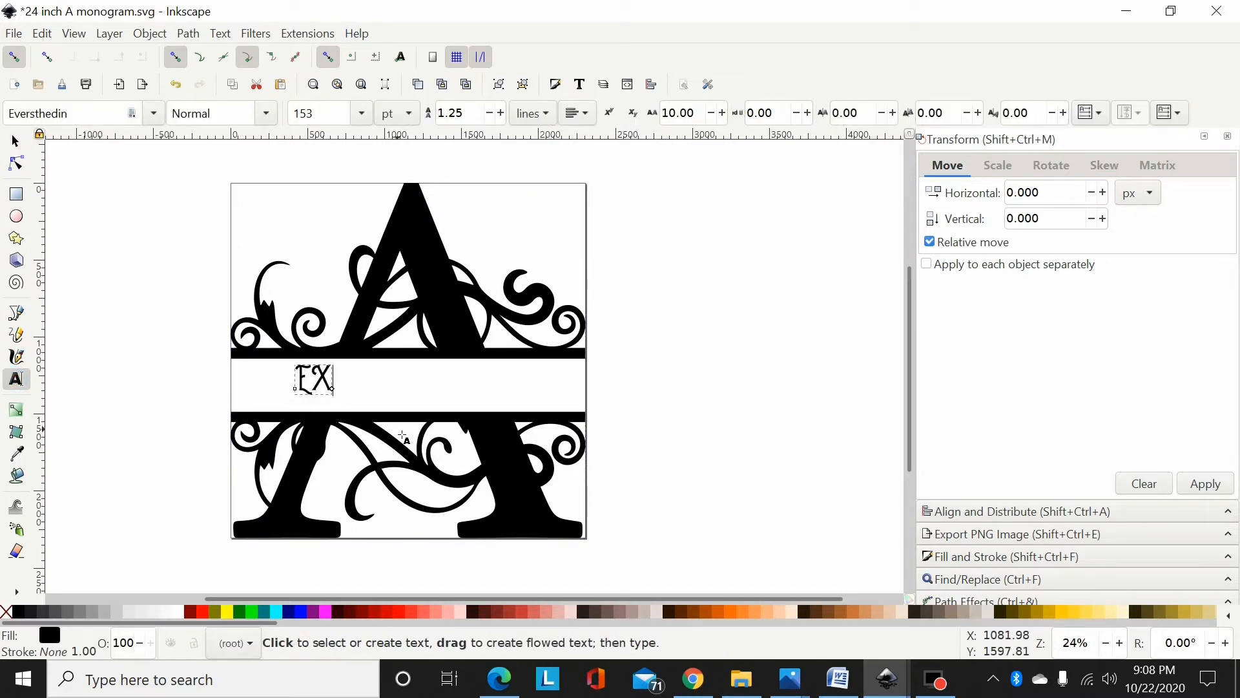
pyautogui.write('AMPLE')
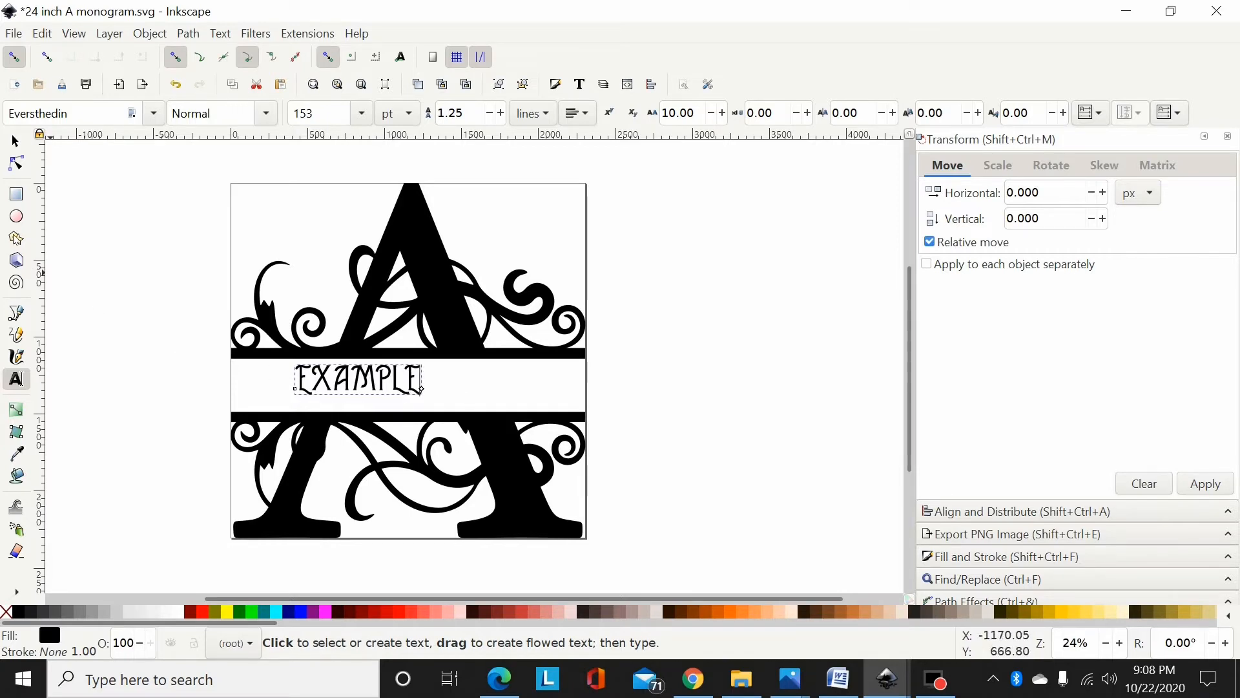
pyautogui.click(150, 113)
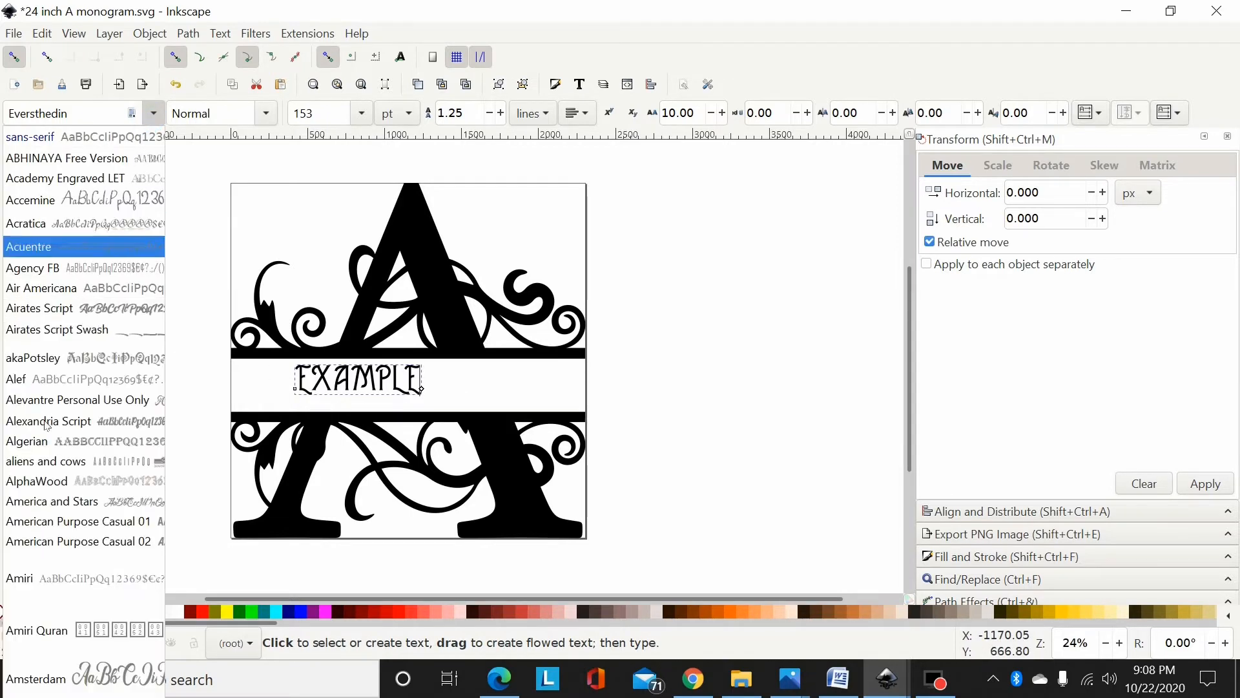
pyautogui.click(36, 480)
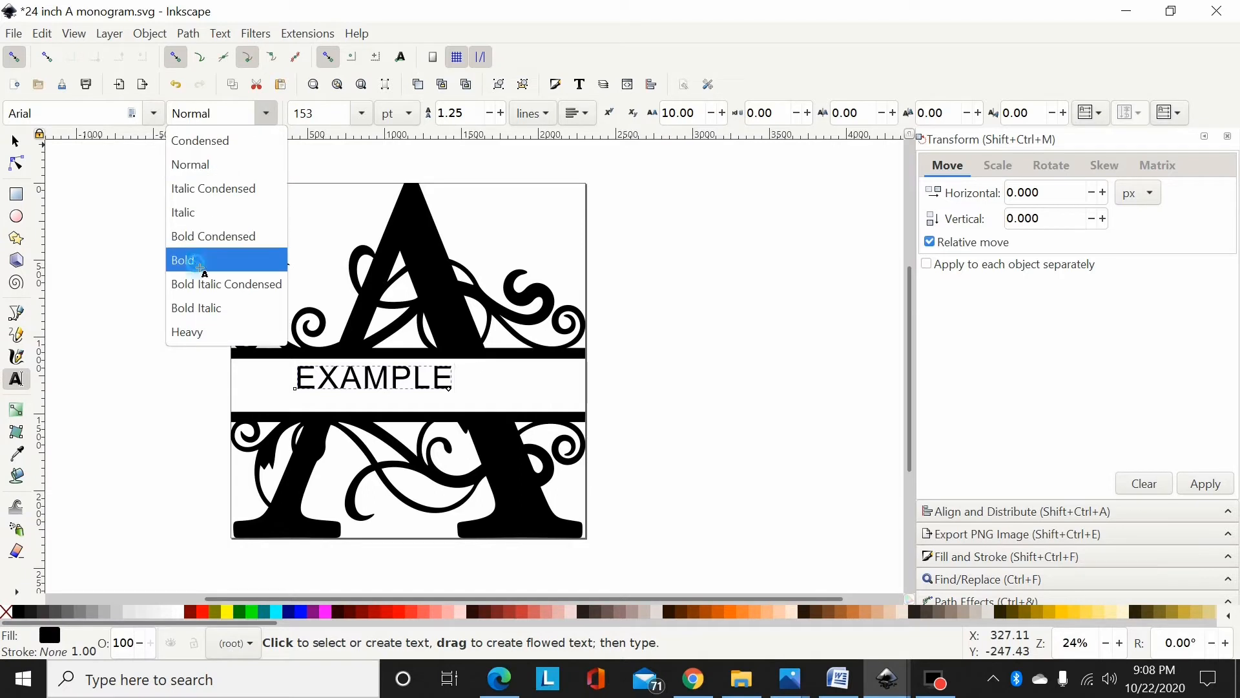
pyautogui.click(183, 260)
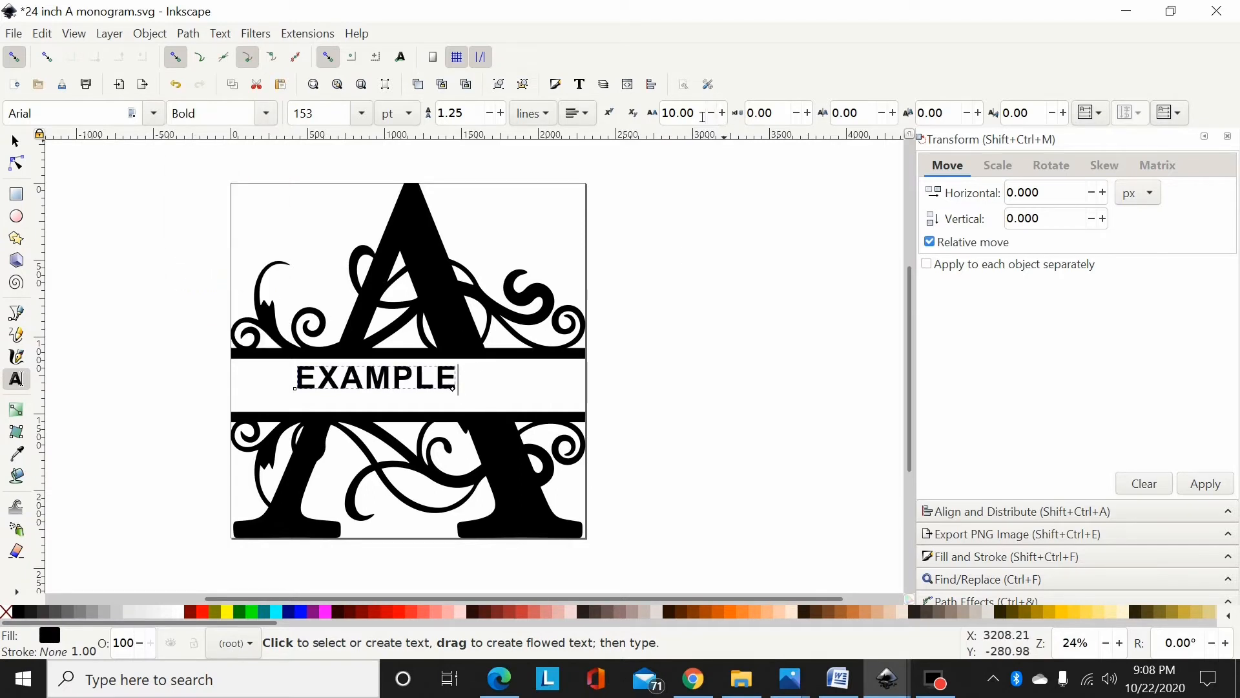
pyautogui.click(678, 112)
pyautogui.write('0')
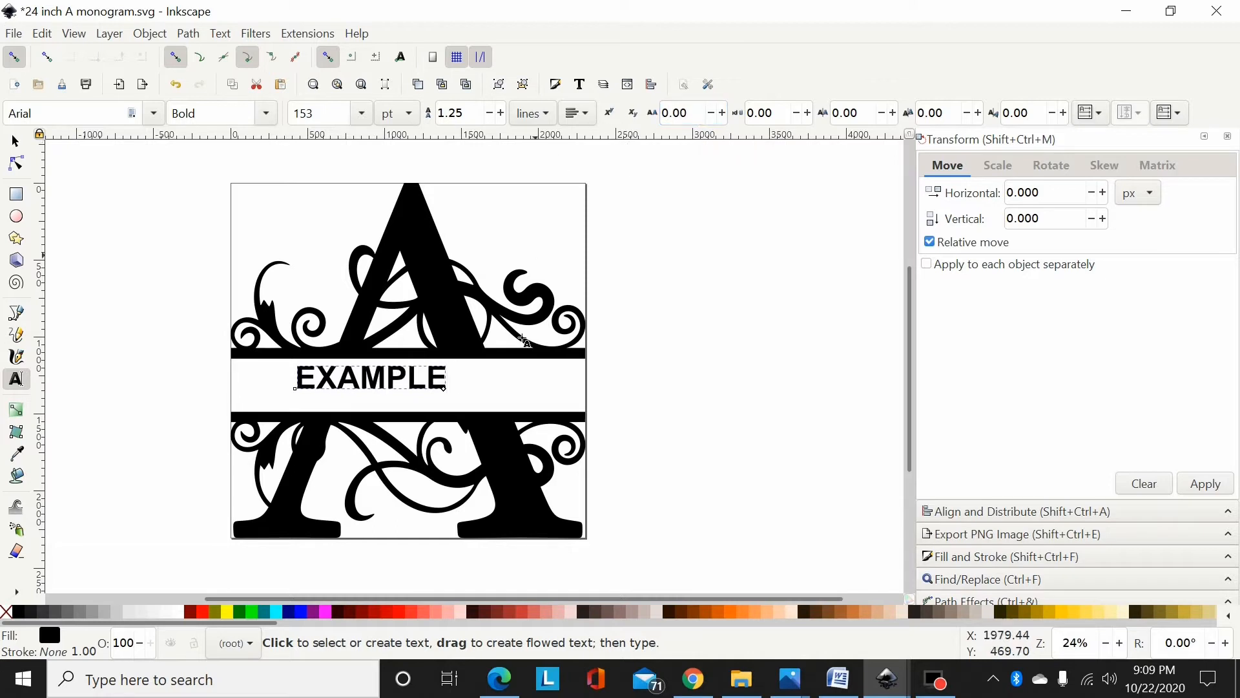
# Step: Enlarge EXAMPLE to fill the white band, color it red, and nudge it left
pyautogui.click(368, 376)
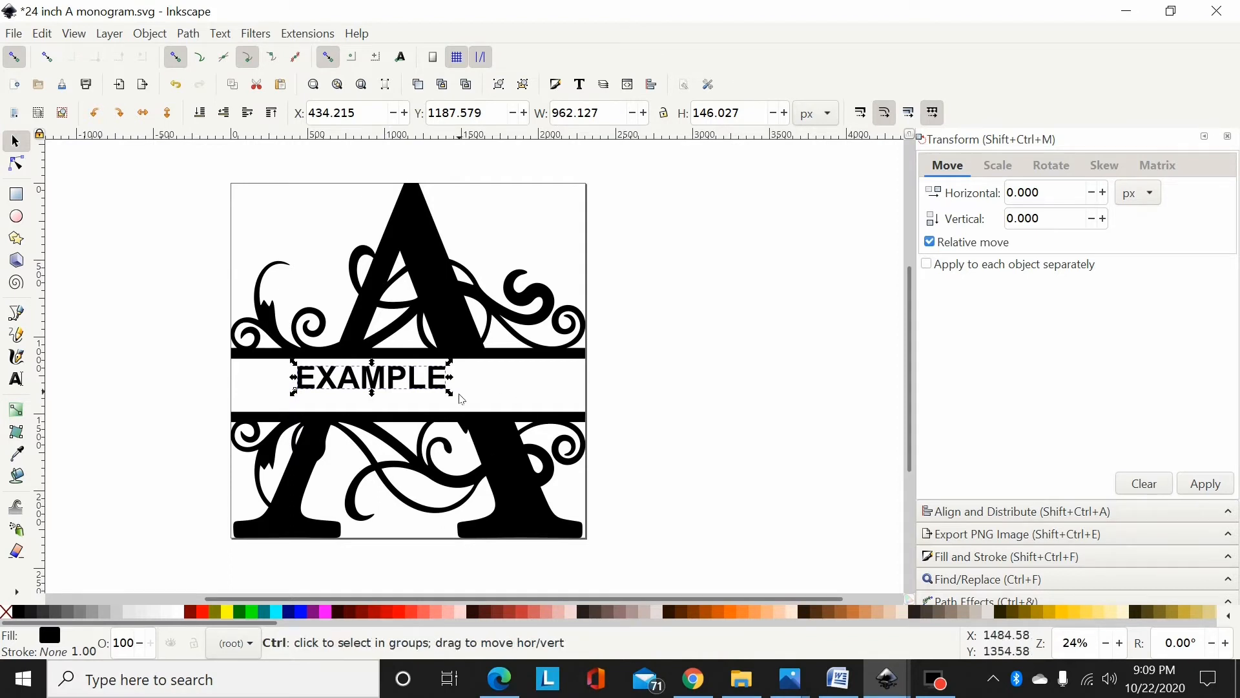
pyautogui.moveTo(454, 389); pyautogui.dragTo(593, 415)
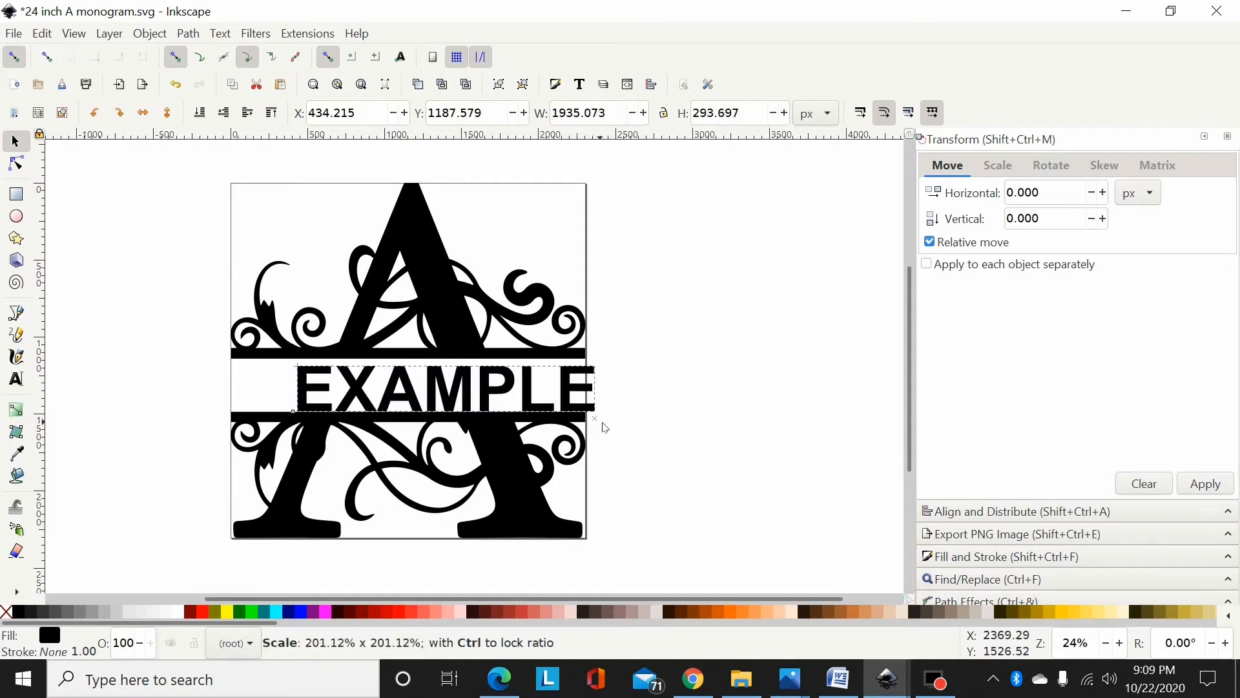
pyautogui.click(200, 612)
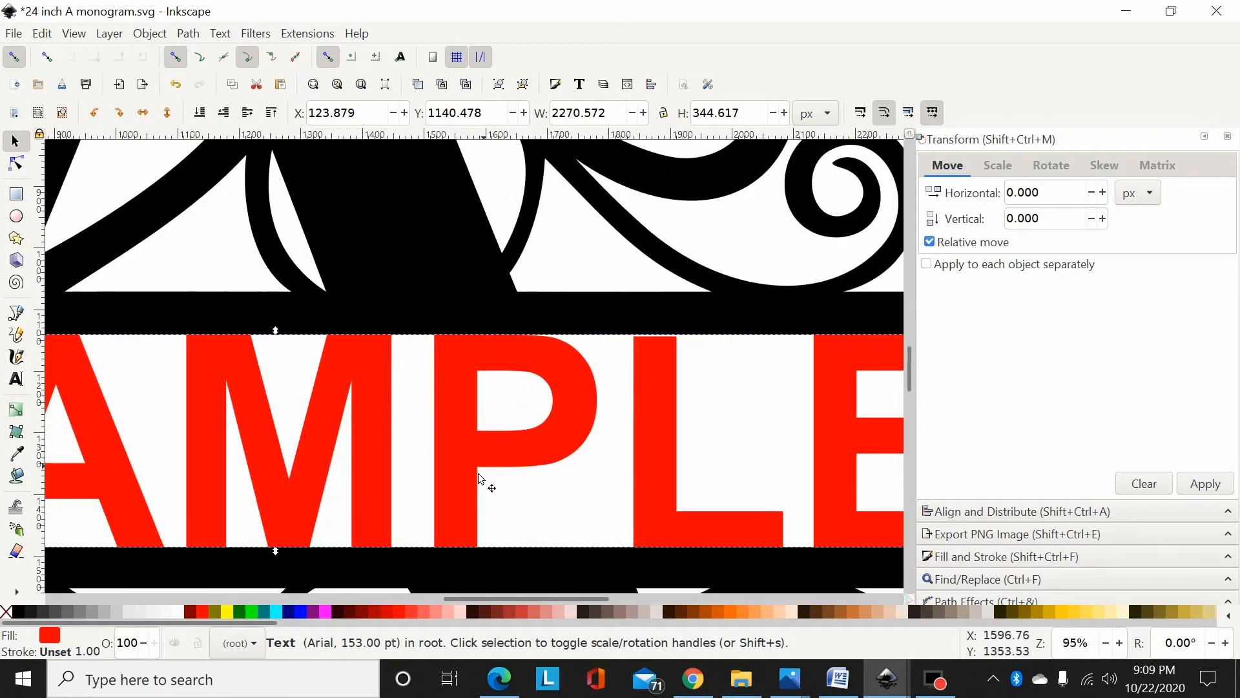
pyautogui.moveTo(490, 487); pyautogui.dragTo(443, 461)
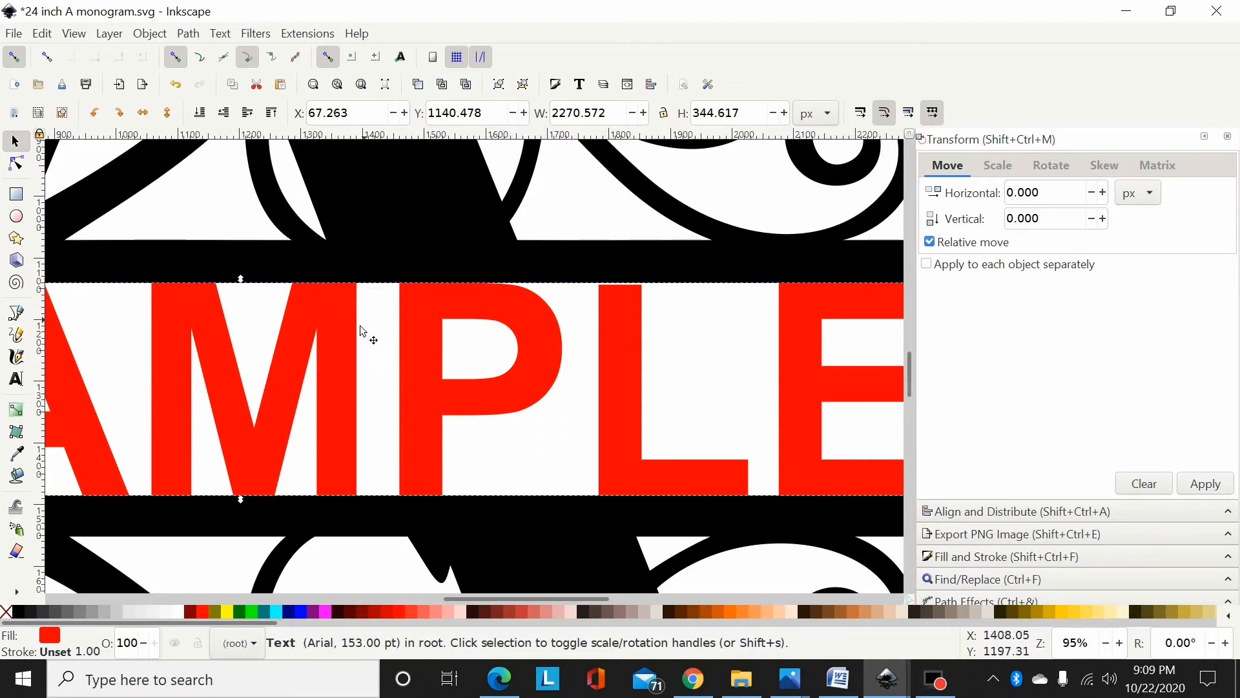
pyautogui.click(212, 318)
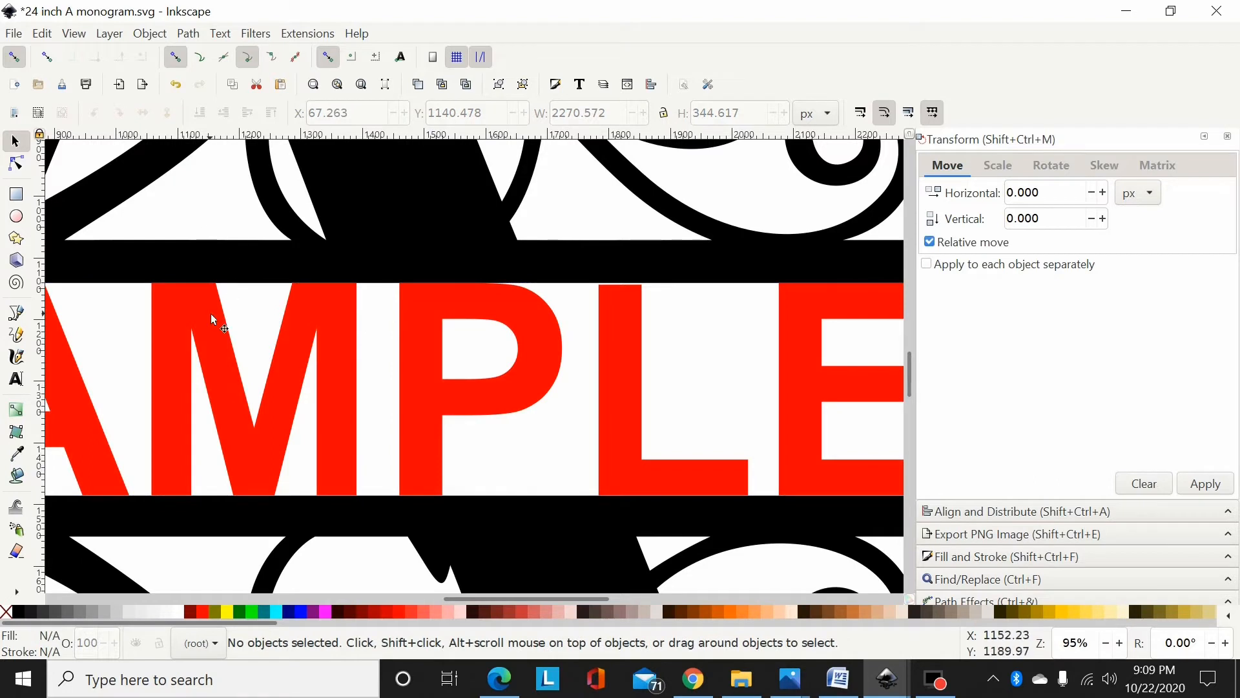
pyautogui.moveTo(204, 296)
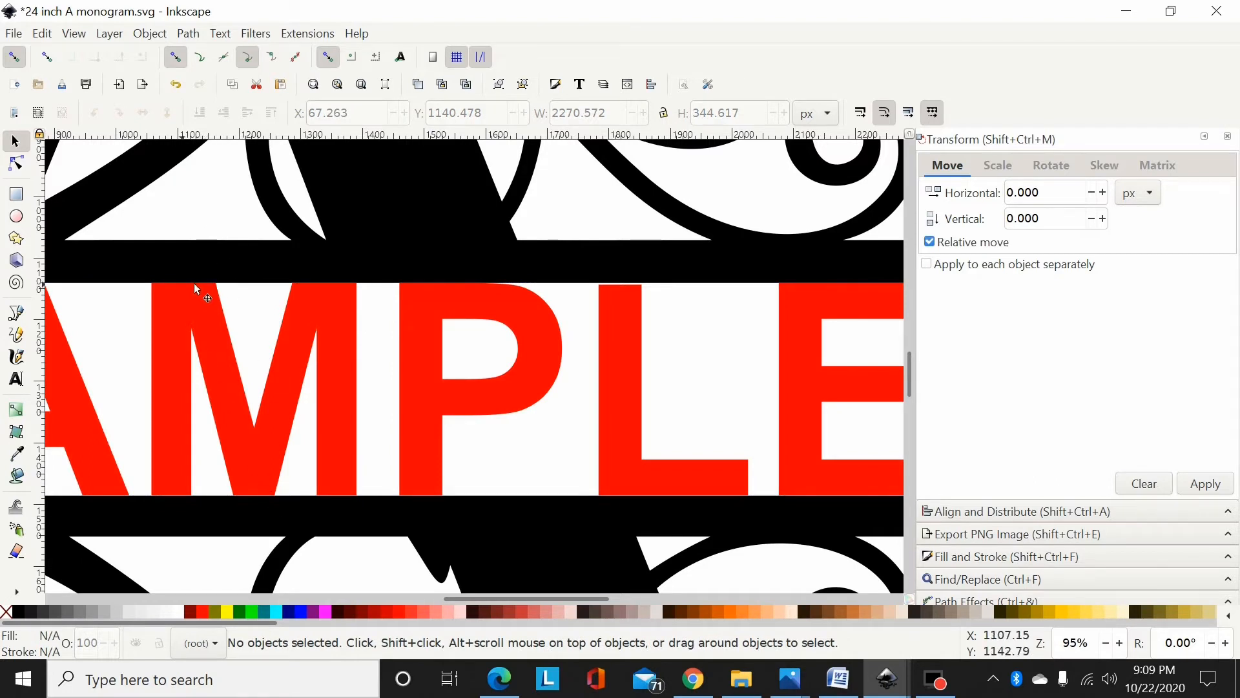
pyautogui.moveTo(321, 506)
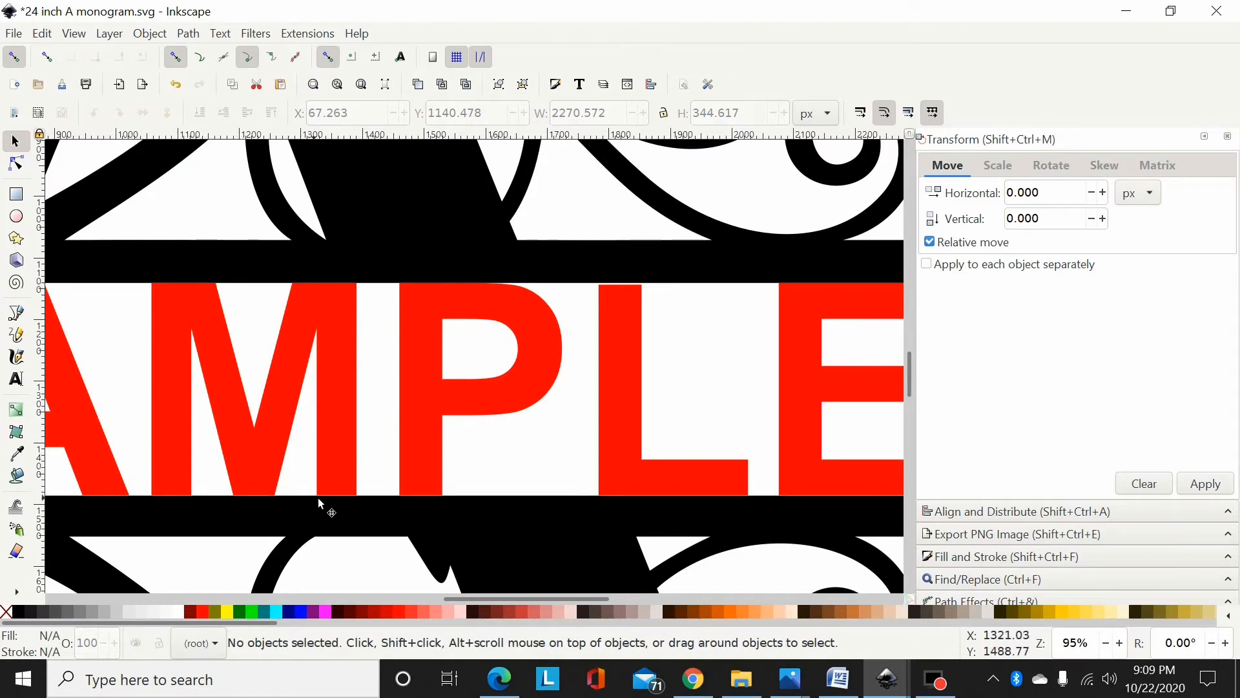
pyautogui.moveTo(346, 503)
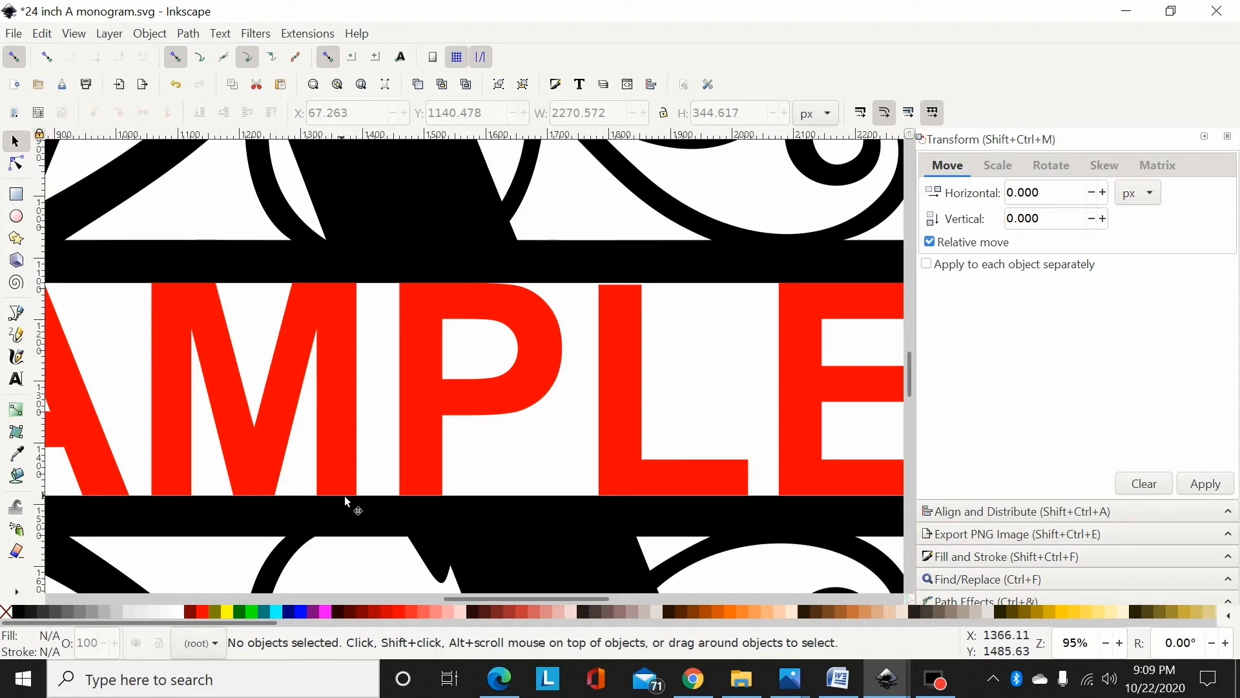
pyautogui.moveTo(625, 296)
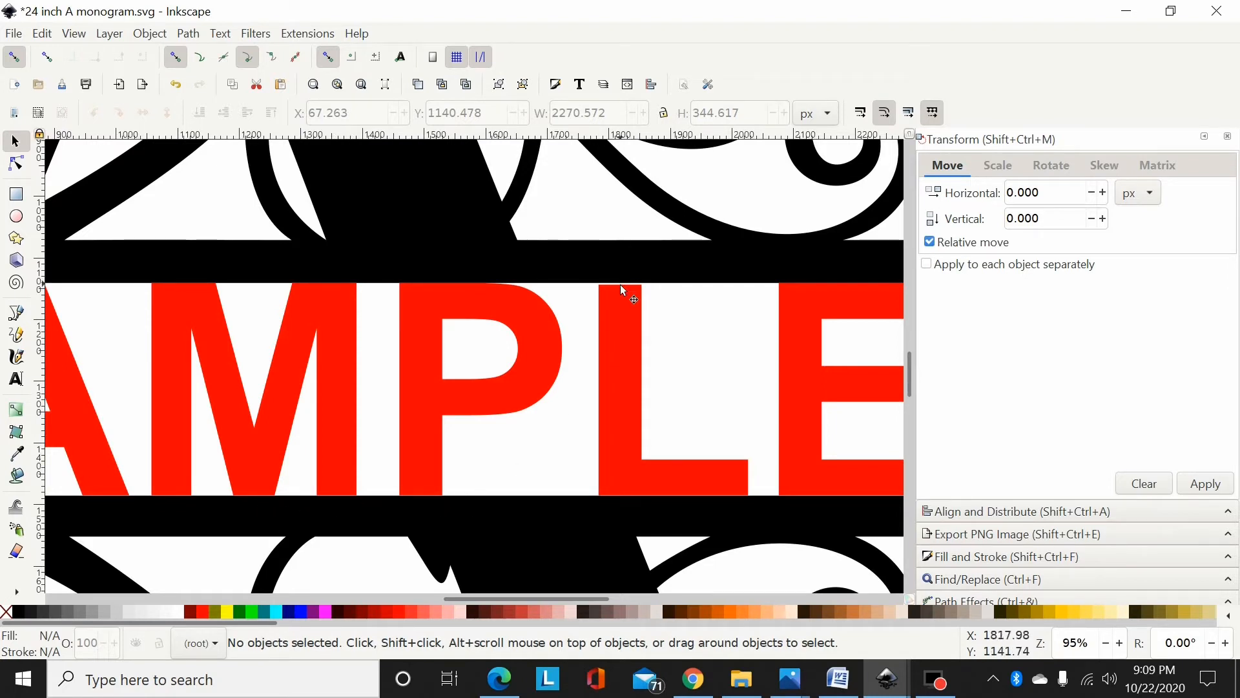
pyautogui.moveTo(576, 358)
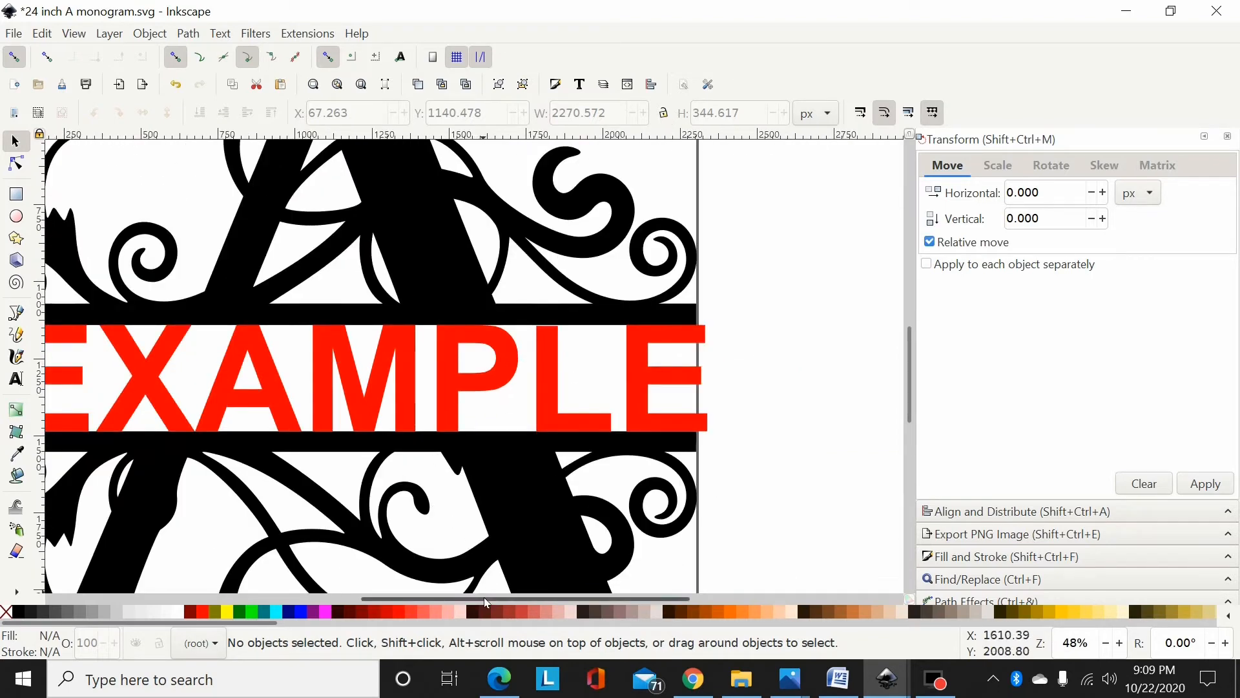
# Step: Zoom in on the EXAMPLE text and switch to the Rectangle tool
pyautogui.hscroll(3)
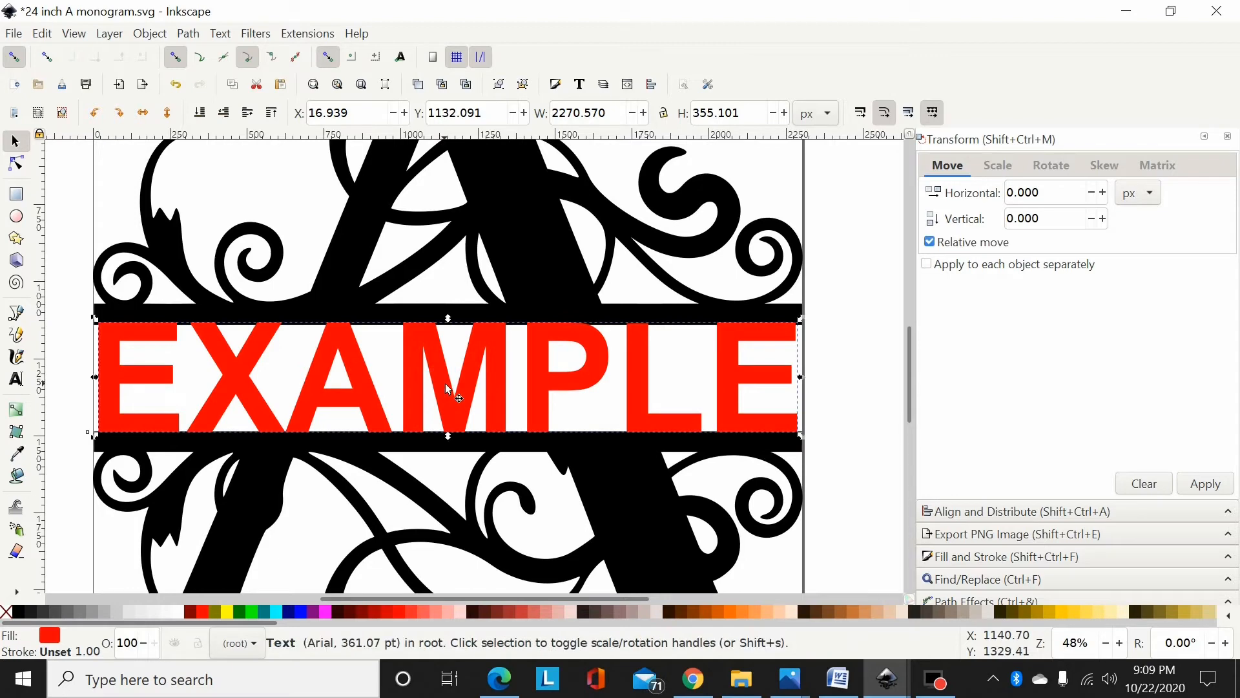
pyautogui.scroll(-3)
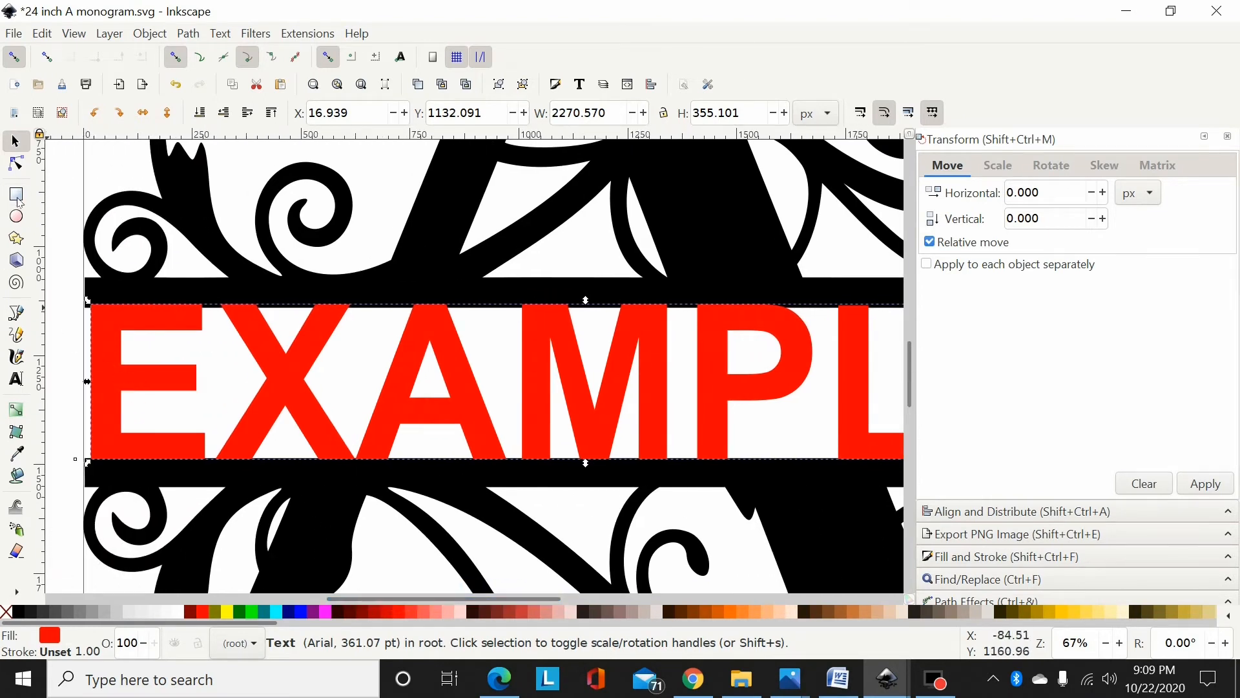
pyautogui.click(15, 199)
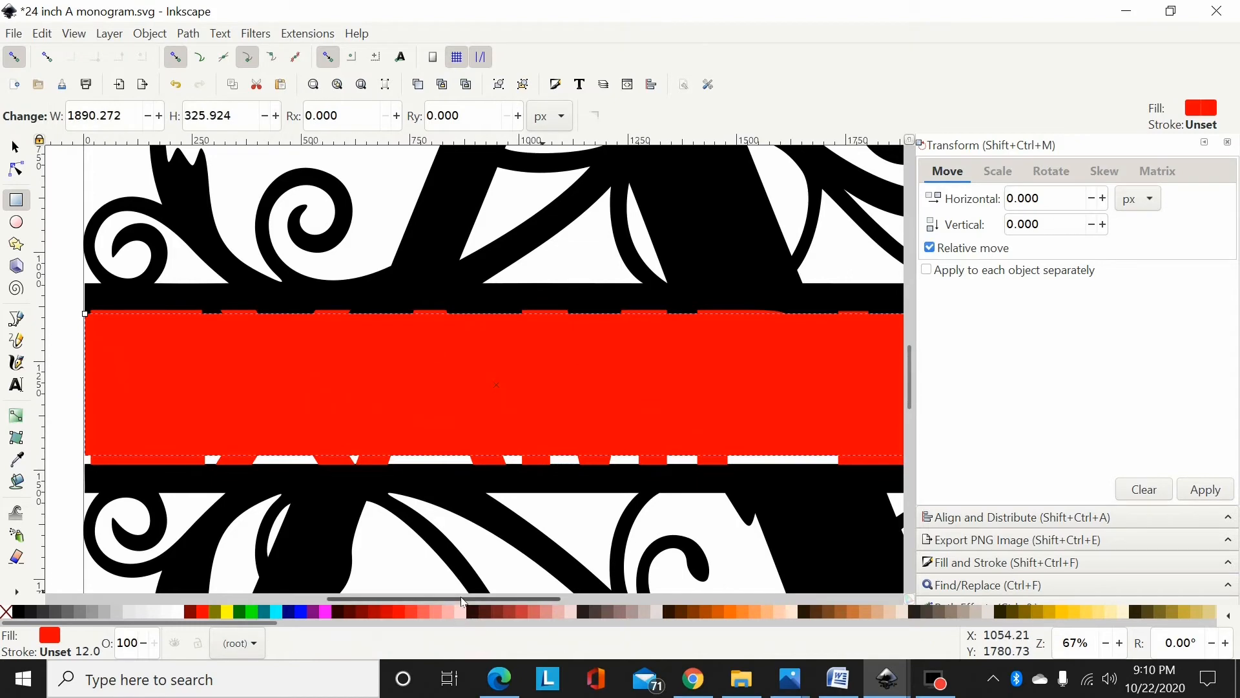
# Step: Stretch the rectangle across the whole band and fill it blue
pyautogui.scroll(-3)
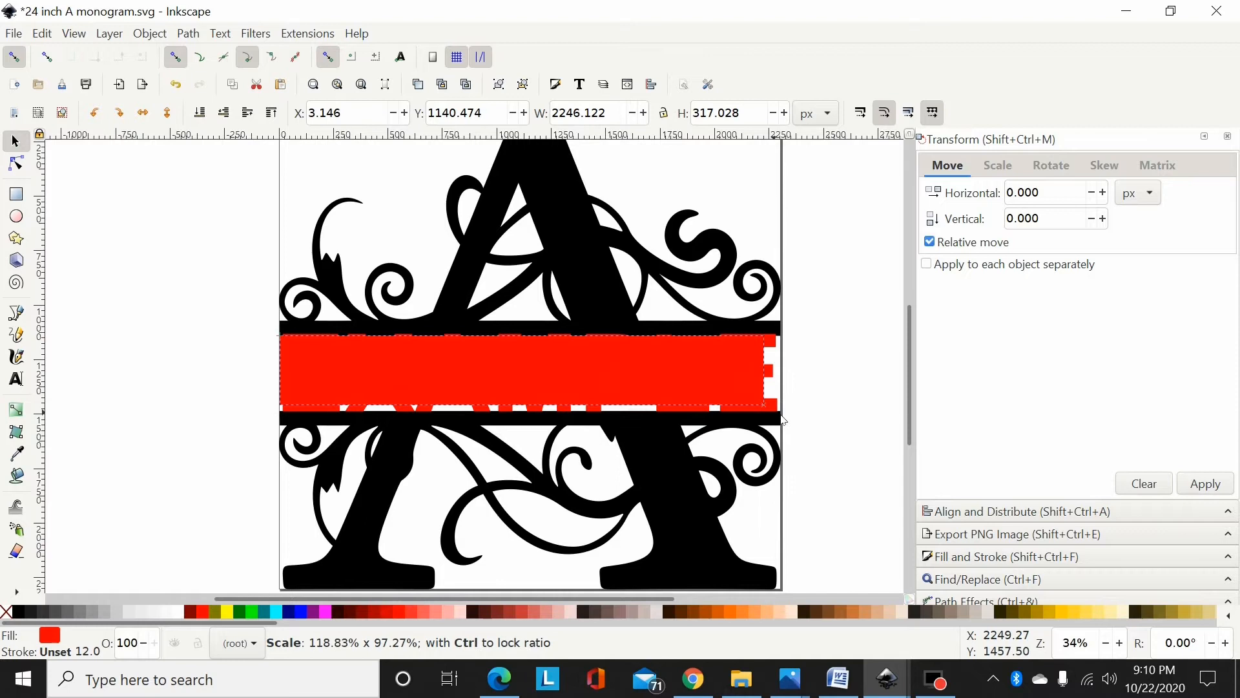
pyautogui.moveTo(776, 408); pyautogui.dragTo(783, 415)
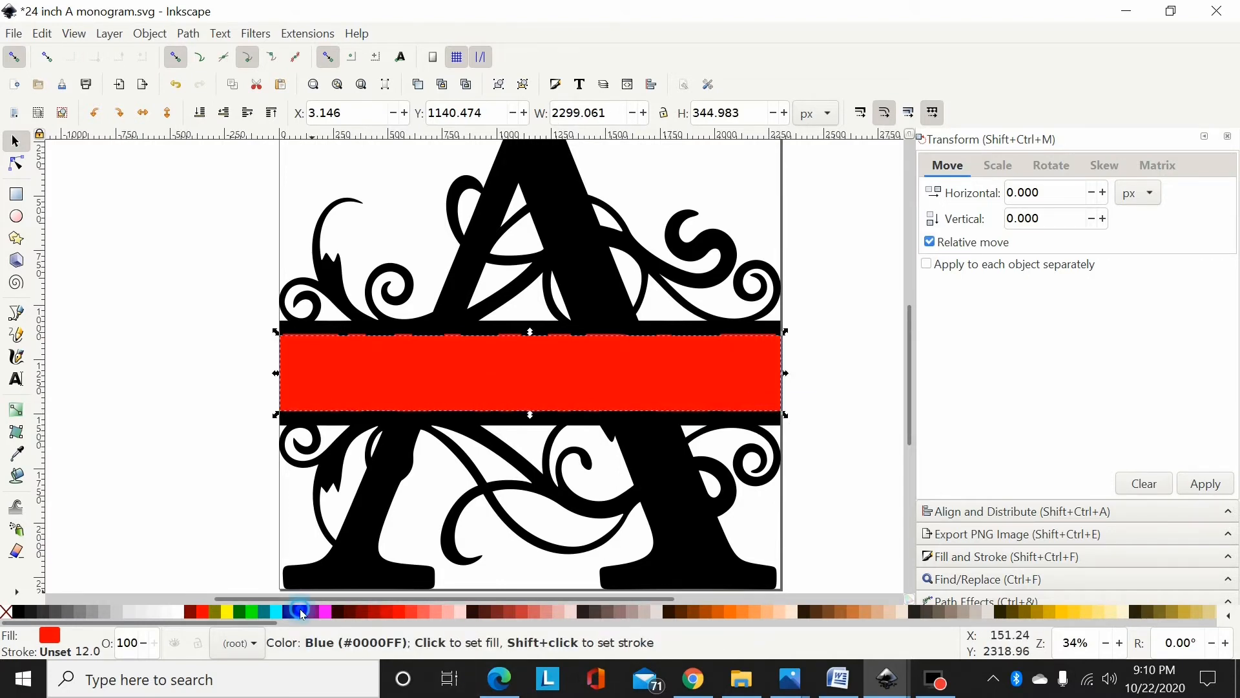
pyautogui.click(300, 612)
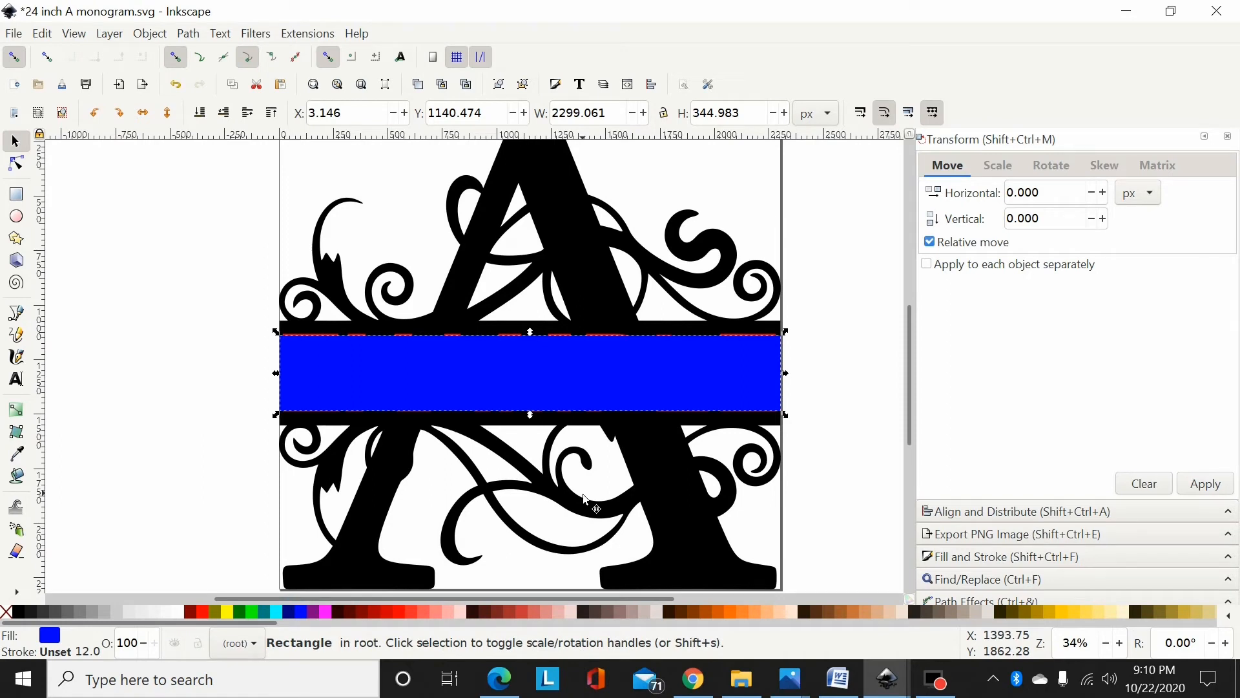
pyautogui.write('EXAMPLE')
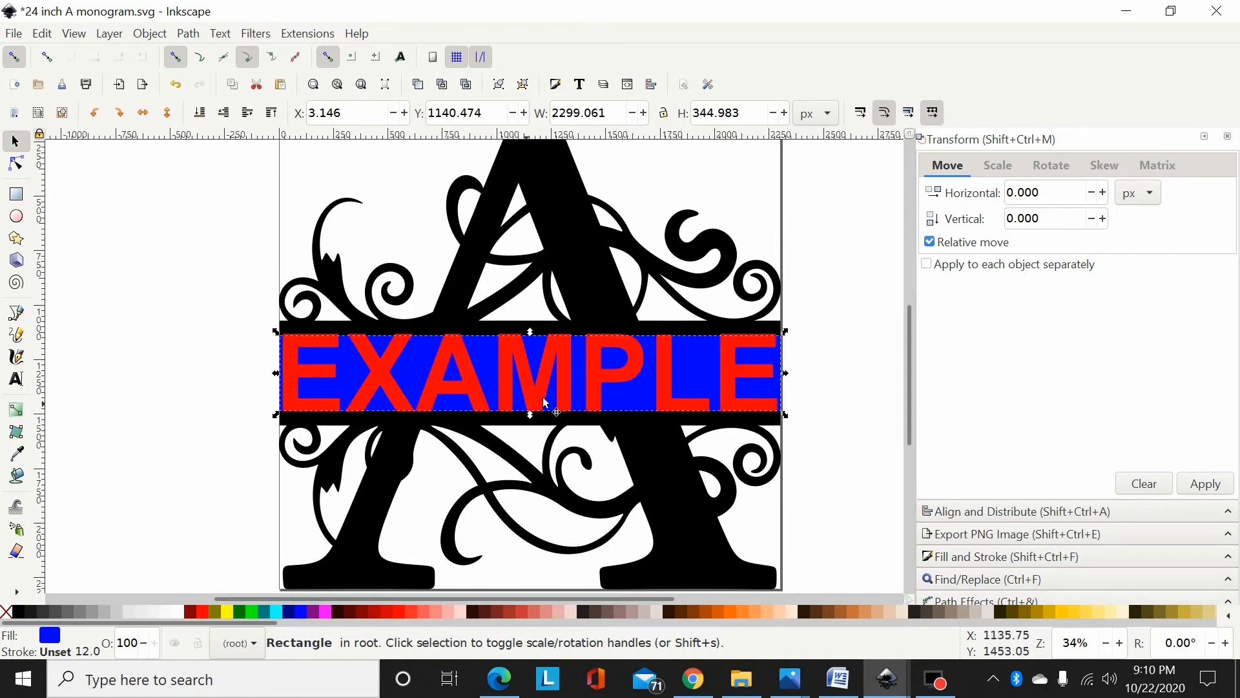
pyautogui.moveTo(591, 559)
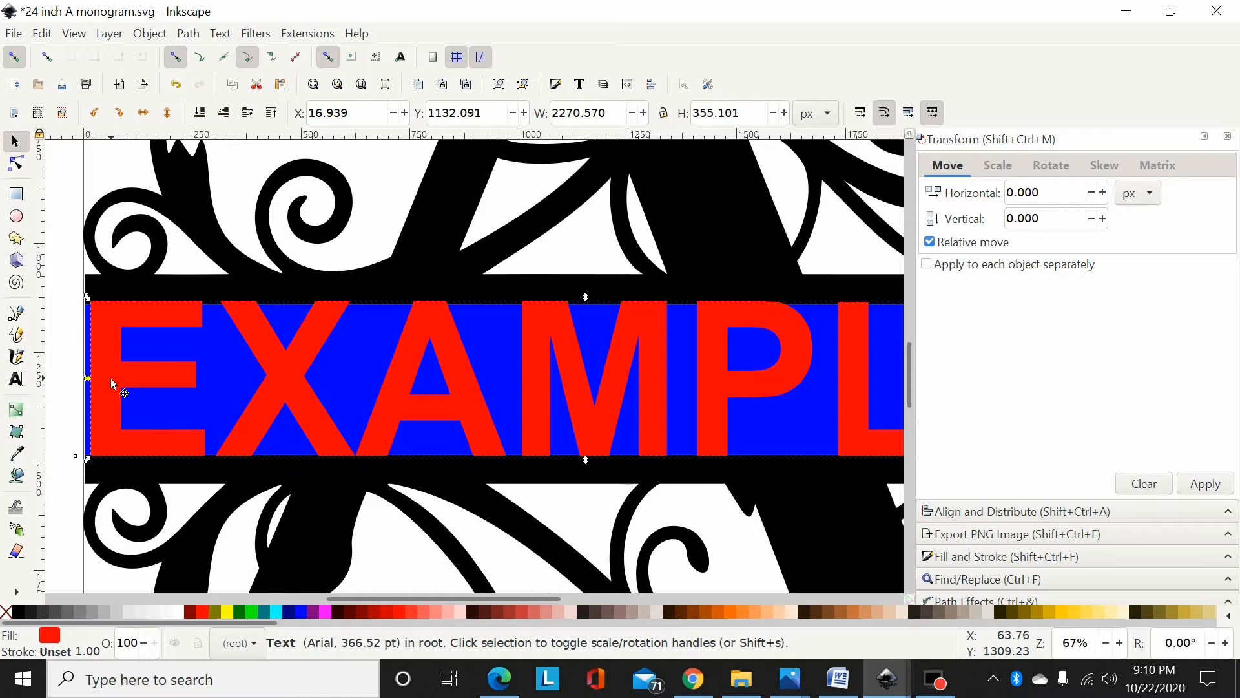
# Step: Align the EXAMPLE text with the blue rectangle using Align and Distribute, then reselect the text
pyautogui.click(79, 360)
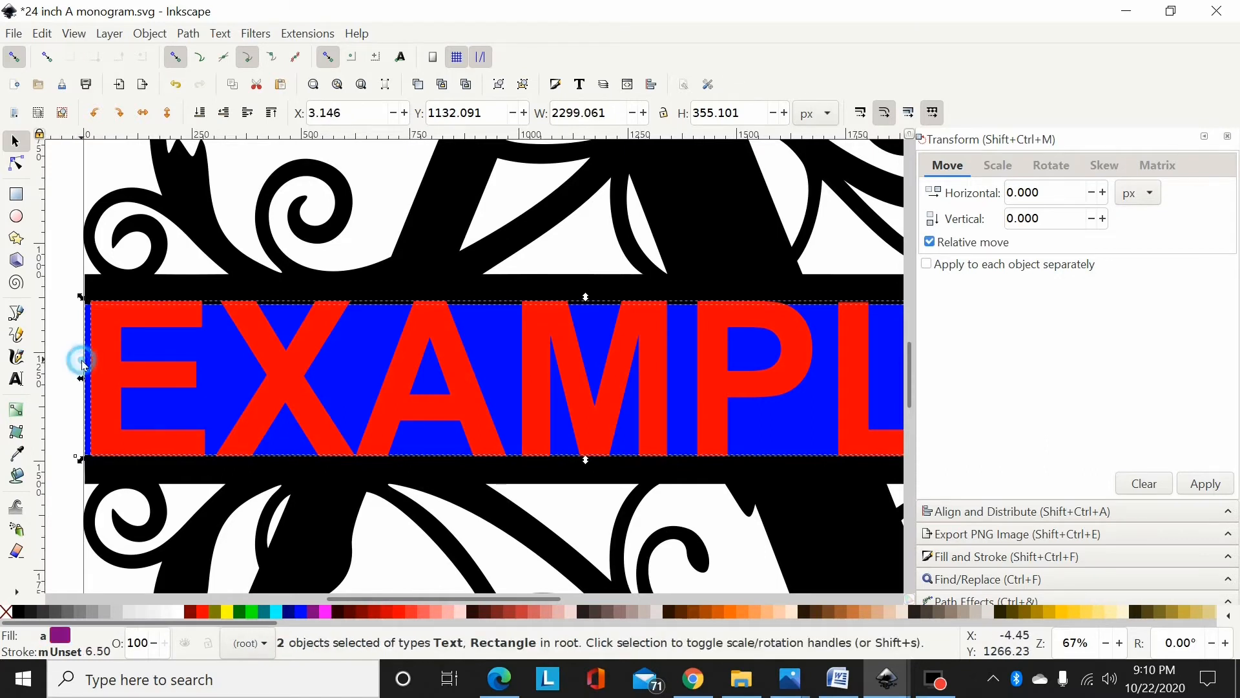
pyautogui.moveTo(514, 412)
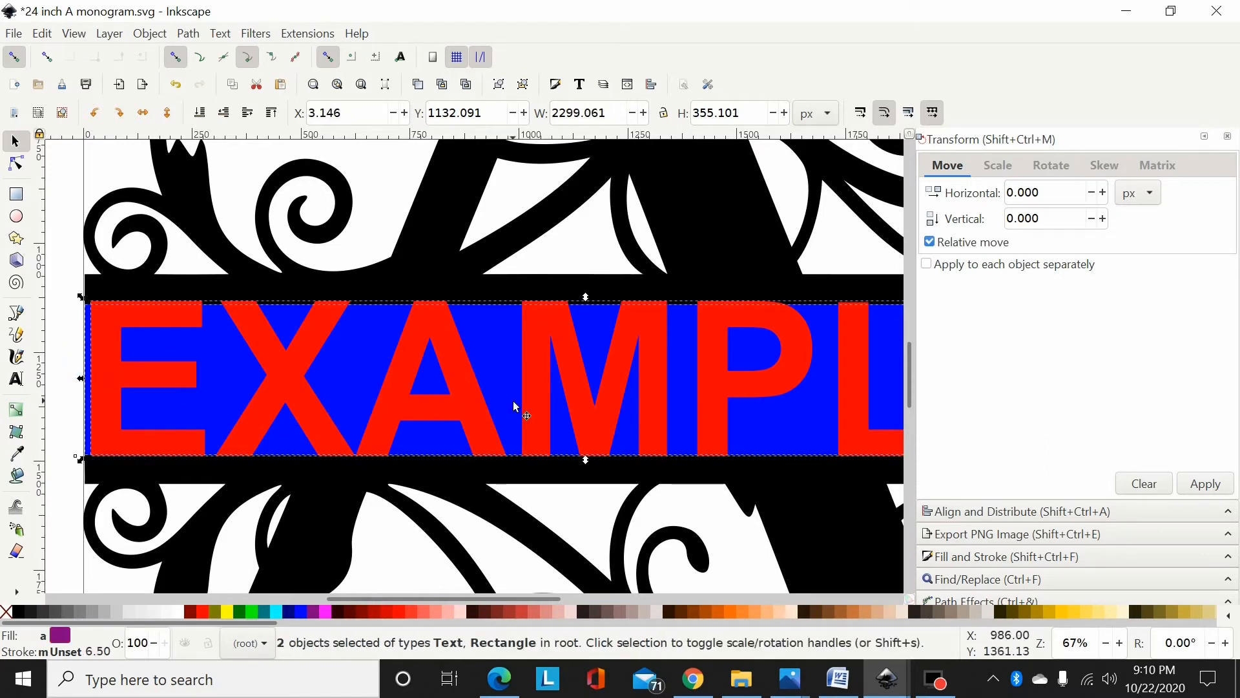
pyautogui.click(984, 511)
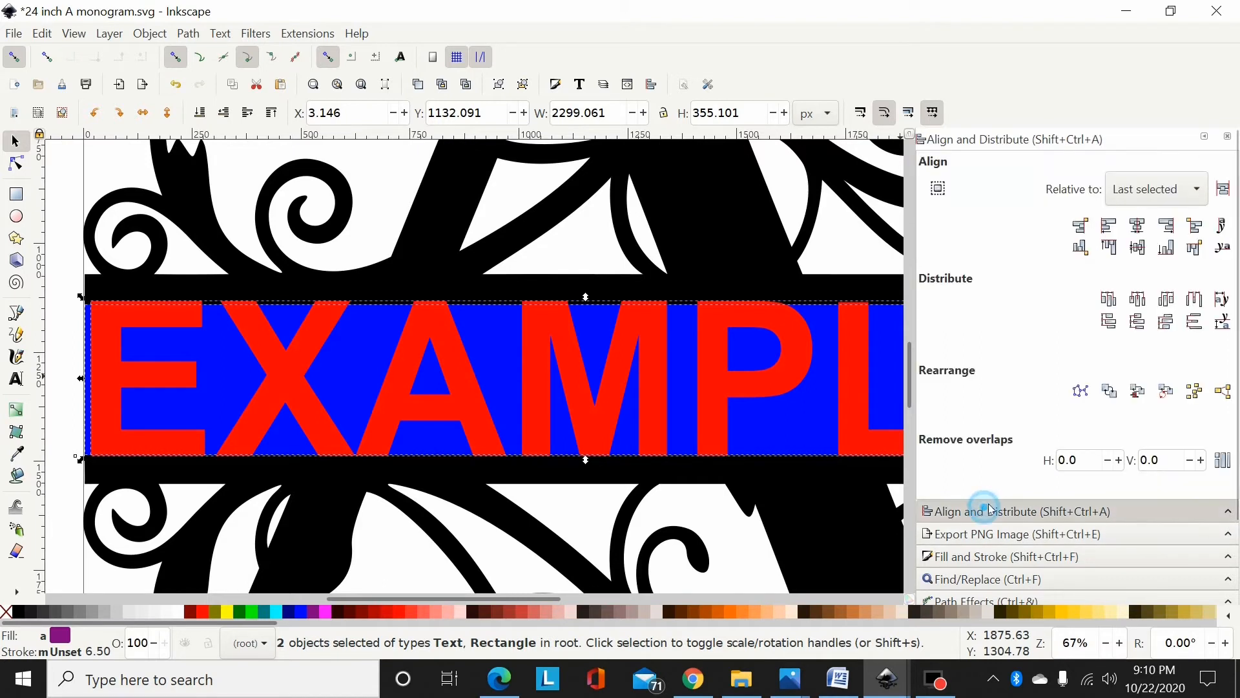
pyautogui.click(1136, 246)
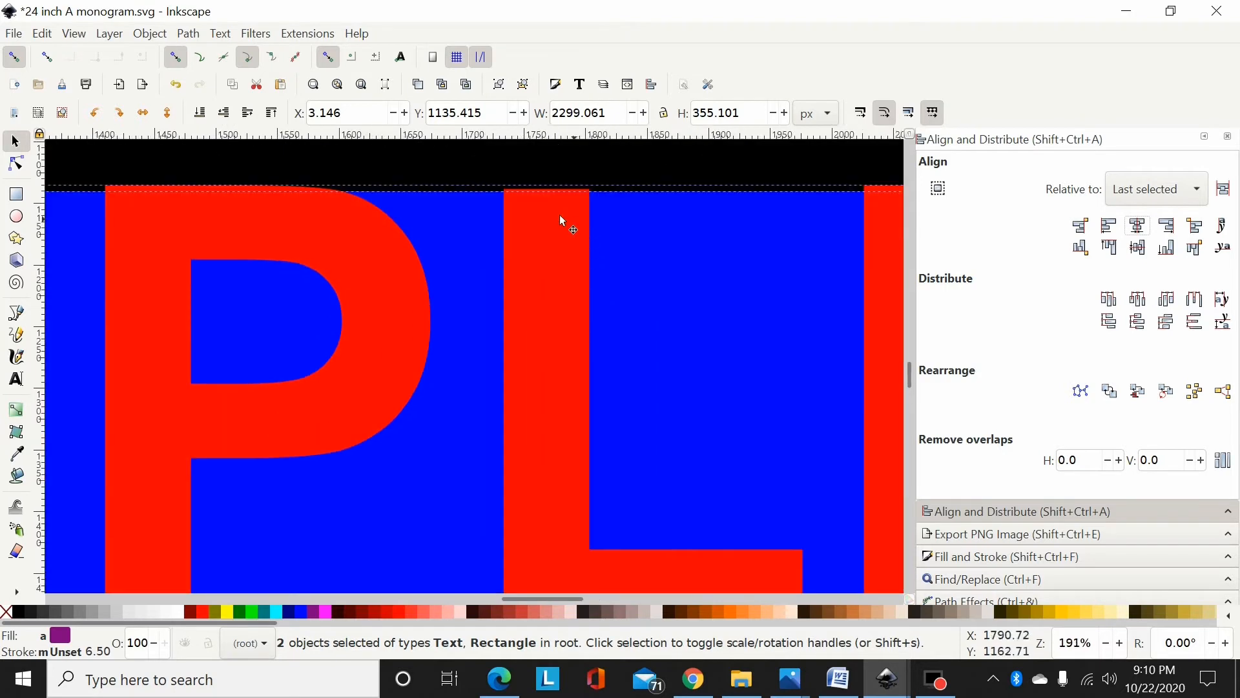
pyautogui.moveTo(580, 194)
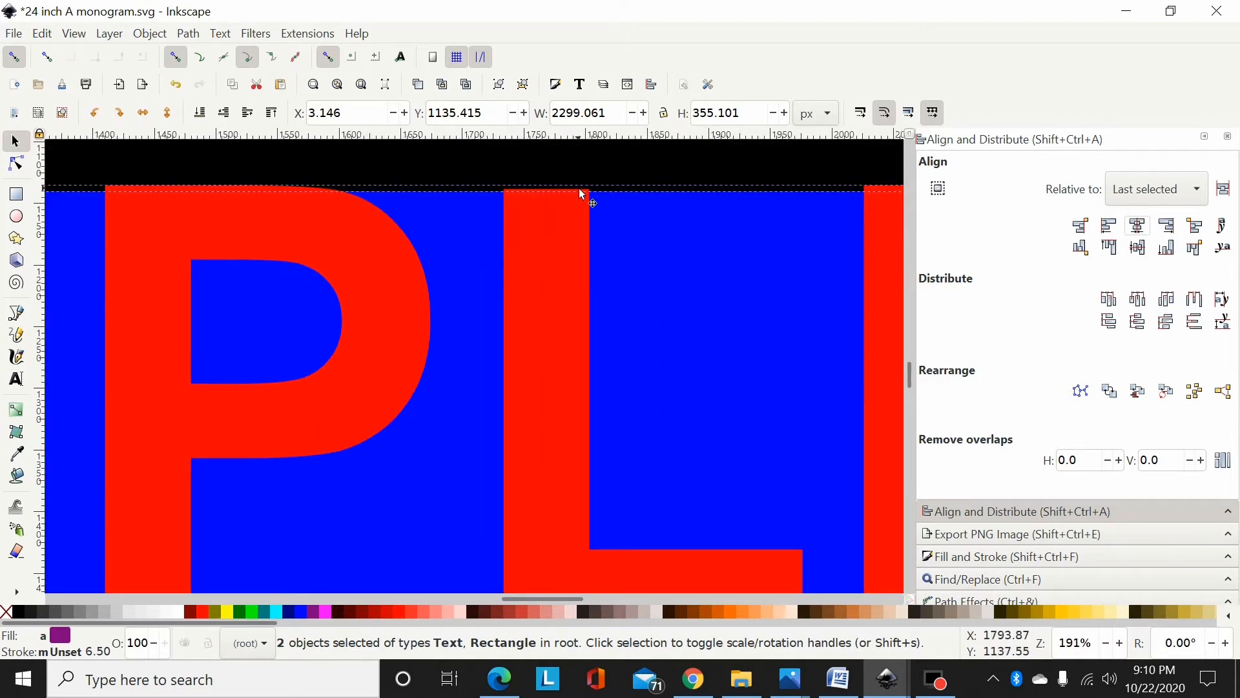
pyautogui.moveTo(466, 251)
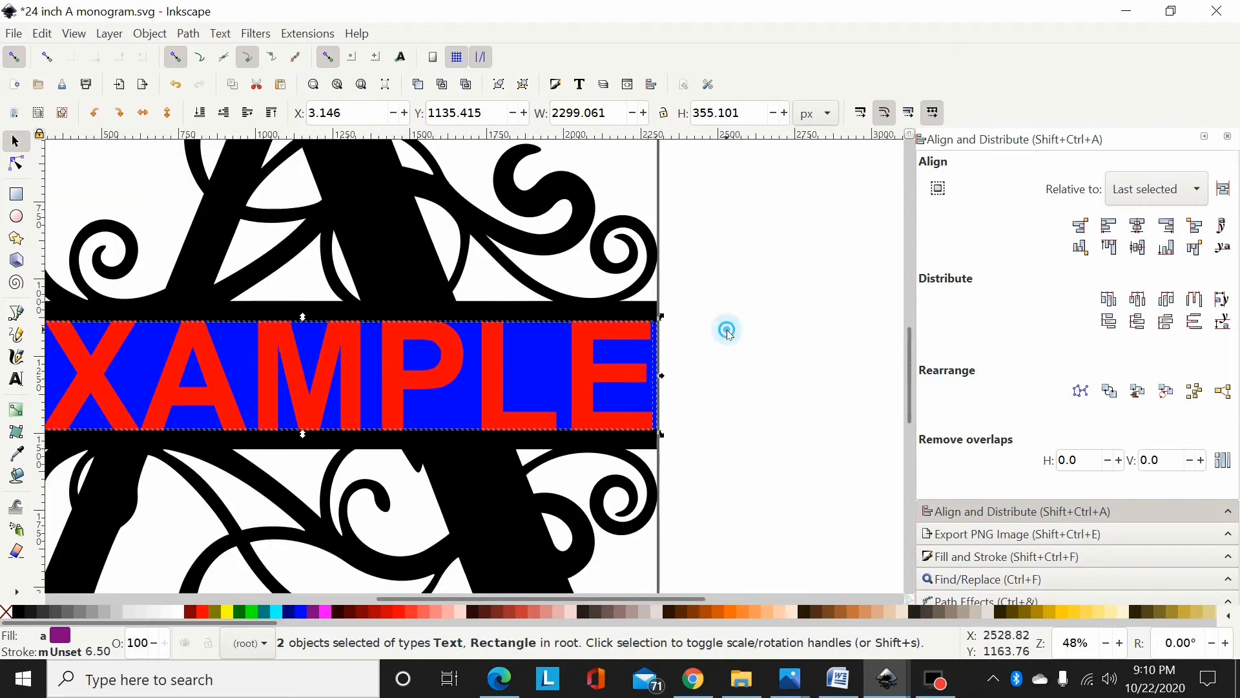
pyautogui.click(726, 330)
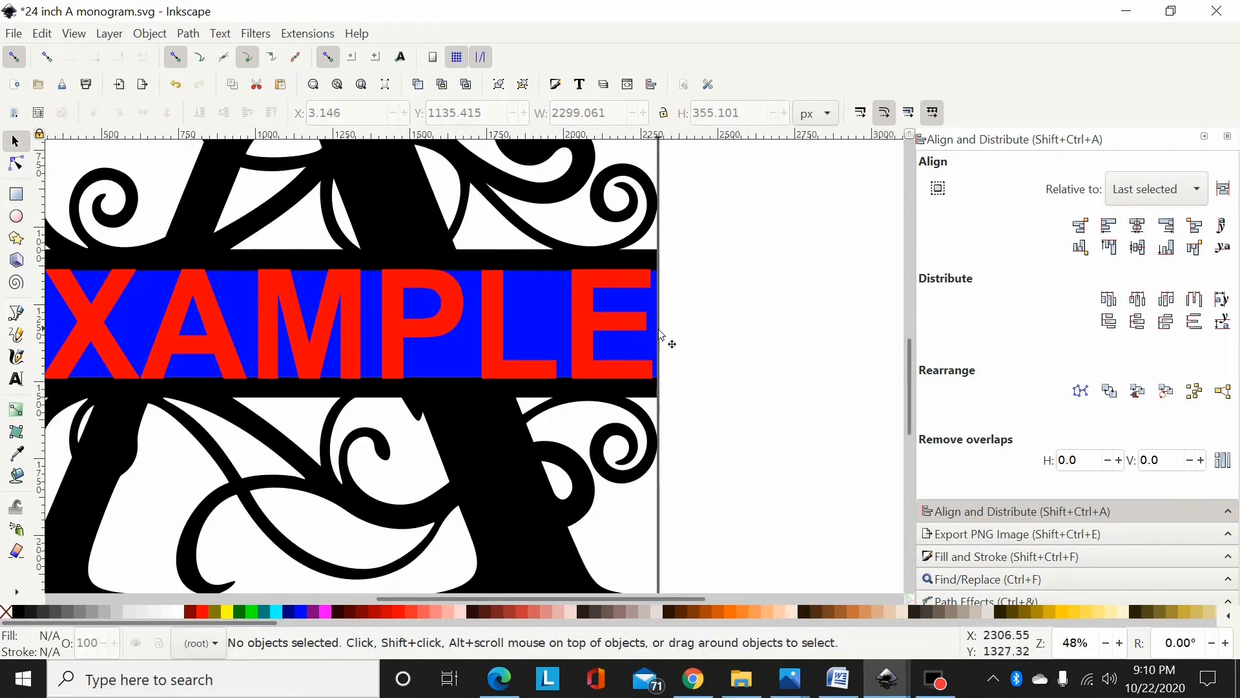
pyautogui.click(660, 309)
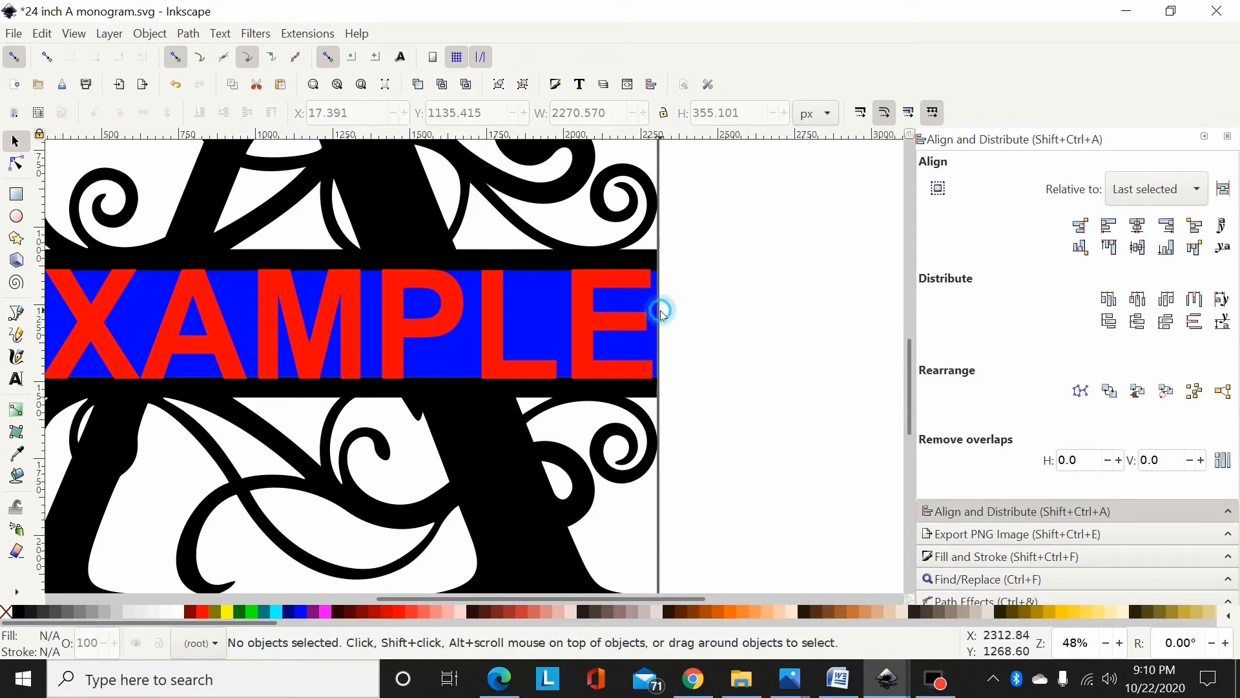
pyautogui.click(660, 309)
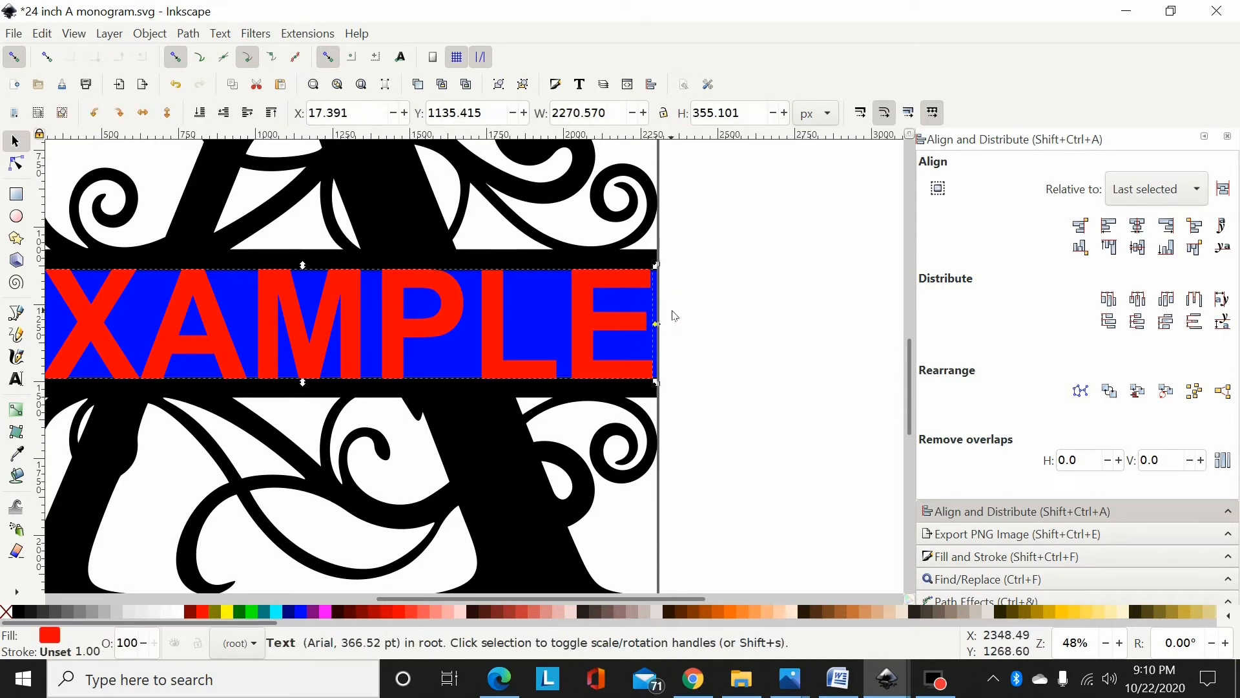
pyautogui.click(673, 315)
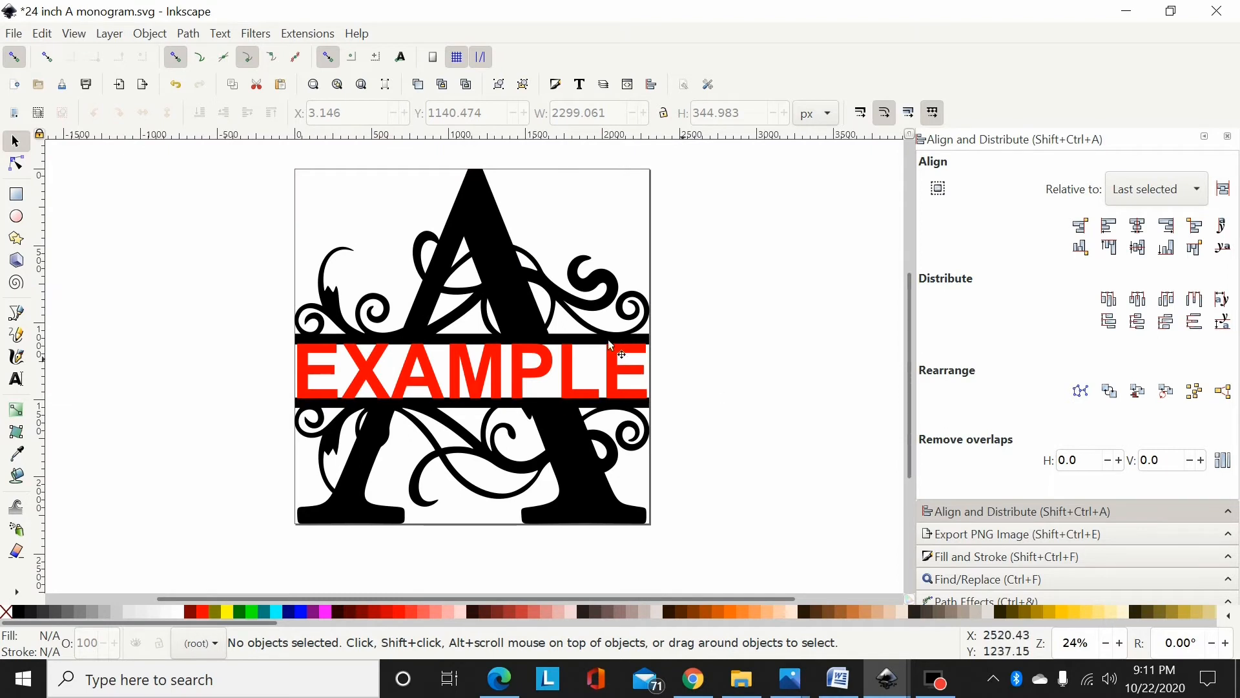
pyautogui.moveTo(687, 344)
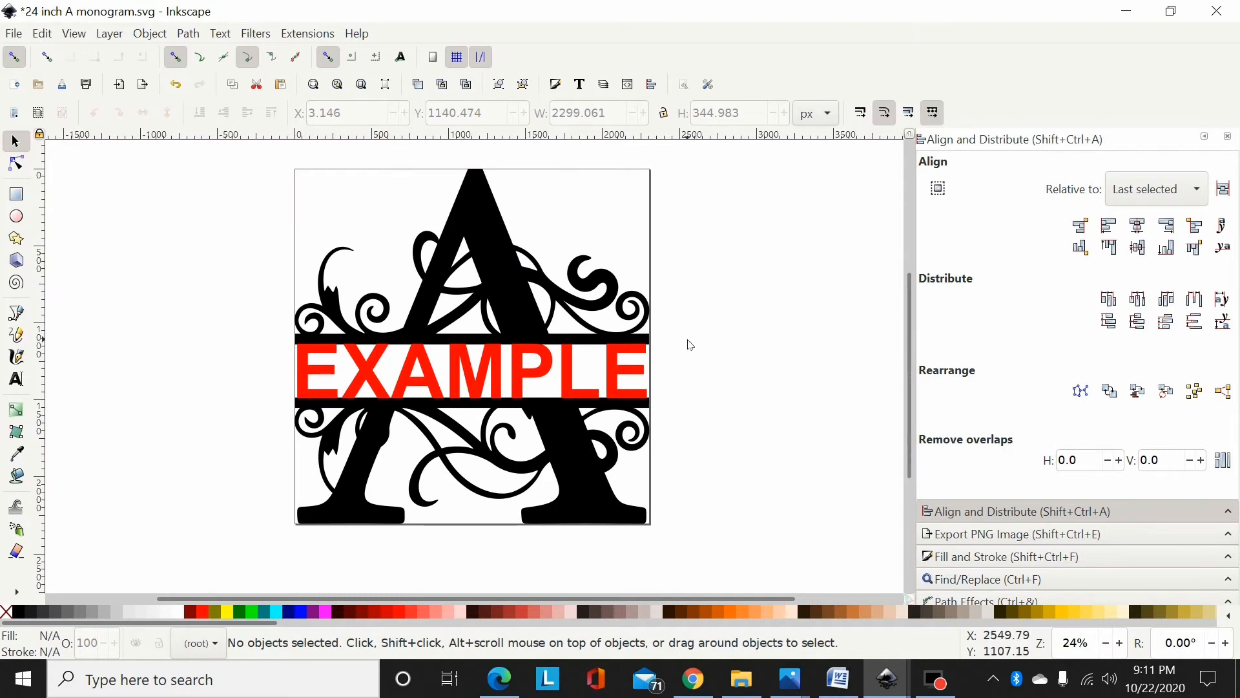
pyautogui.moveTo(723, 316)
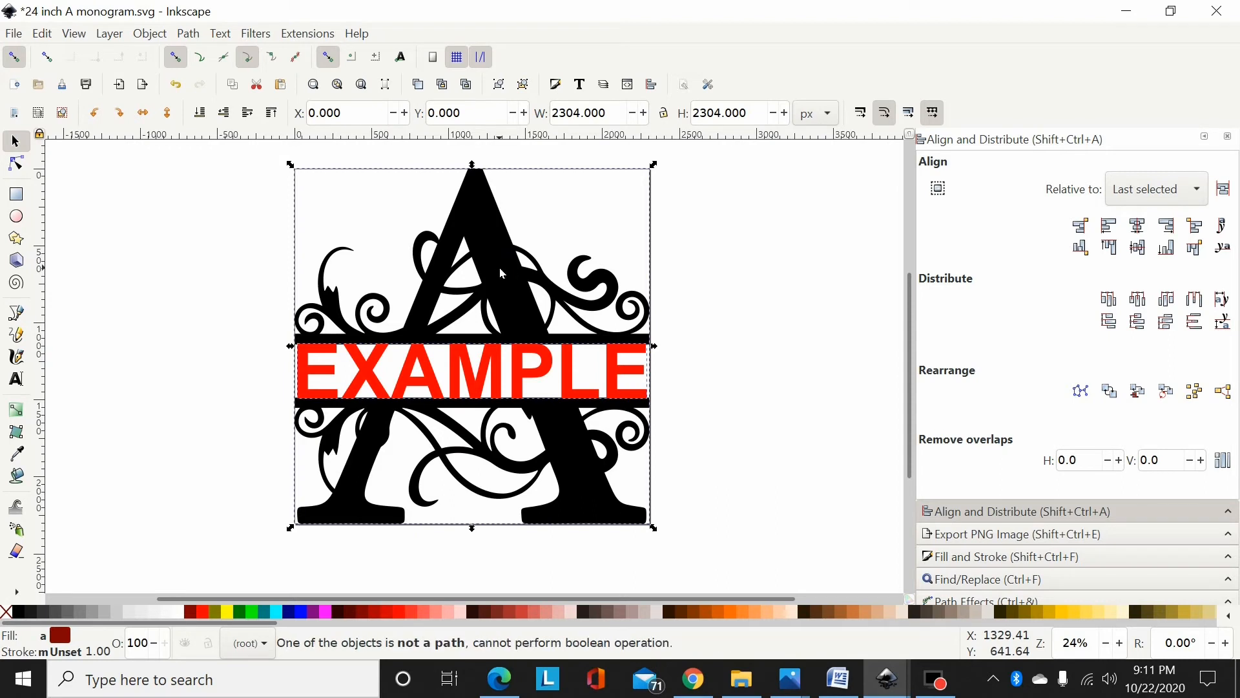
# Step: Convert the EXAMPLE text to paths and select the resulting letter group
pyautogui.click(187, 33)
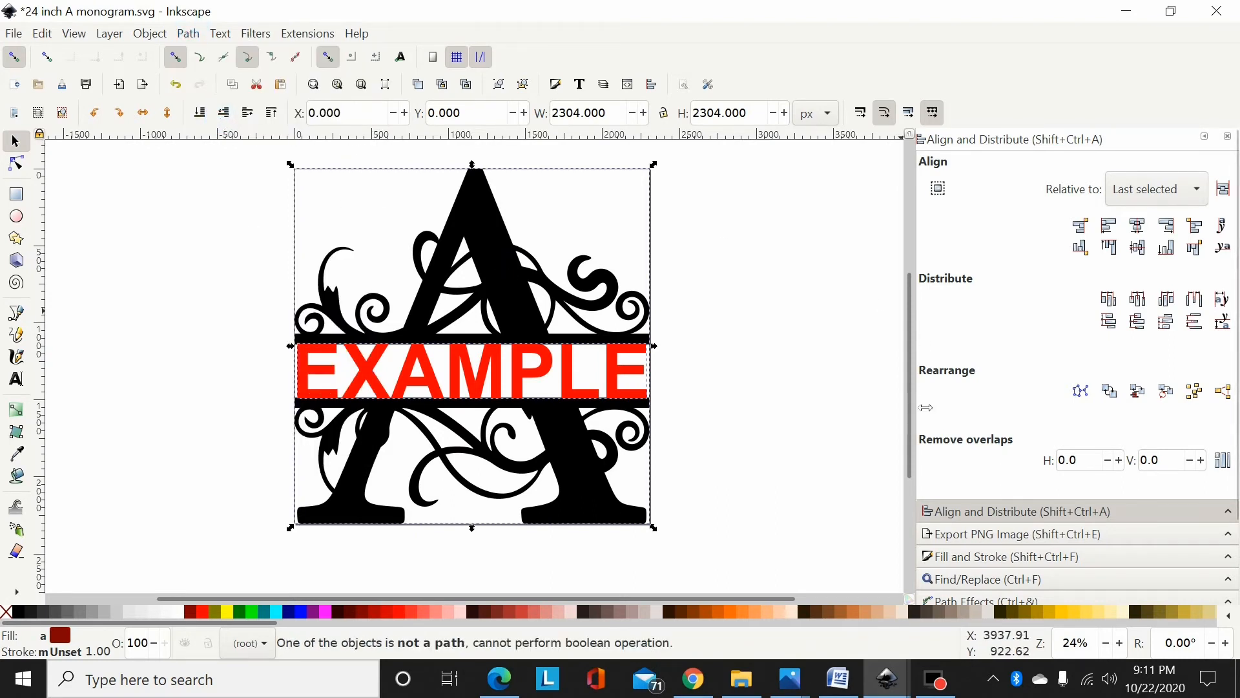
pyautogui.moveTo(854, 492)
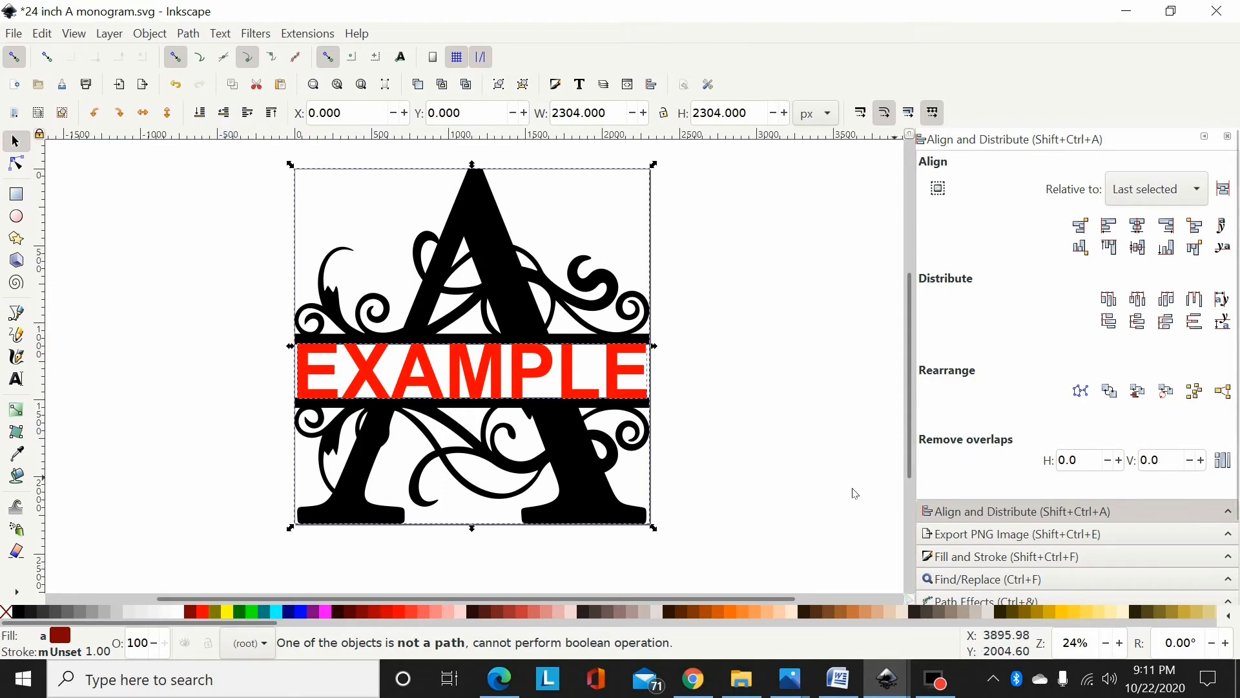
pyautogui.moveTo(364, 660)
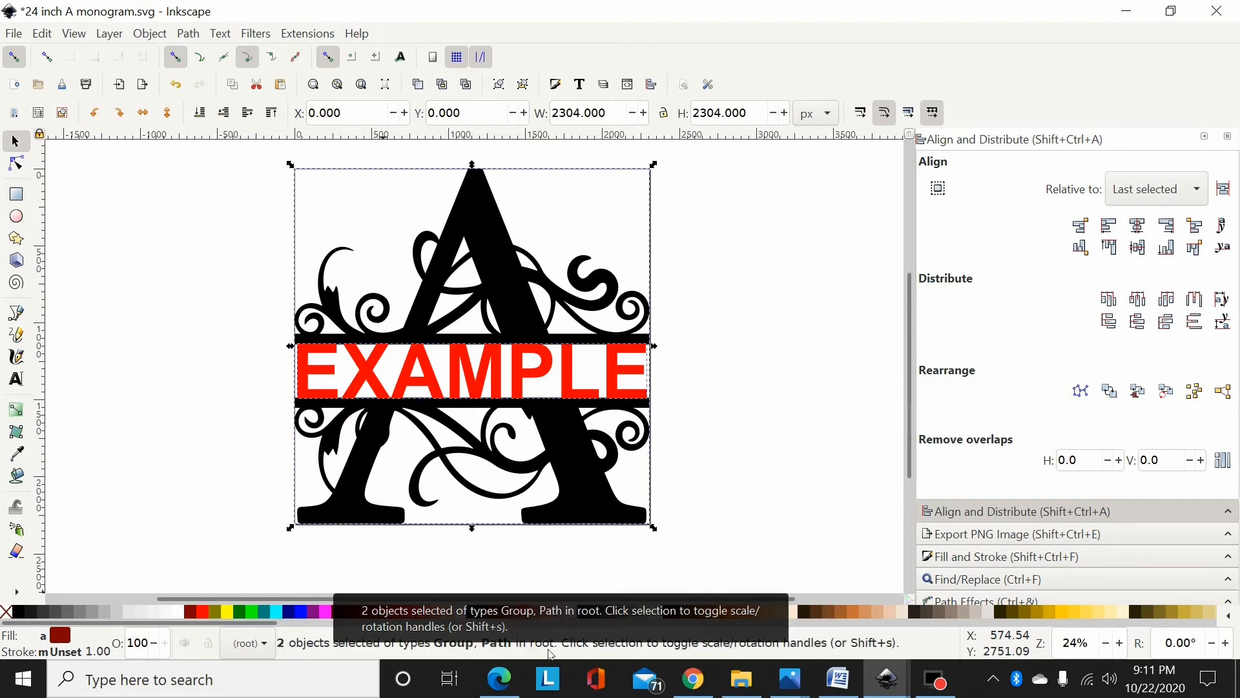
pyautogui.click(313, 553)
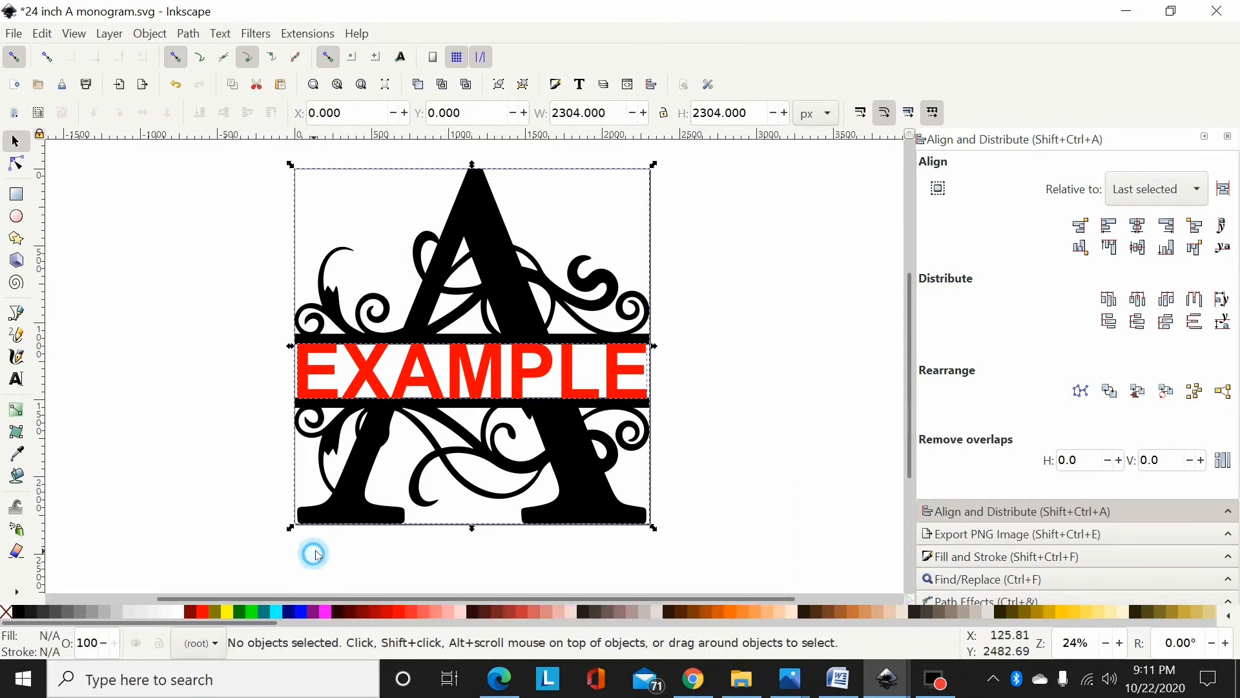
pyautogui.click(332, 373)
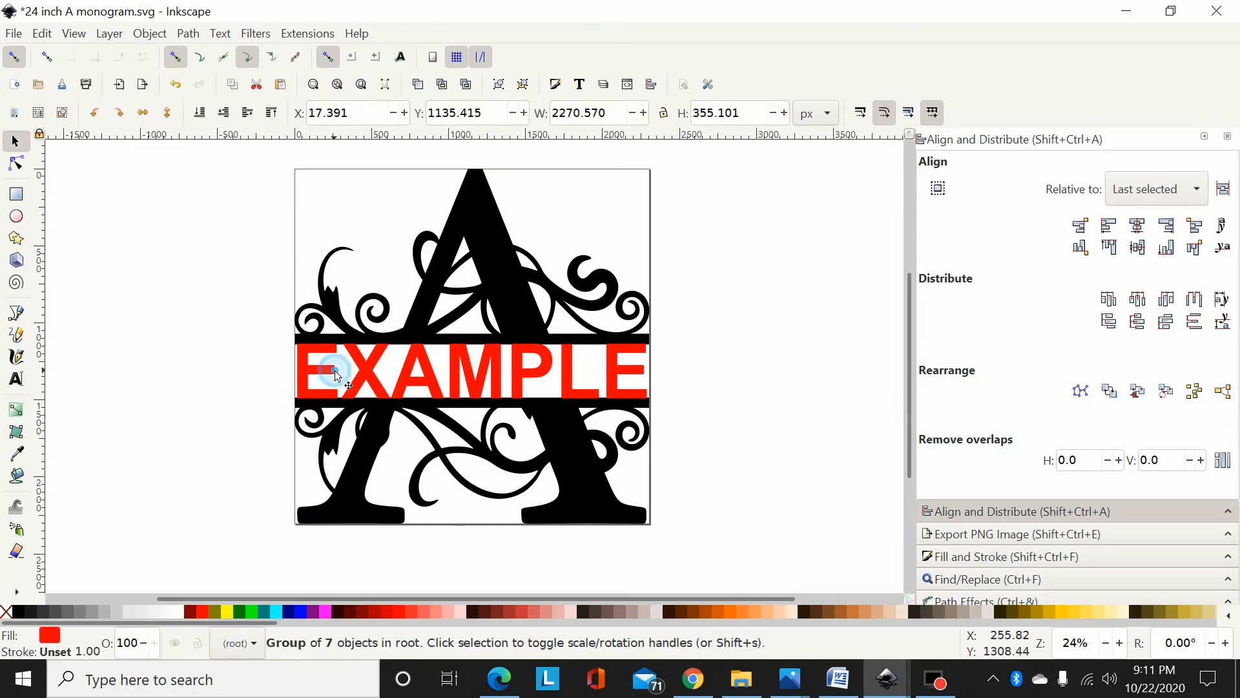
# Step: Ungroup the seven EXAMPLE letters and combine them into one 87-node path
pyautogui.click(332, 370)
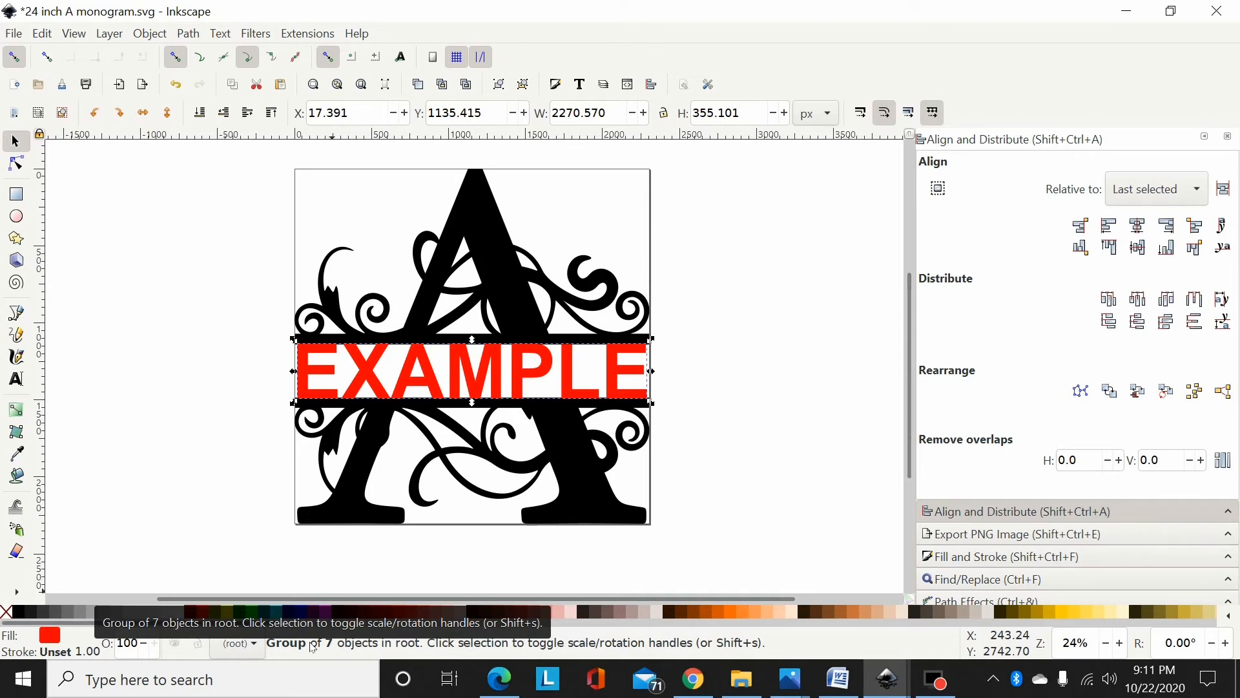
pyautogui.moveTo(226, 444)
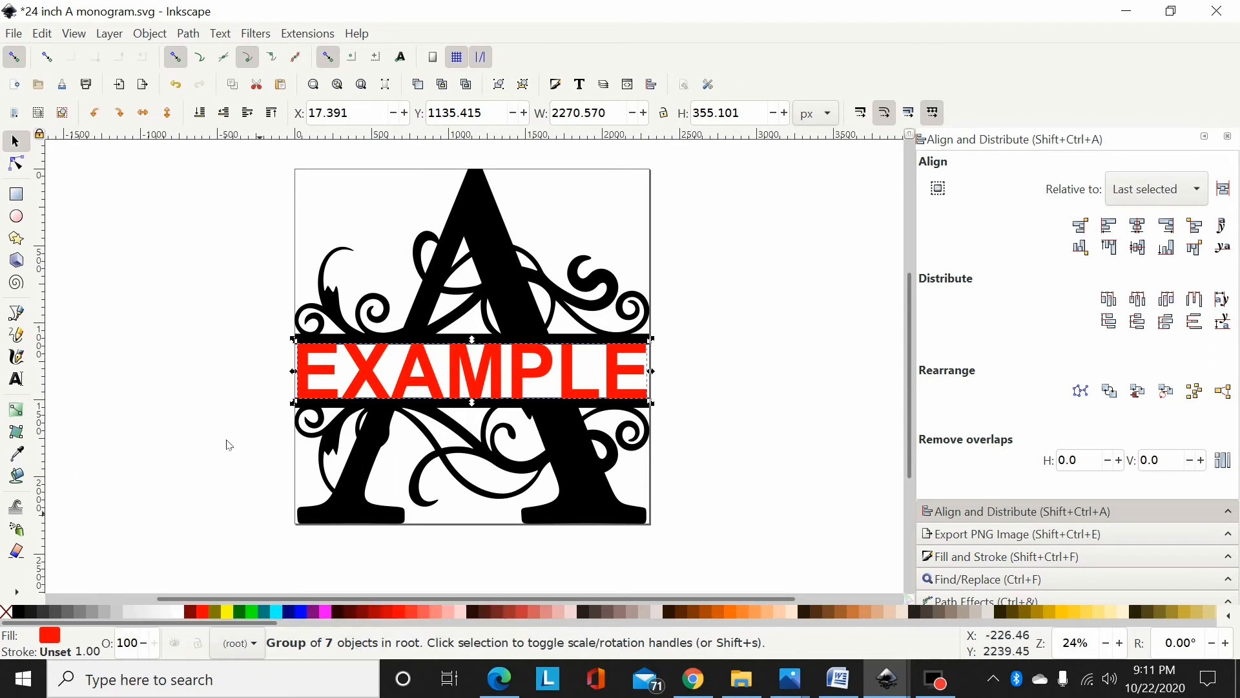
pyautogui.click(150, 33)
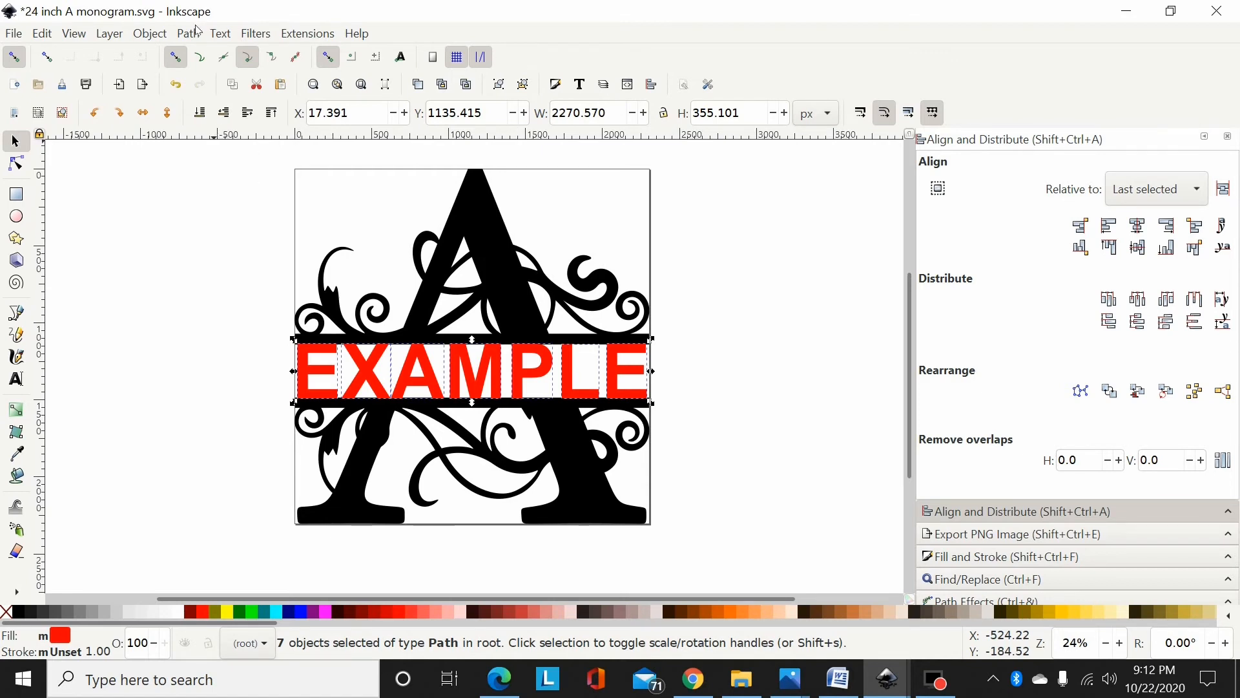
pyautogui.click(187, 33)
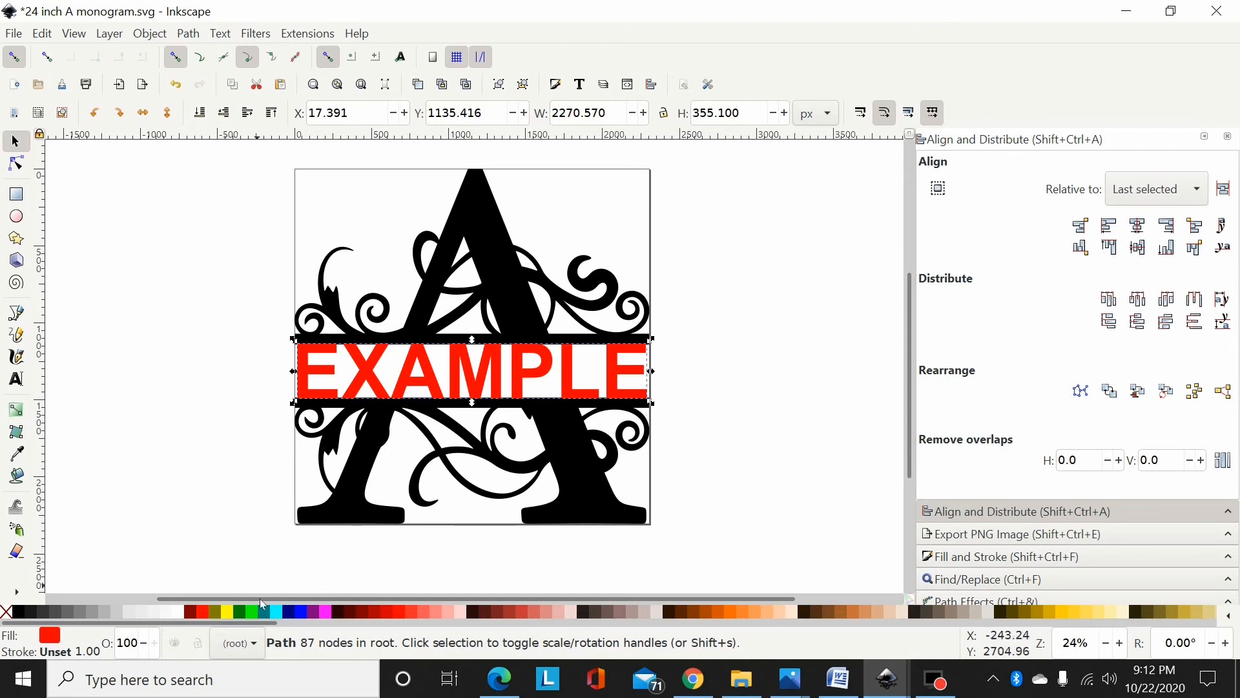
pyautogui.moveTo(265, 326)
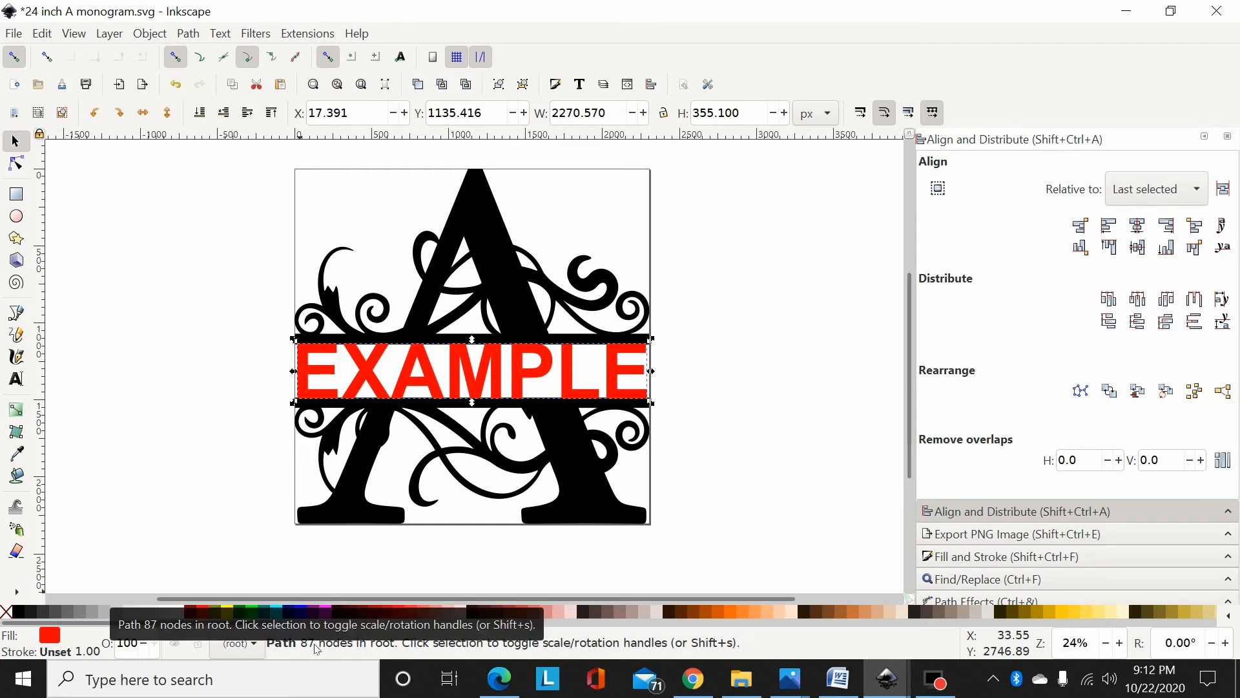
pyautogui.moveTo(628, 536)
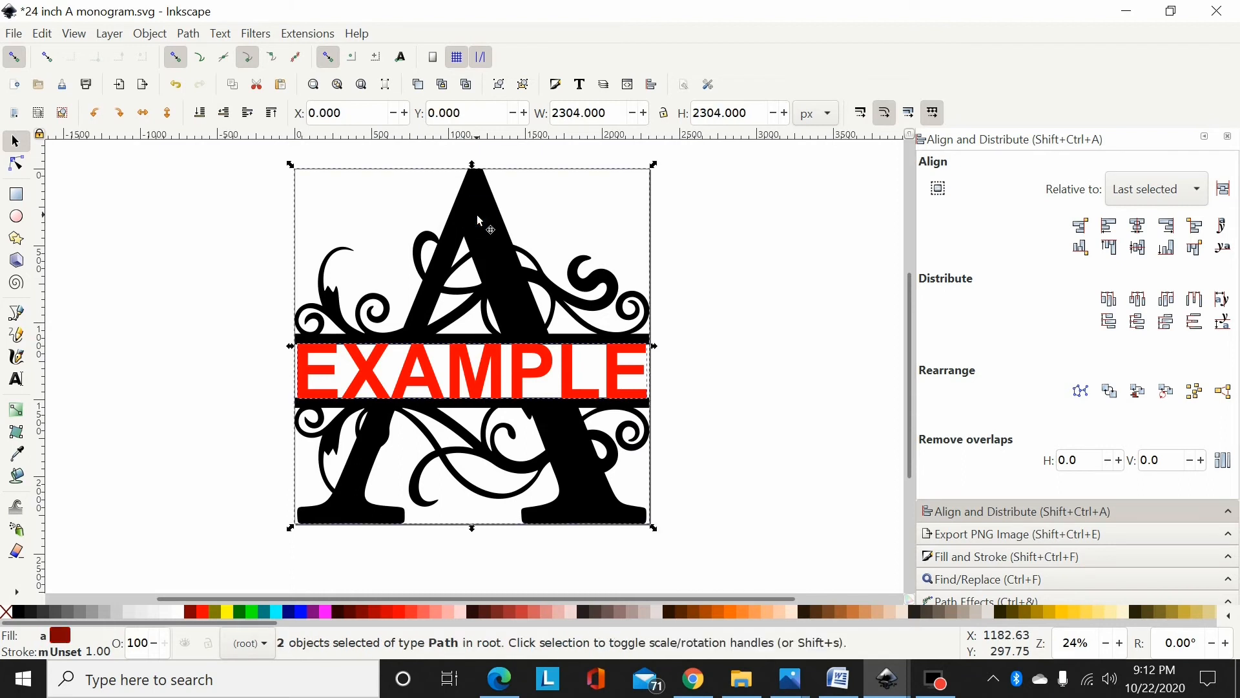
pyautogui.moveTo(822, 580)
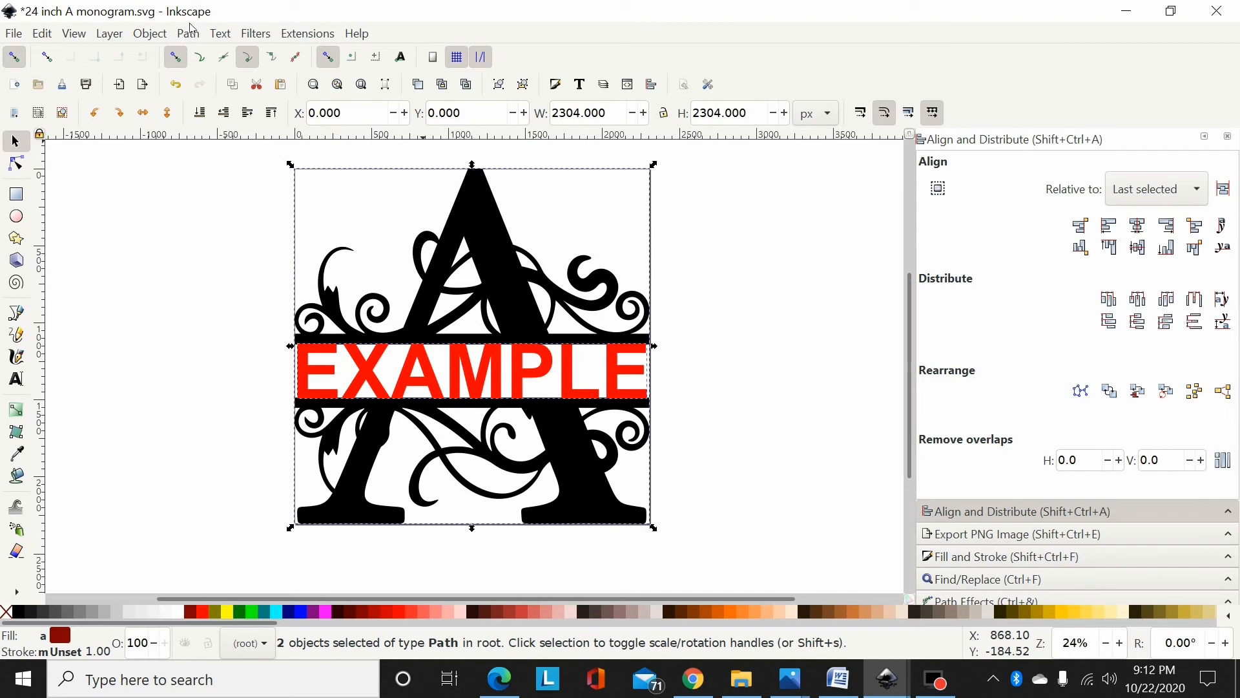
# Step: Union the EXAMPLE path with the A monogram into a 279-node black path
pyautogui.click(187, 33)
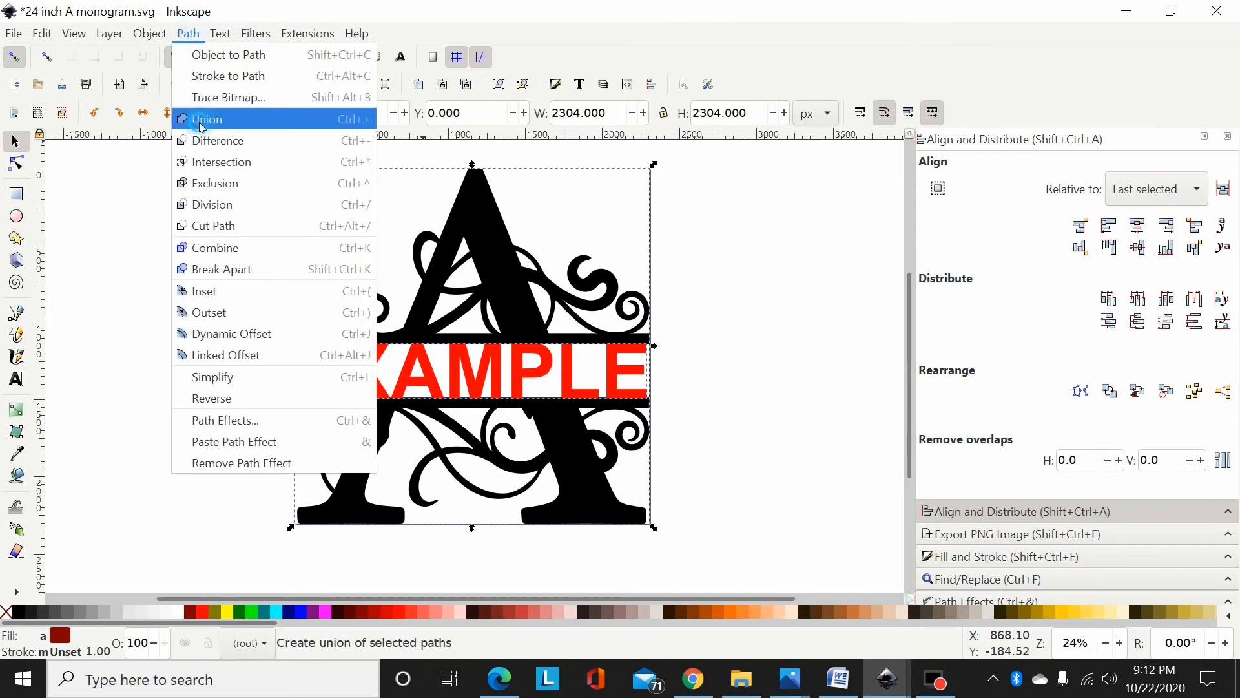
pyautogui.click(207, 120)
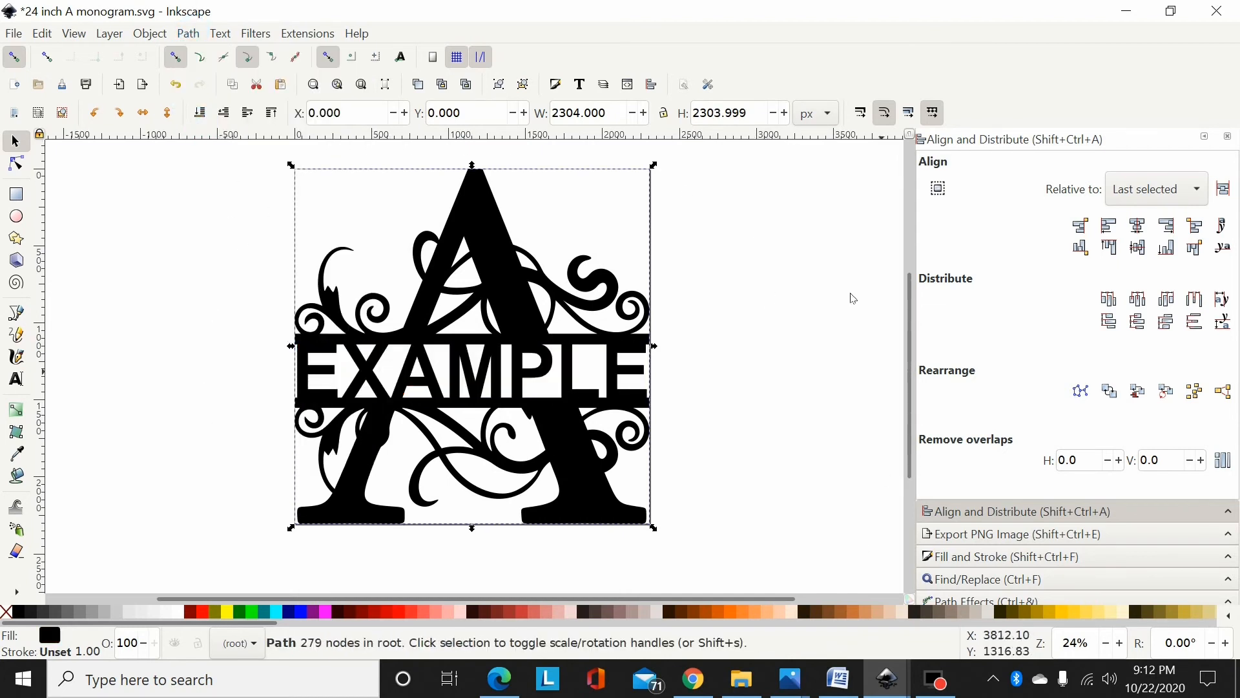
pyautogui.moveTo(725, 362)
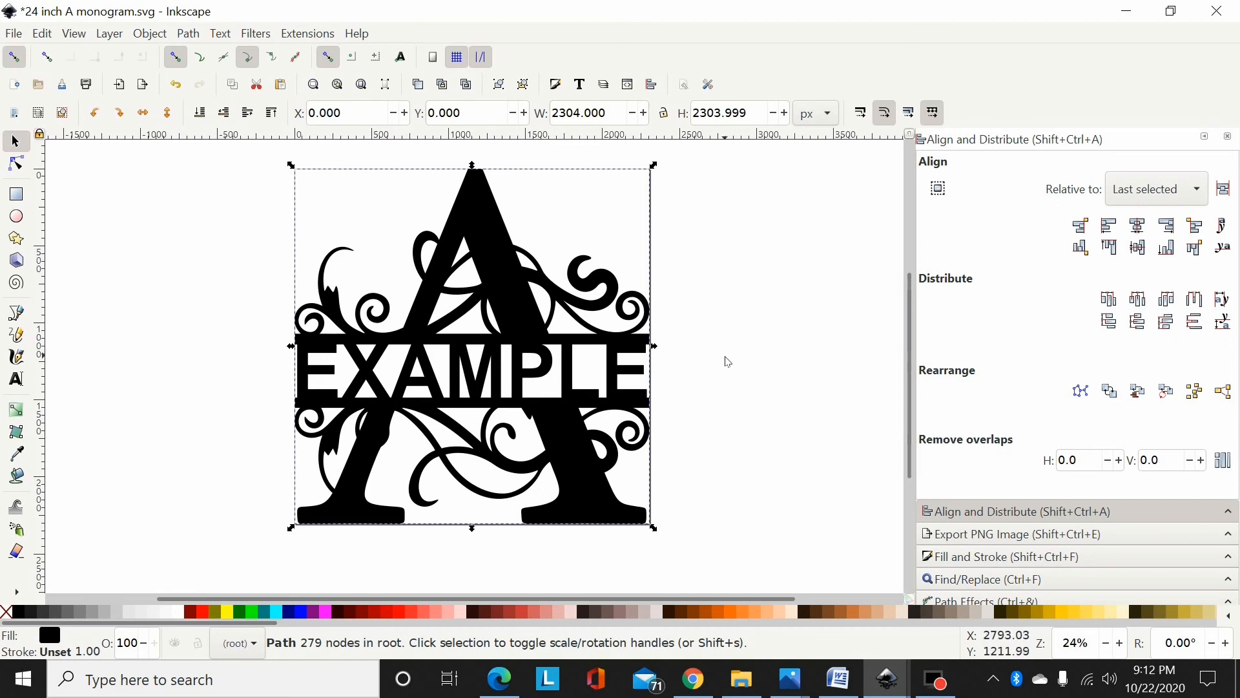
pyautogui.moveTo(742, 339)
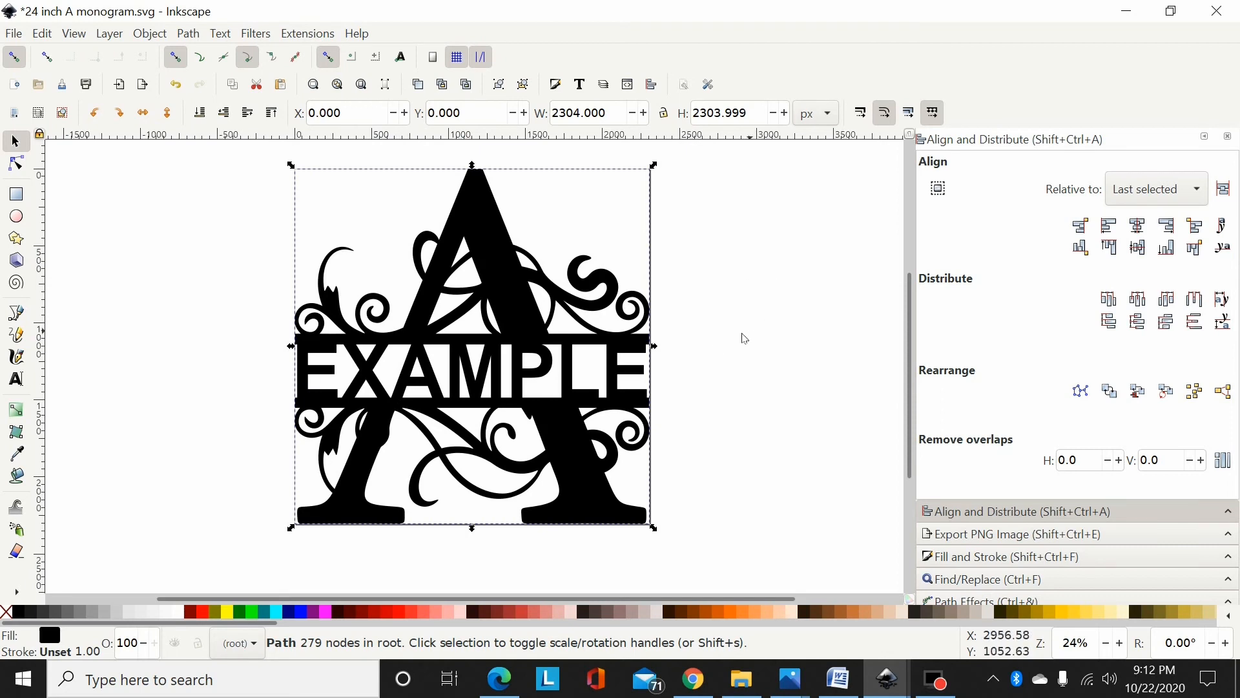
pyautogui.moveTo(380, 380)
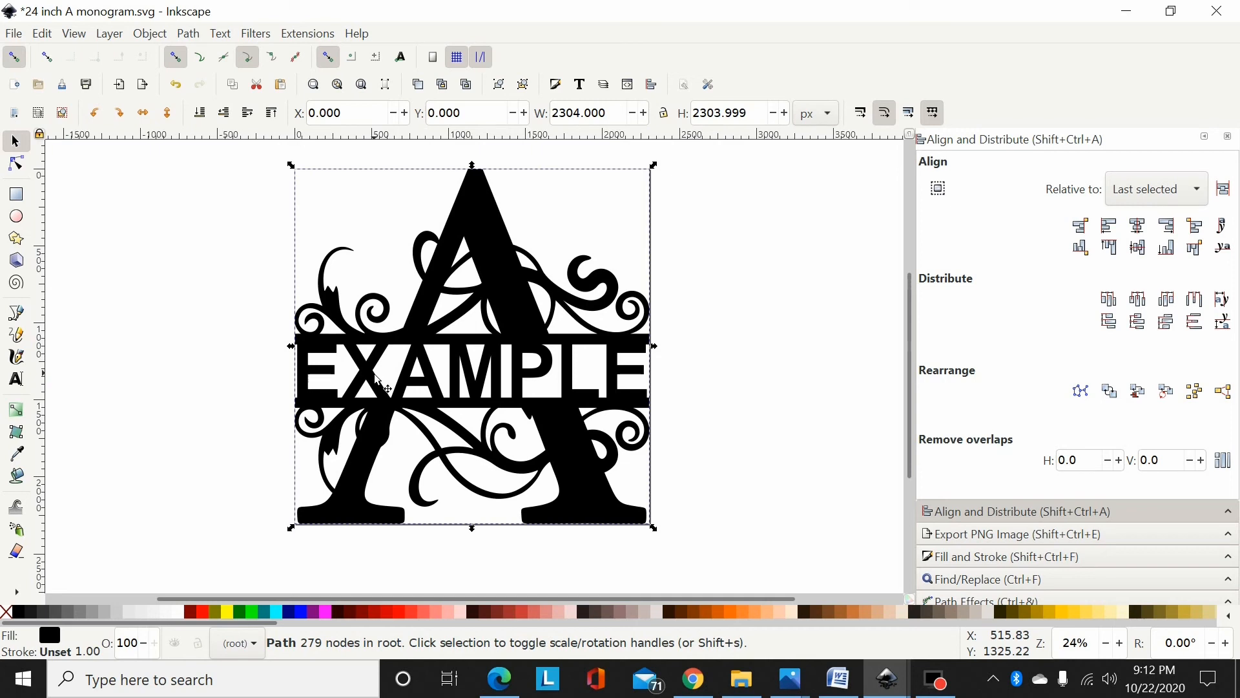
pyautogui.moveTo(356, 479)
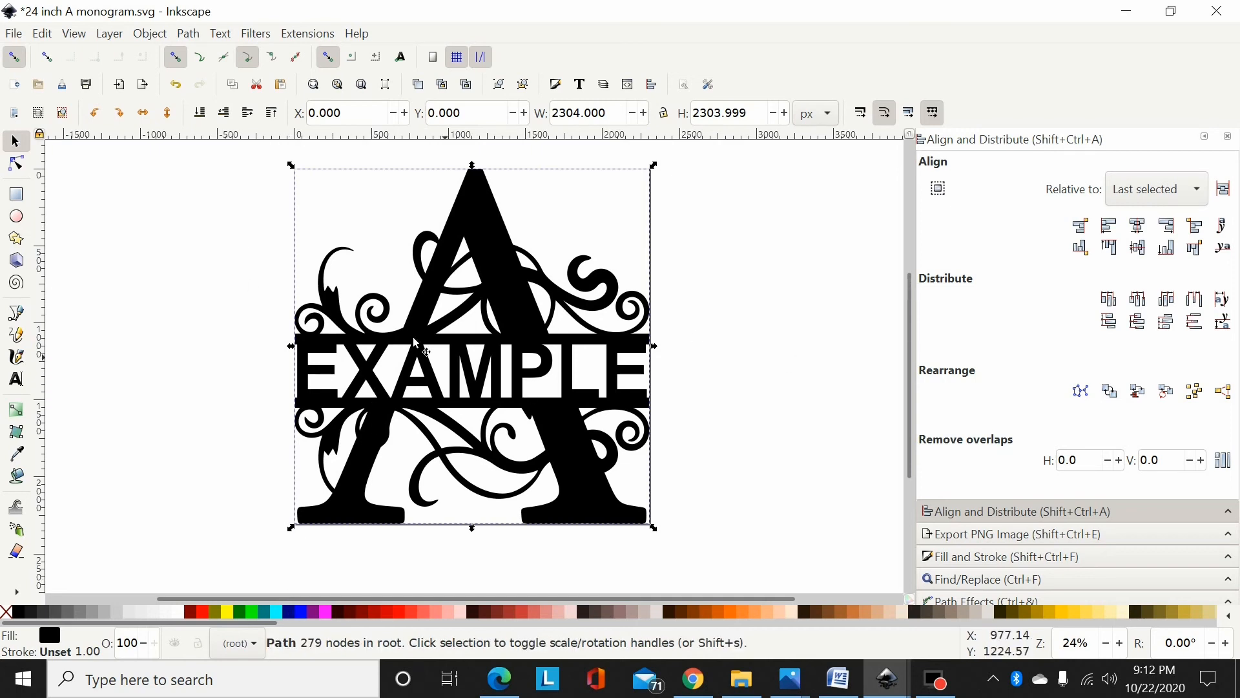
pyautogui.moveTo(282, 219)
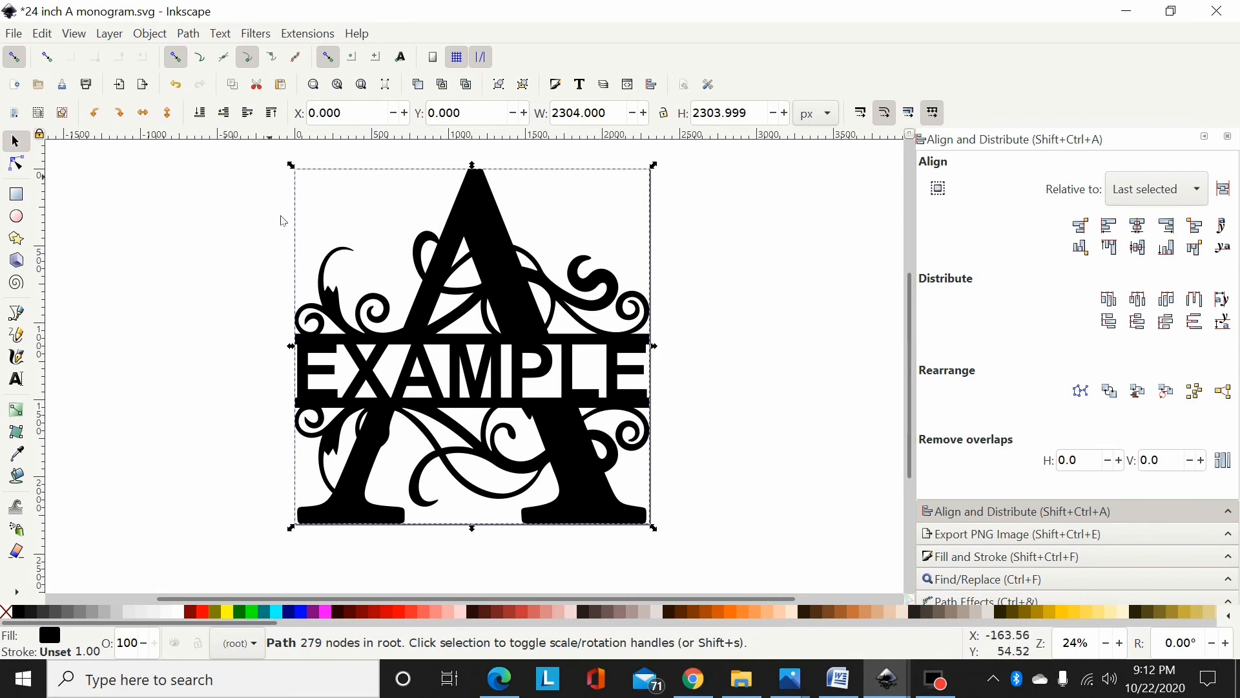
pyautogui.moveTo(462, 344)
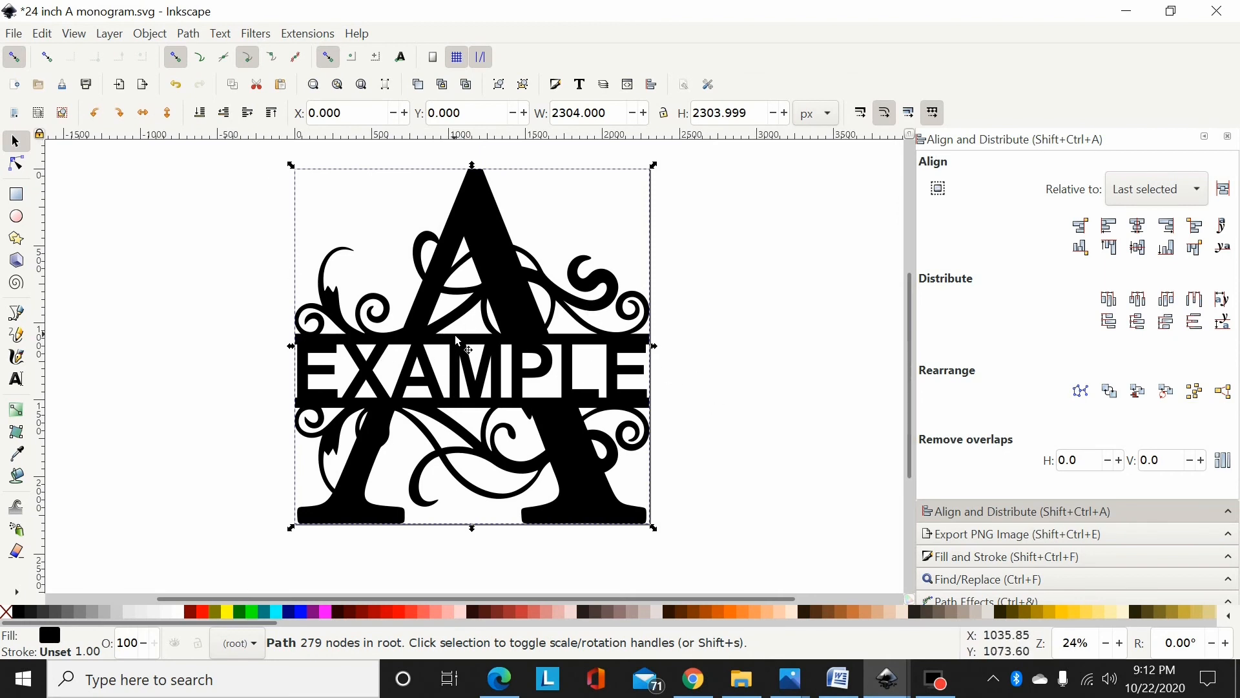
pyautogui.moveTo(525, 292)
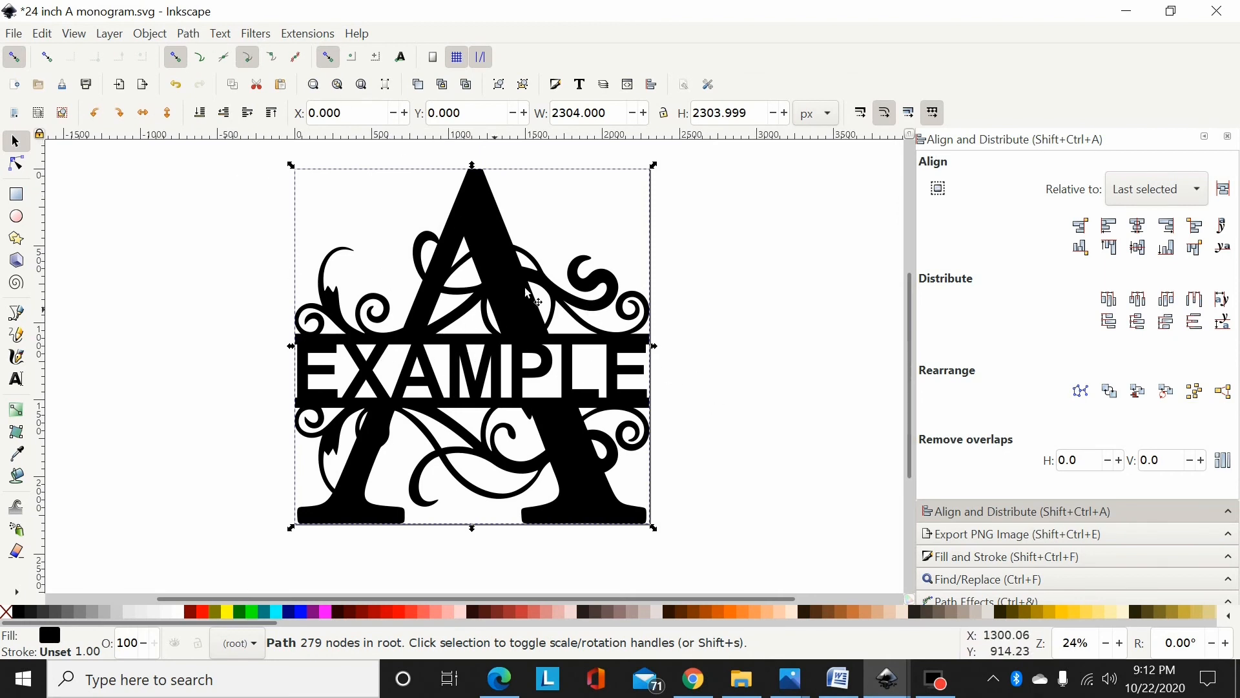
pyautogui.moveTo(763, 241)
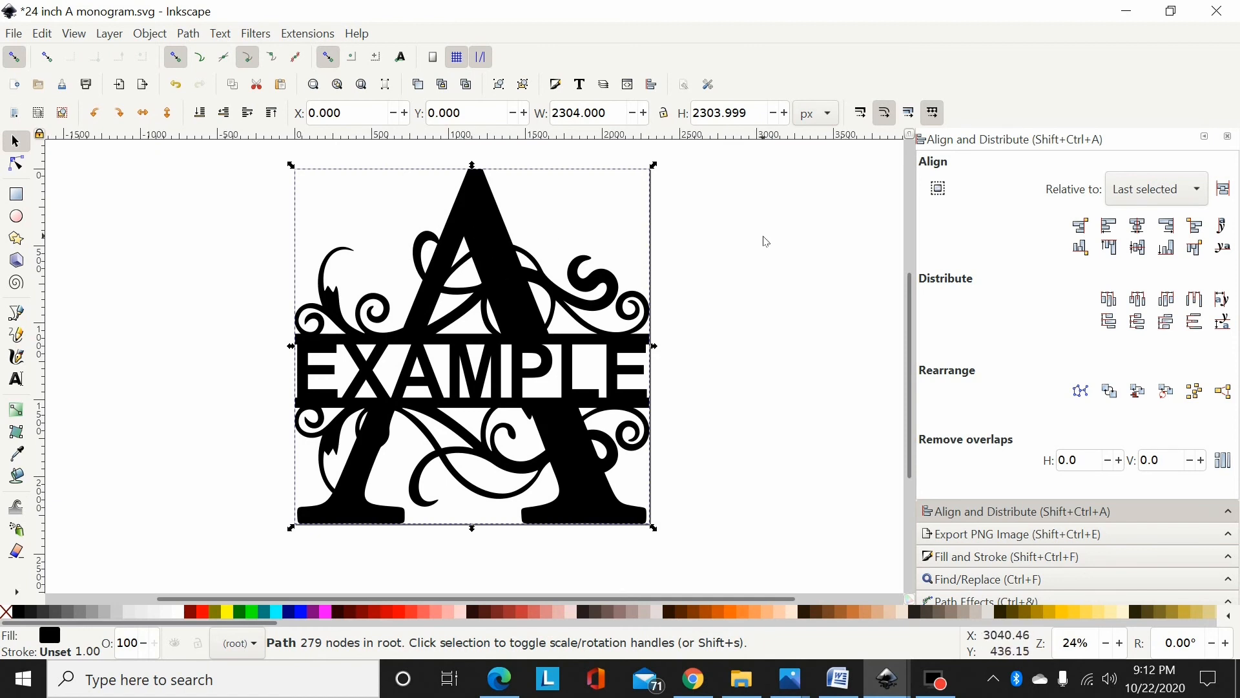
pyautogui.moveTo(788, 263)
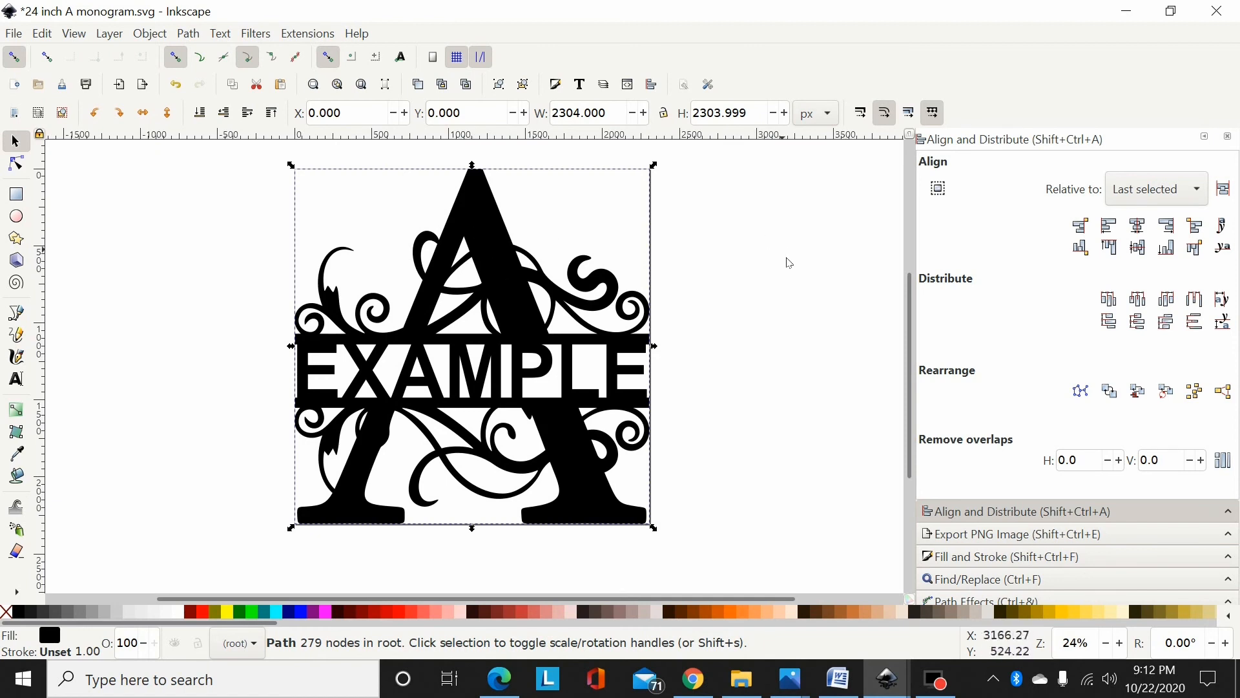
pyautogui.moveTo(761, 308)
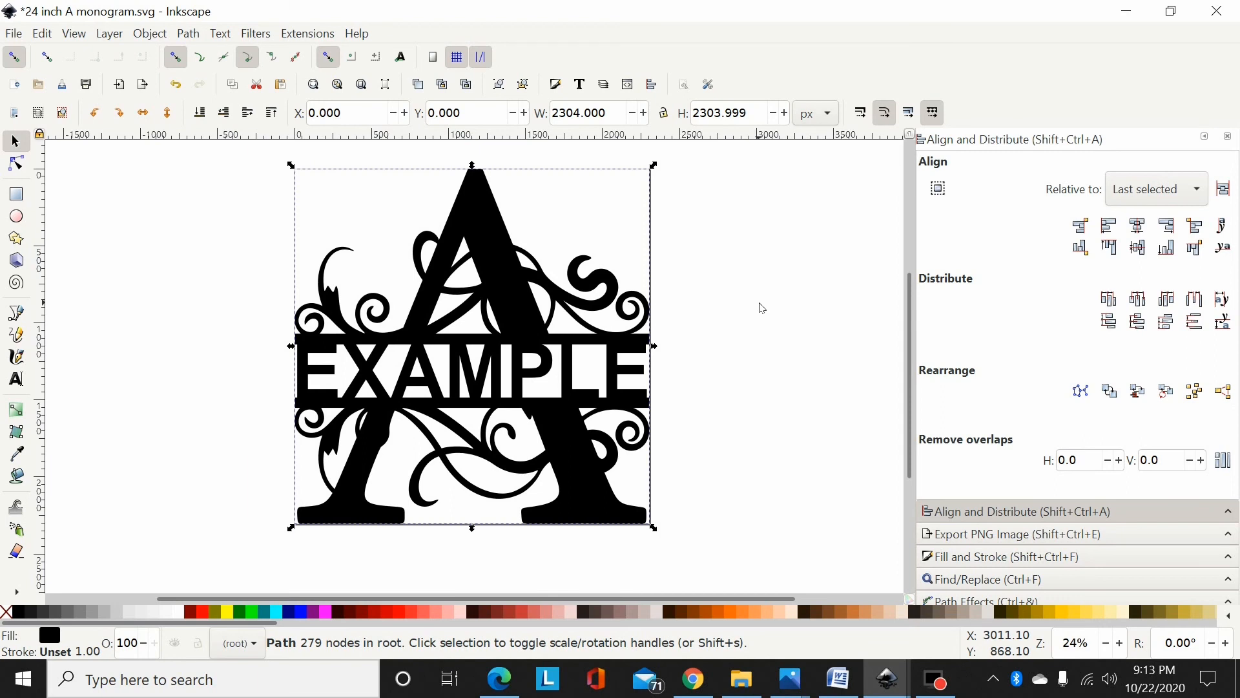
pyautogui.moveTo(302, 648)
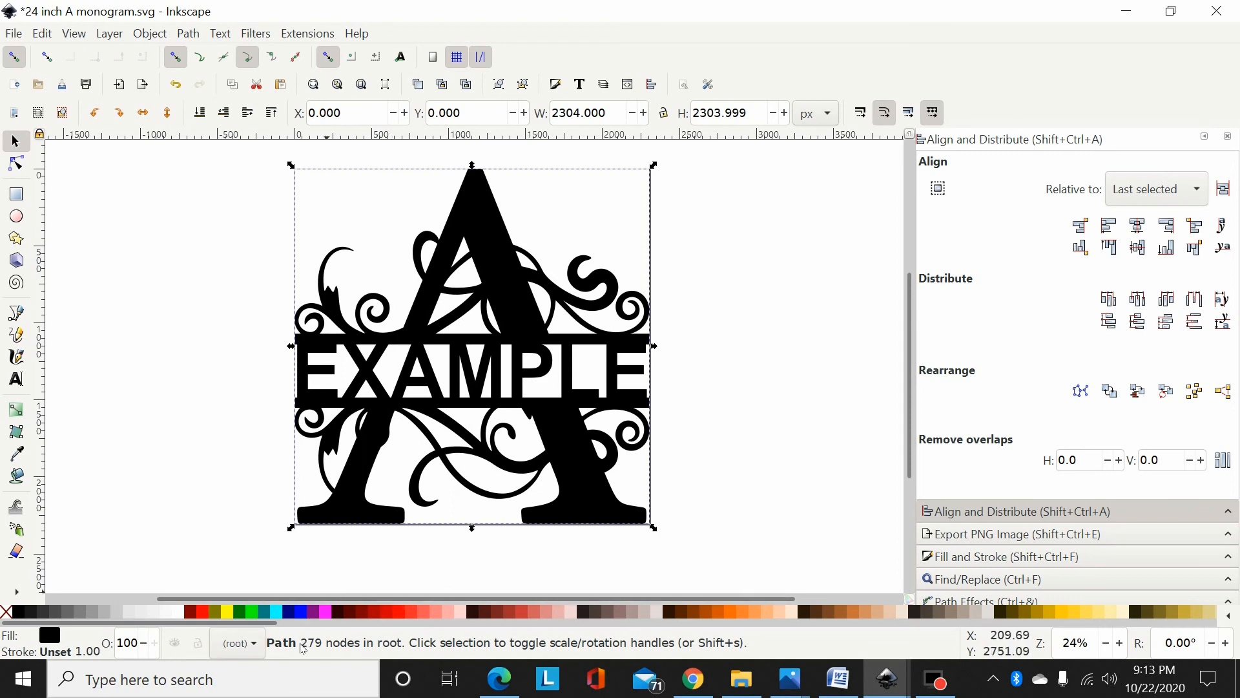
pyautogui.moveTo(321, 650)
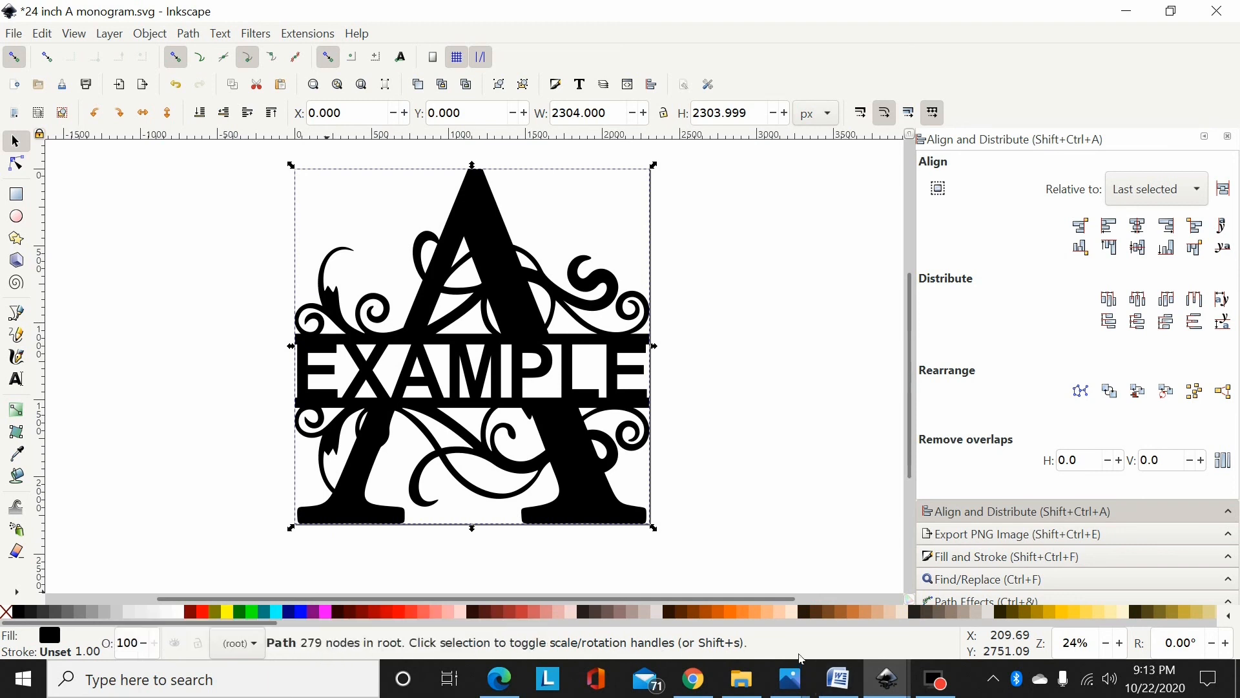
pyautogui.moveTo(725, 305)
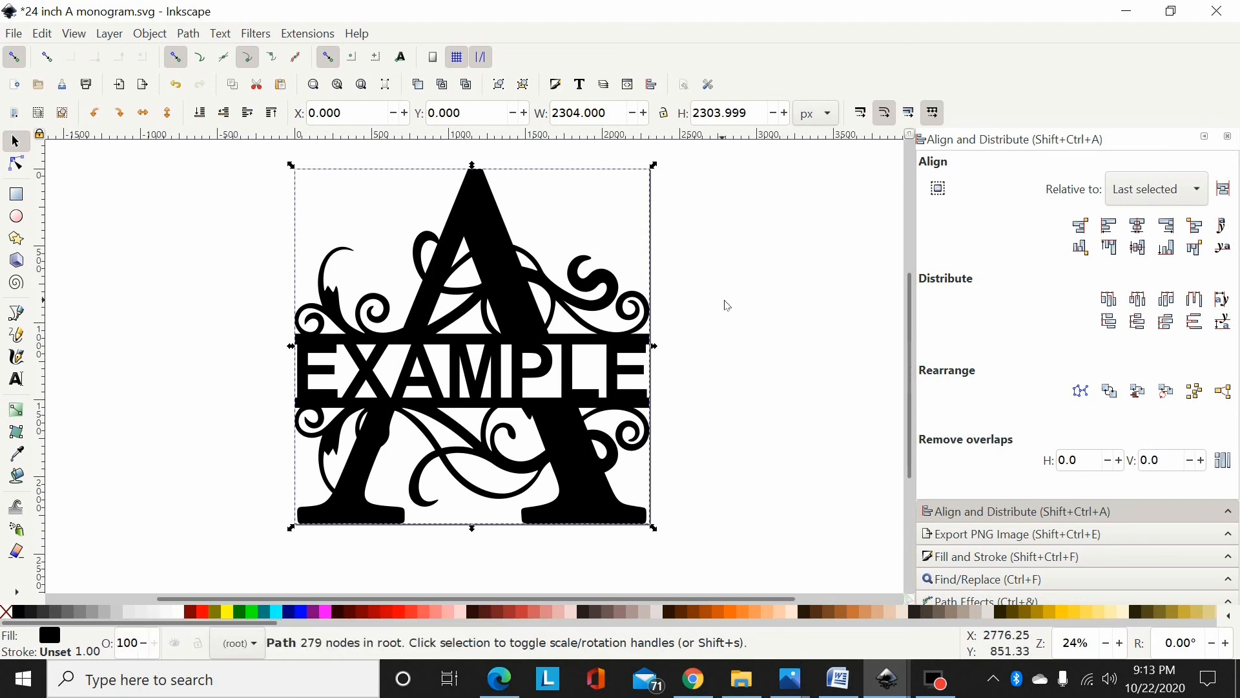
pyautogui.moveTo(534, 363)
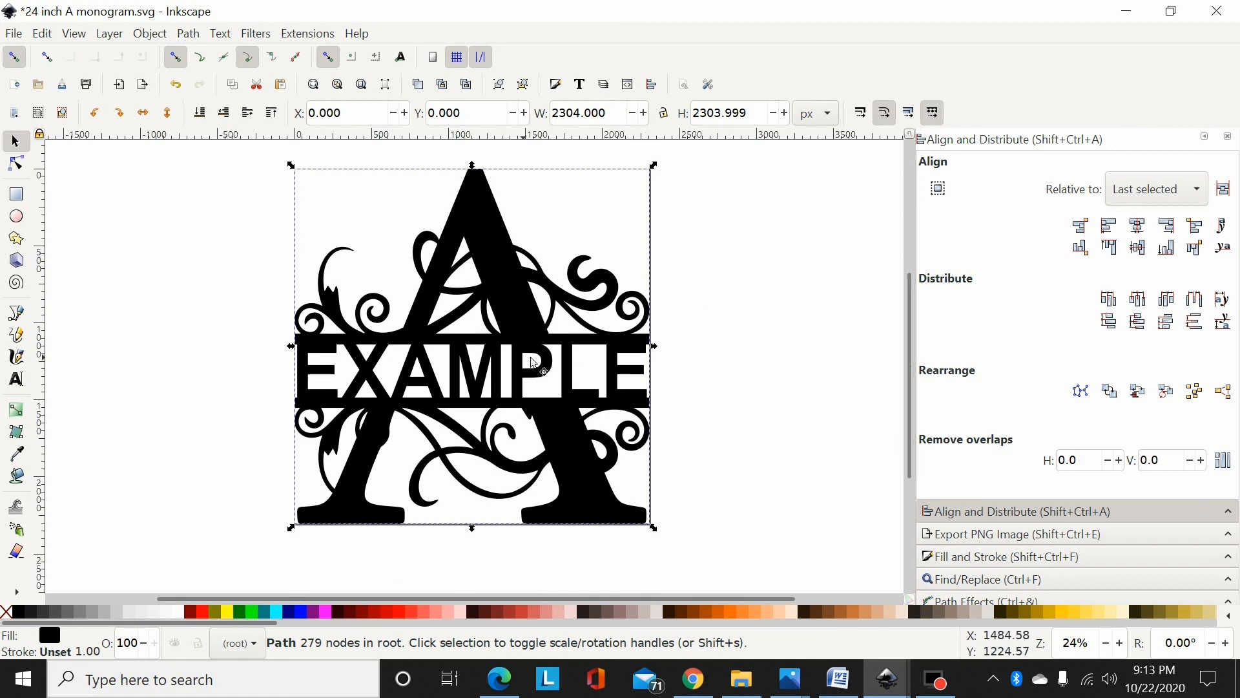
pyautogui.moveTo(352, 647)
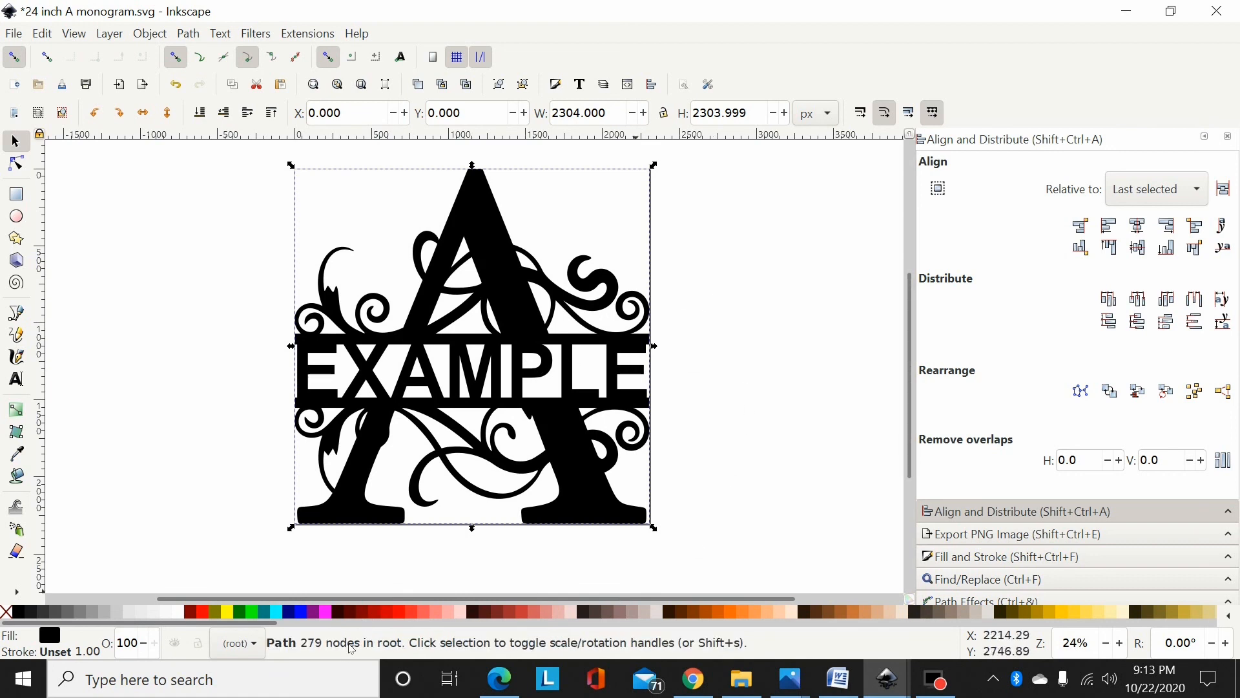
pyautogui.moveTo(395, 560)
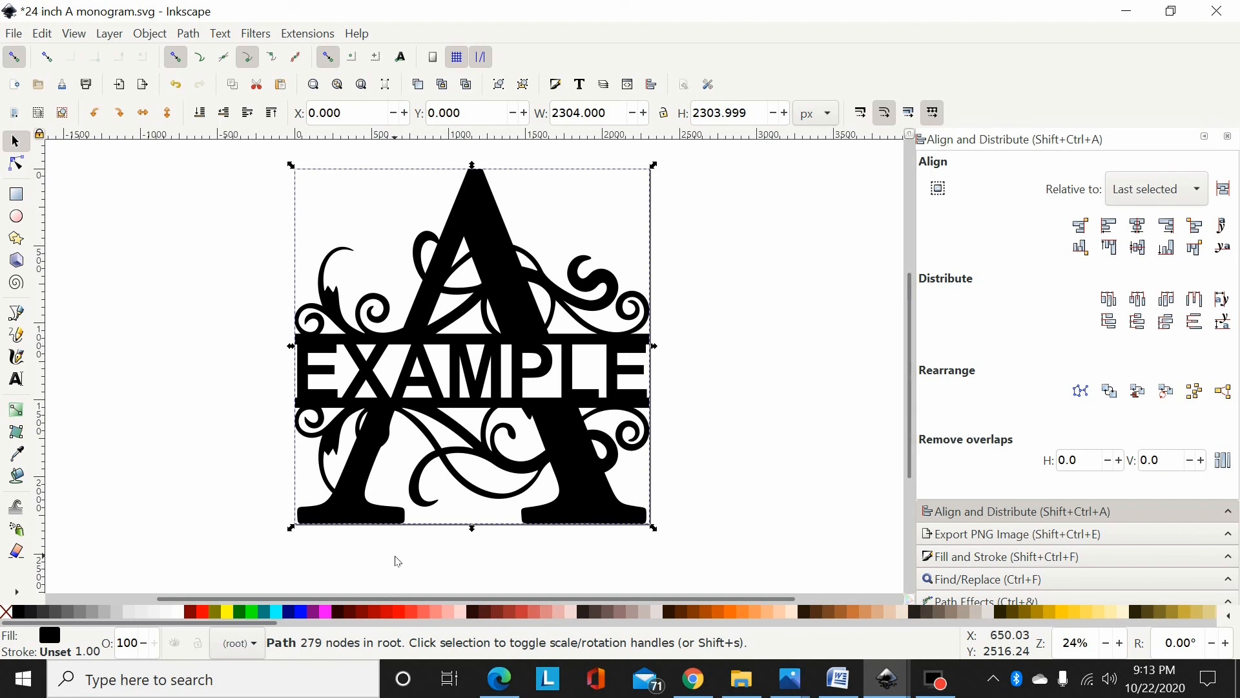
pyautogui.moveTo(801, 275)
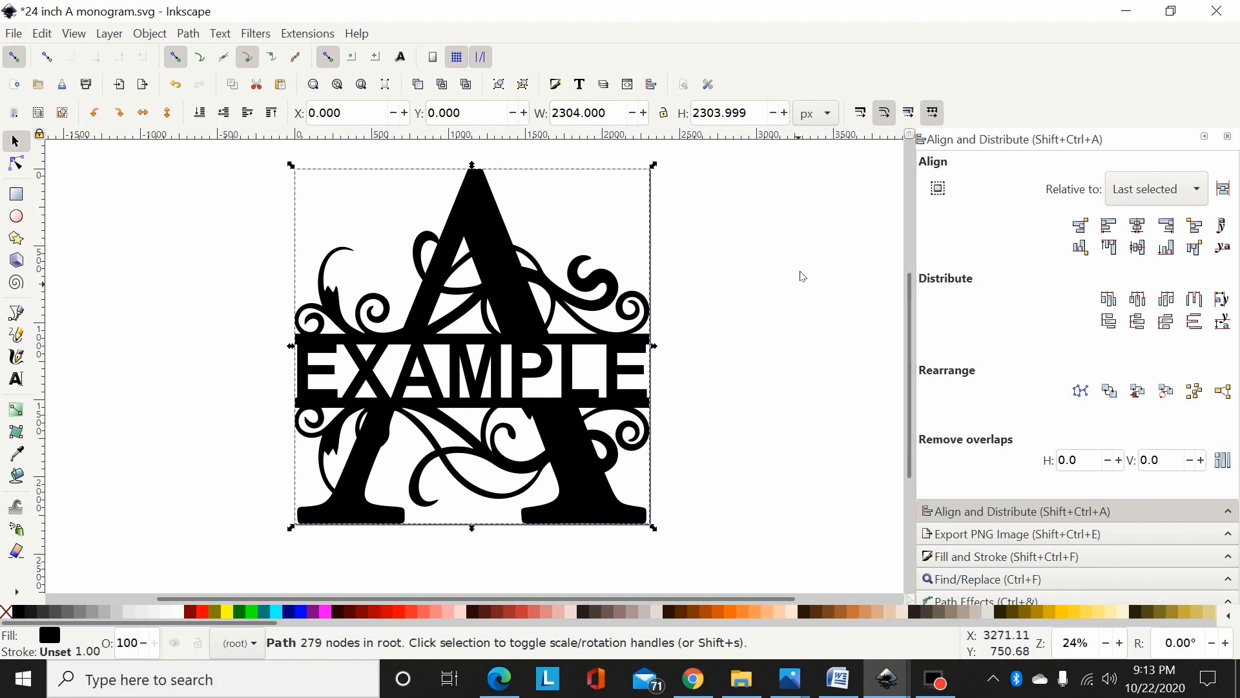
pyautogui.moveTo(801, 275)
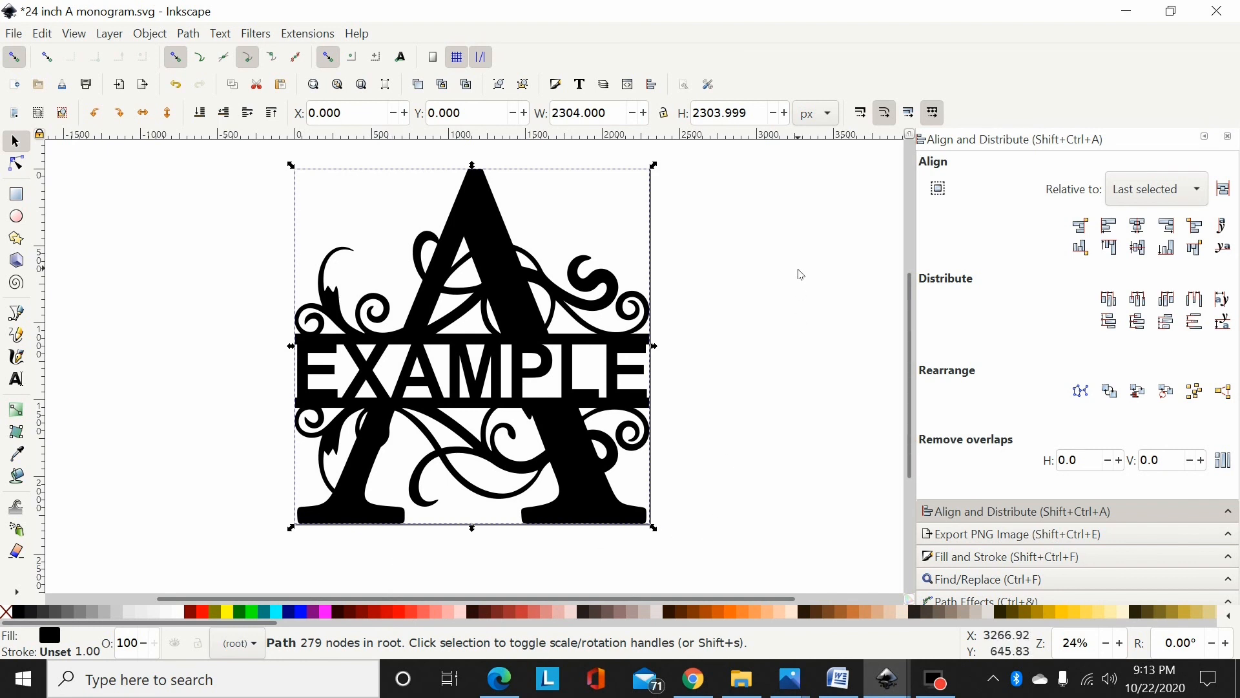